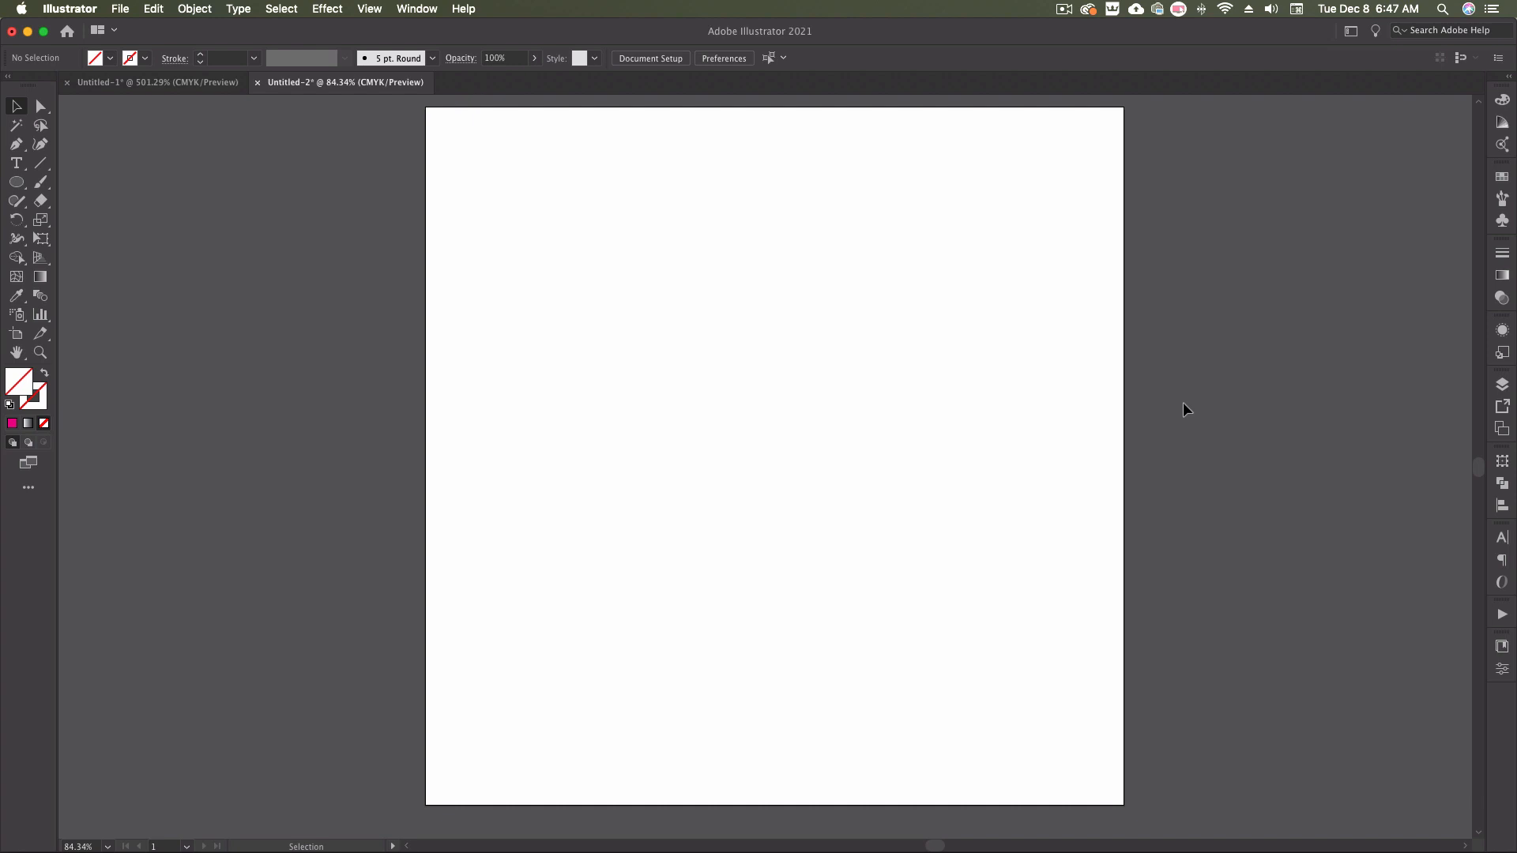
mouse_move(1503, 329)
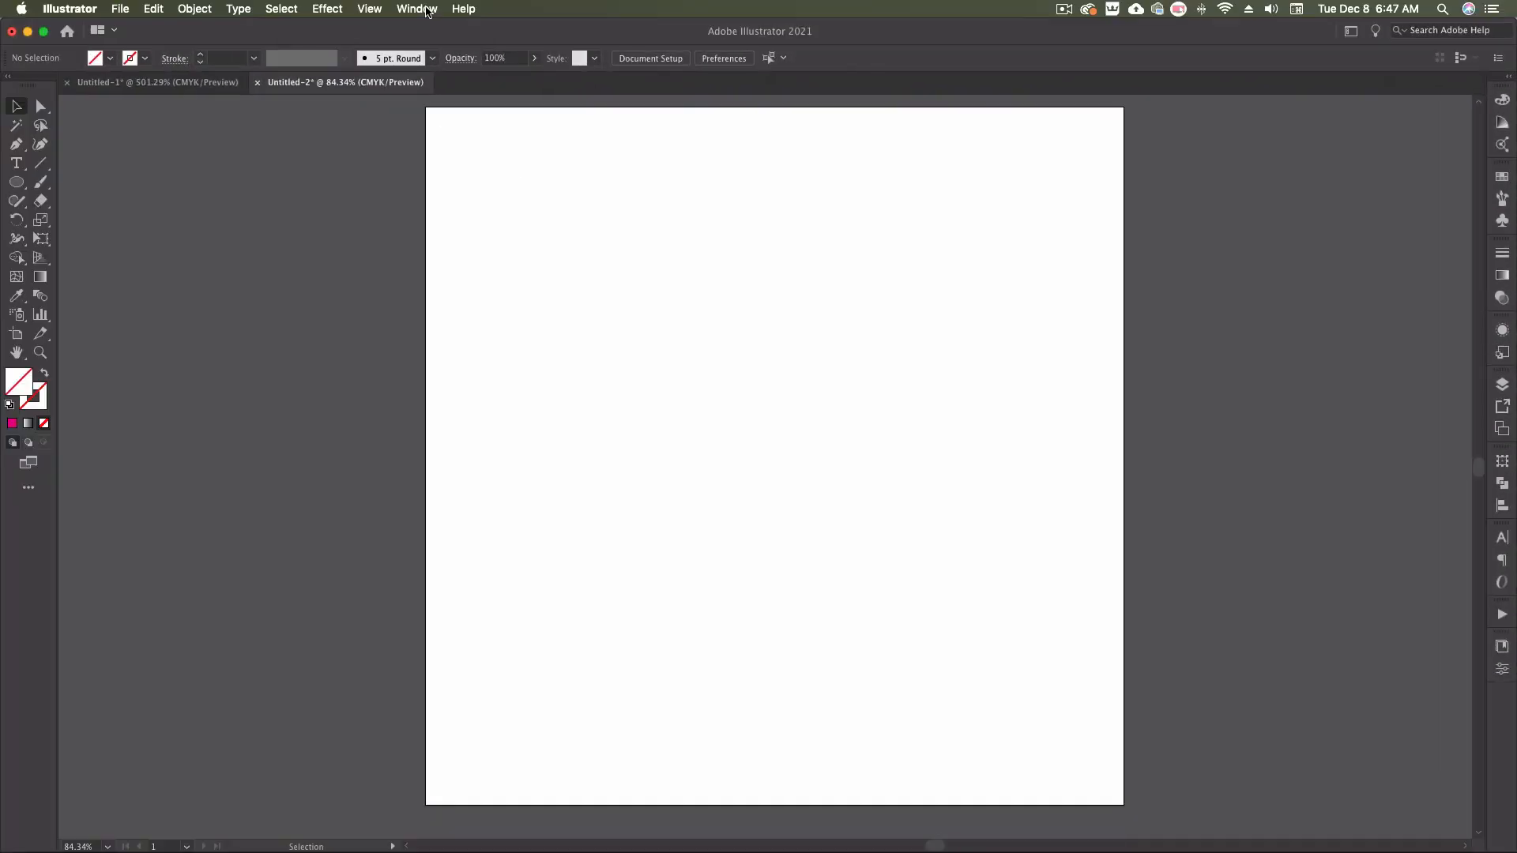
Show the Appearance panel from the Window menu, listing stroke, fill and opacity.
click(418, 9)
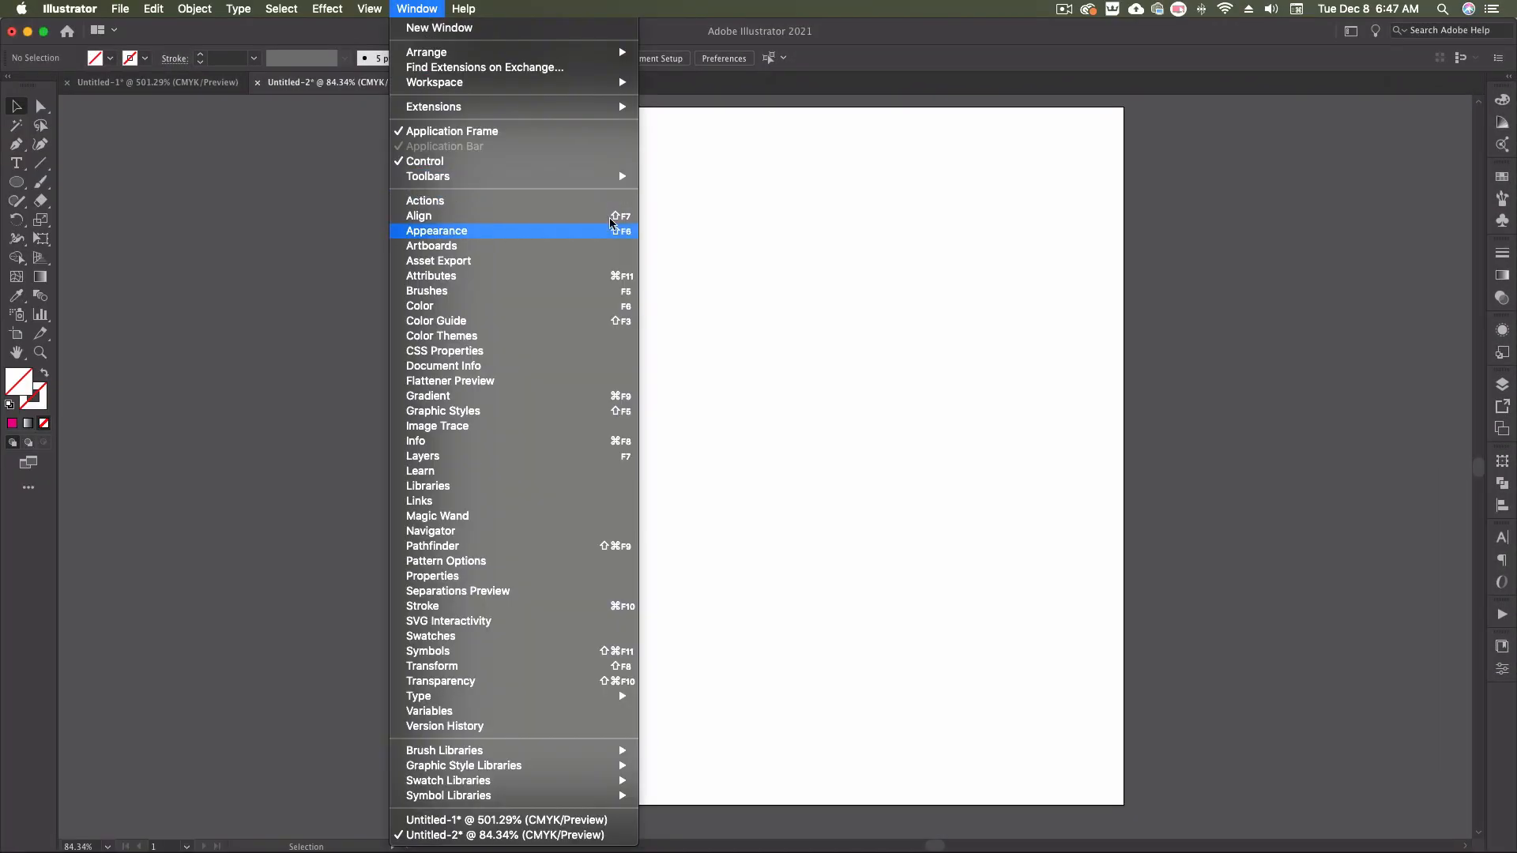
mouse_move(629, 239)
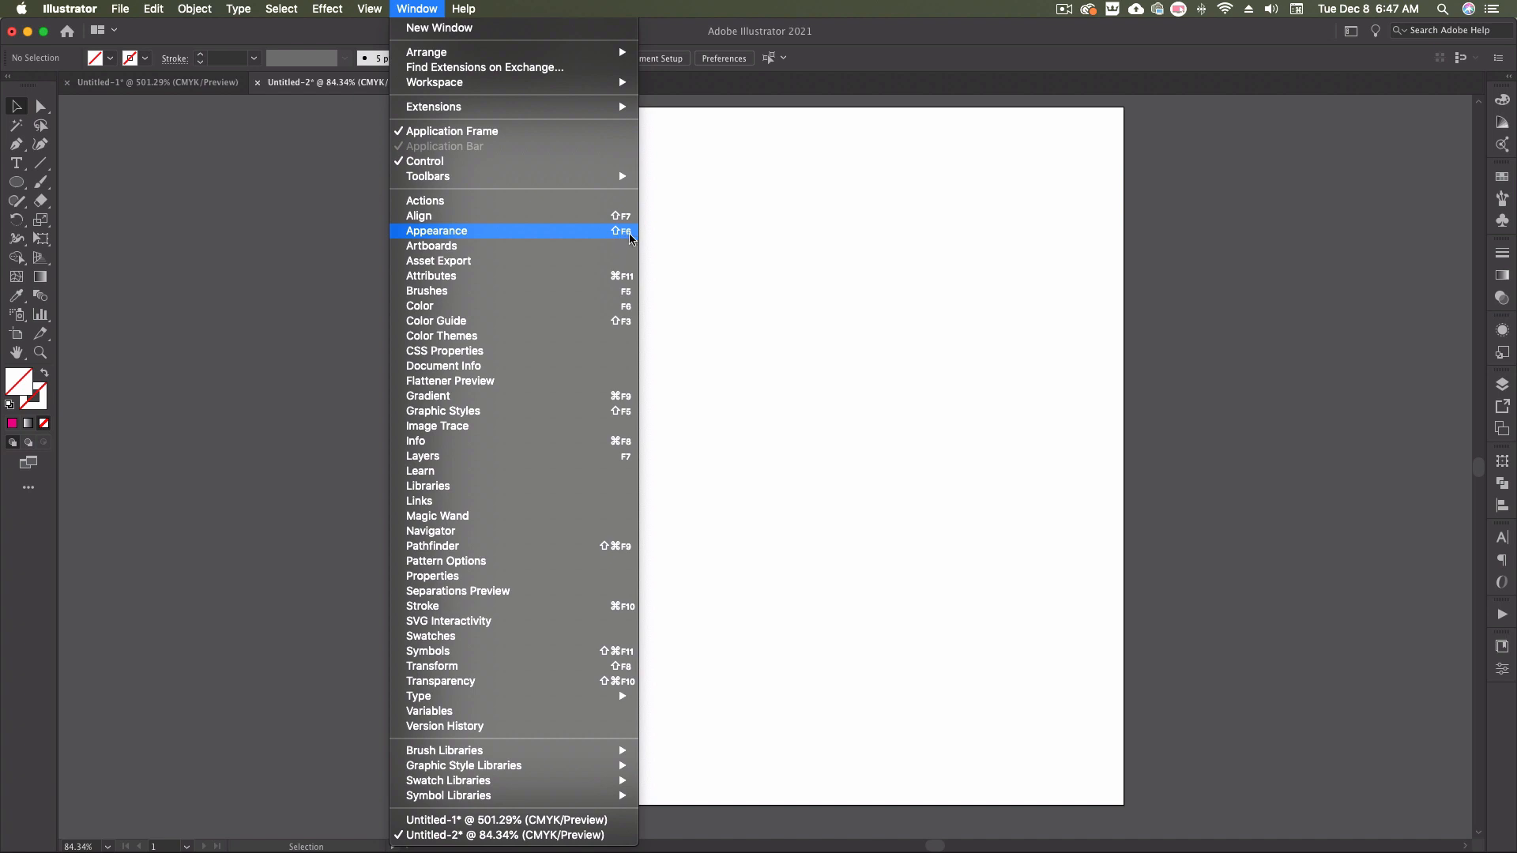
click(436, 230)
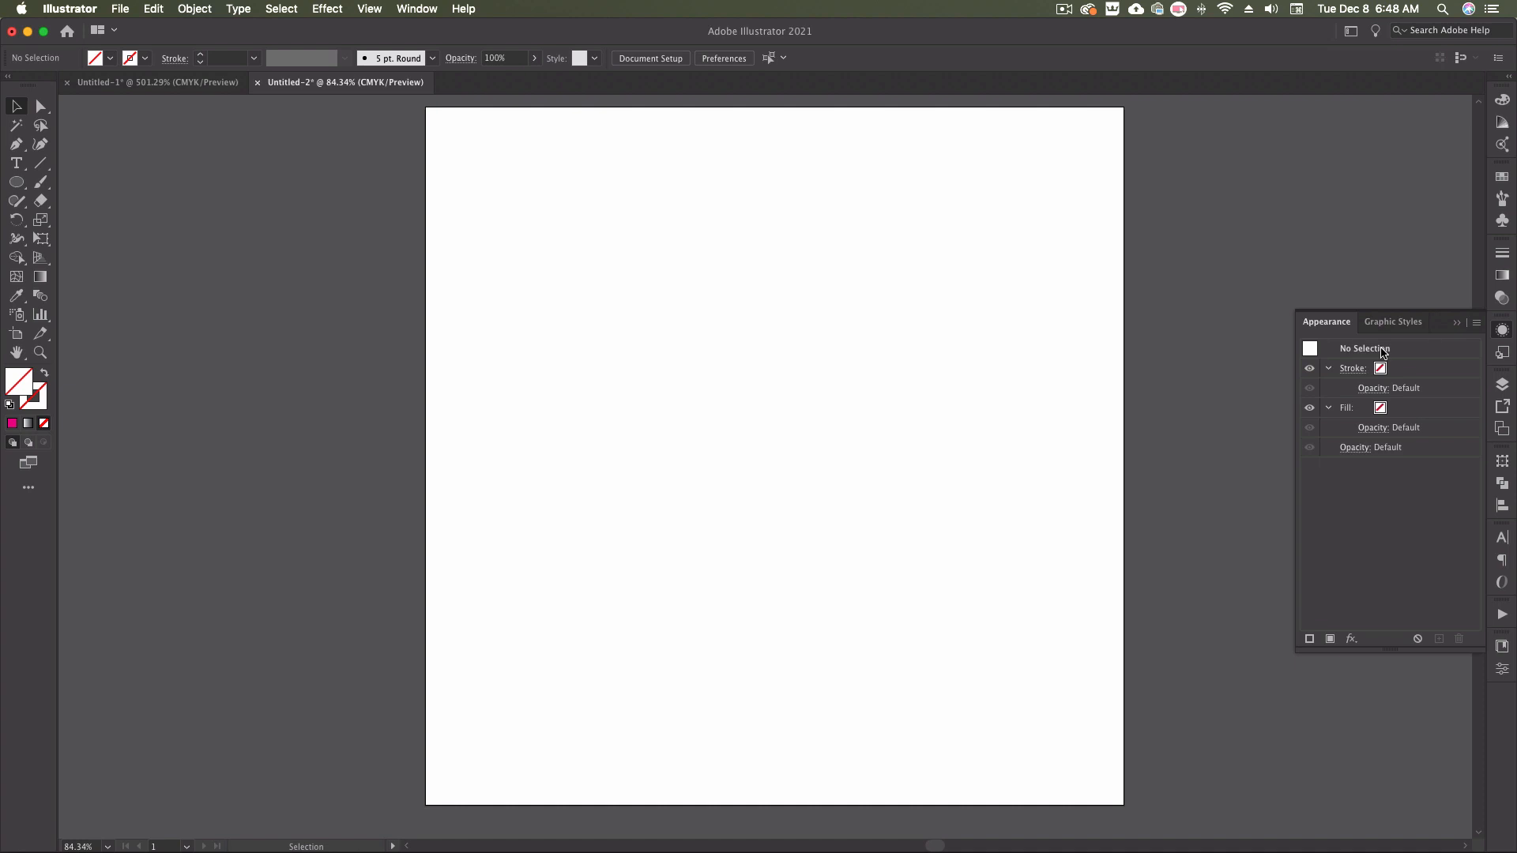
mouse_move(1367, 433)
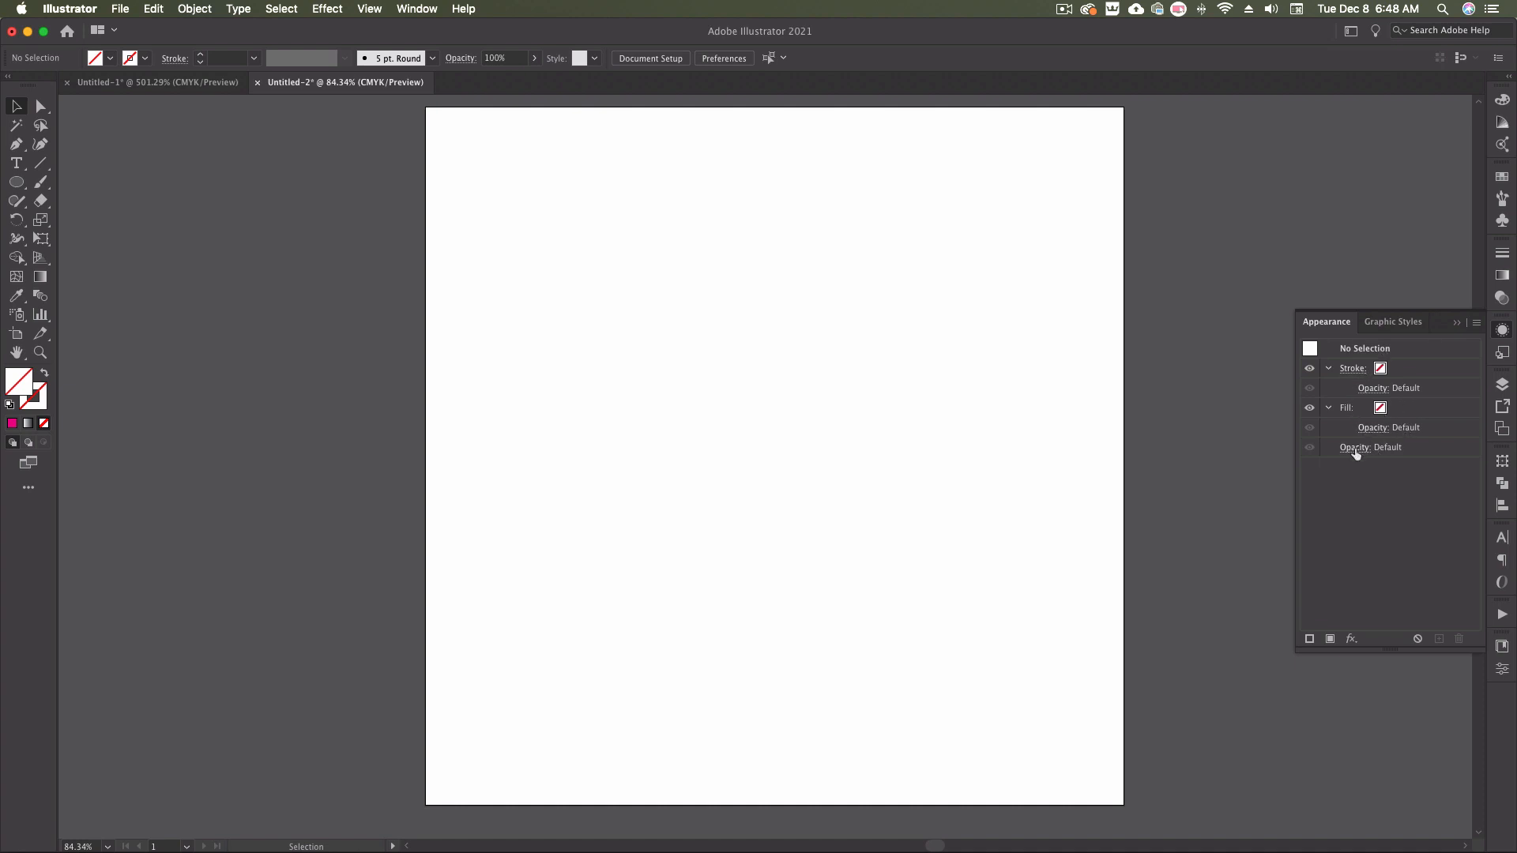
mouse_move(1370, 453)
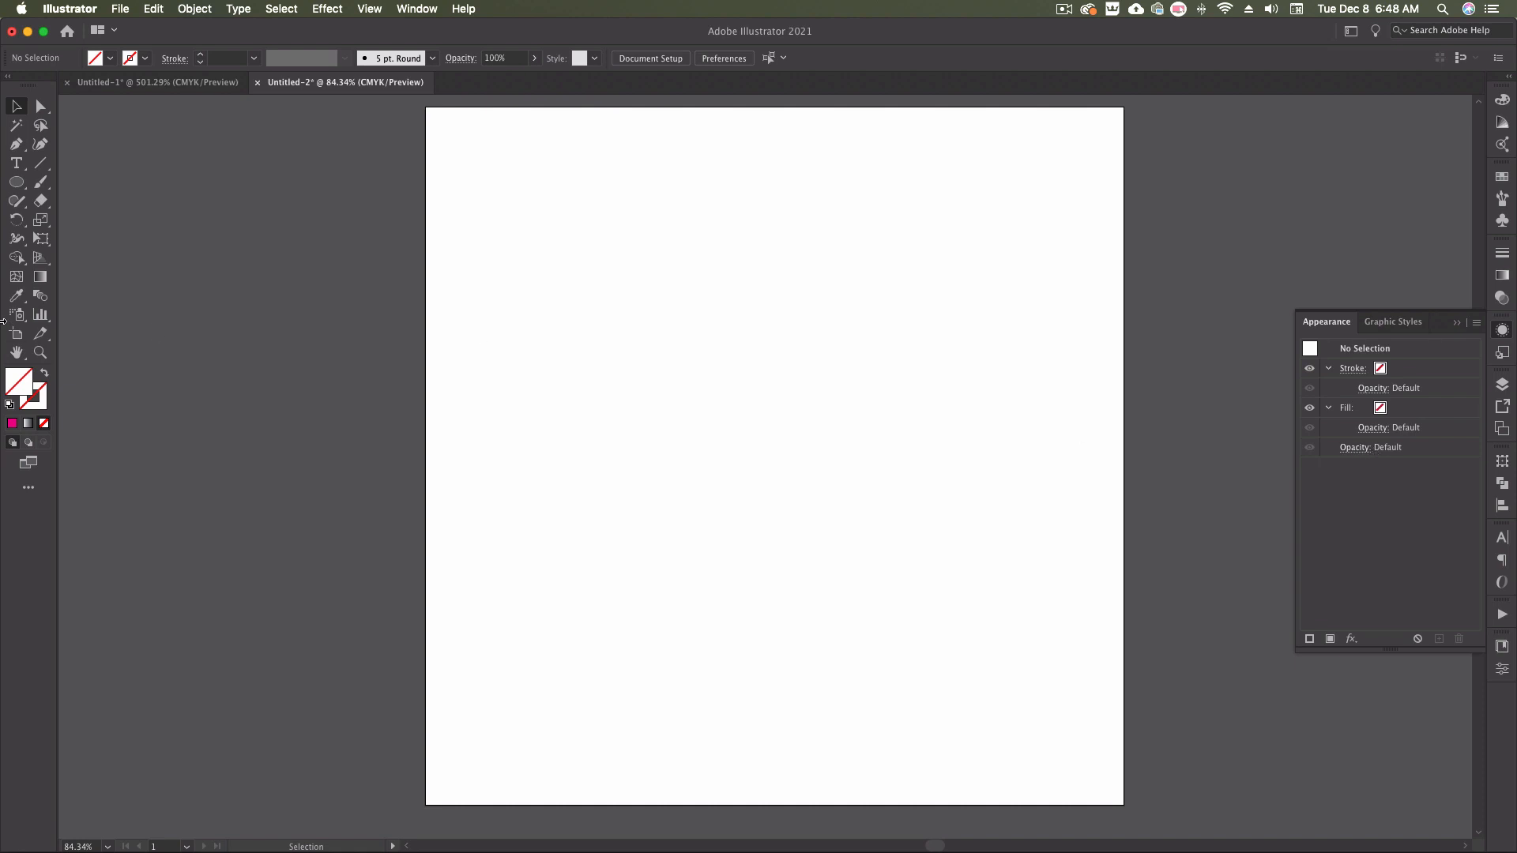
Draw a large circle near the page centre and reselect it.
drag(714, 370, 774, 445)
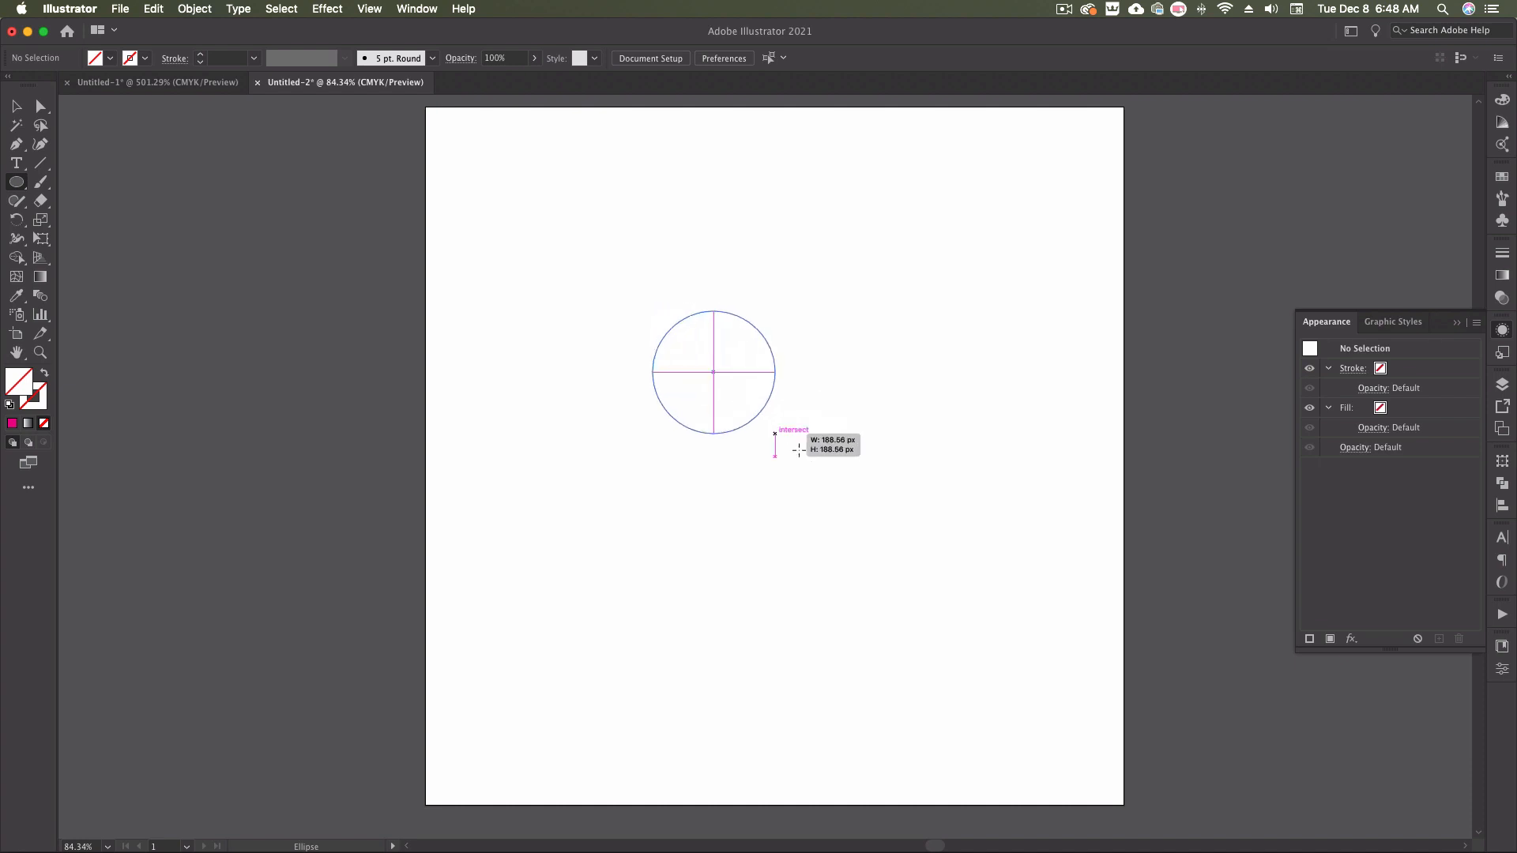
drag(714, 372, 898, 427)
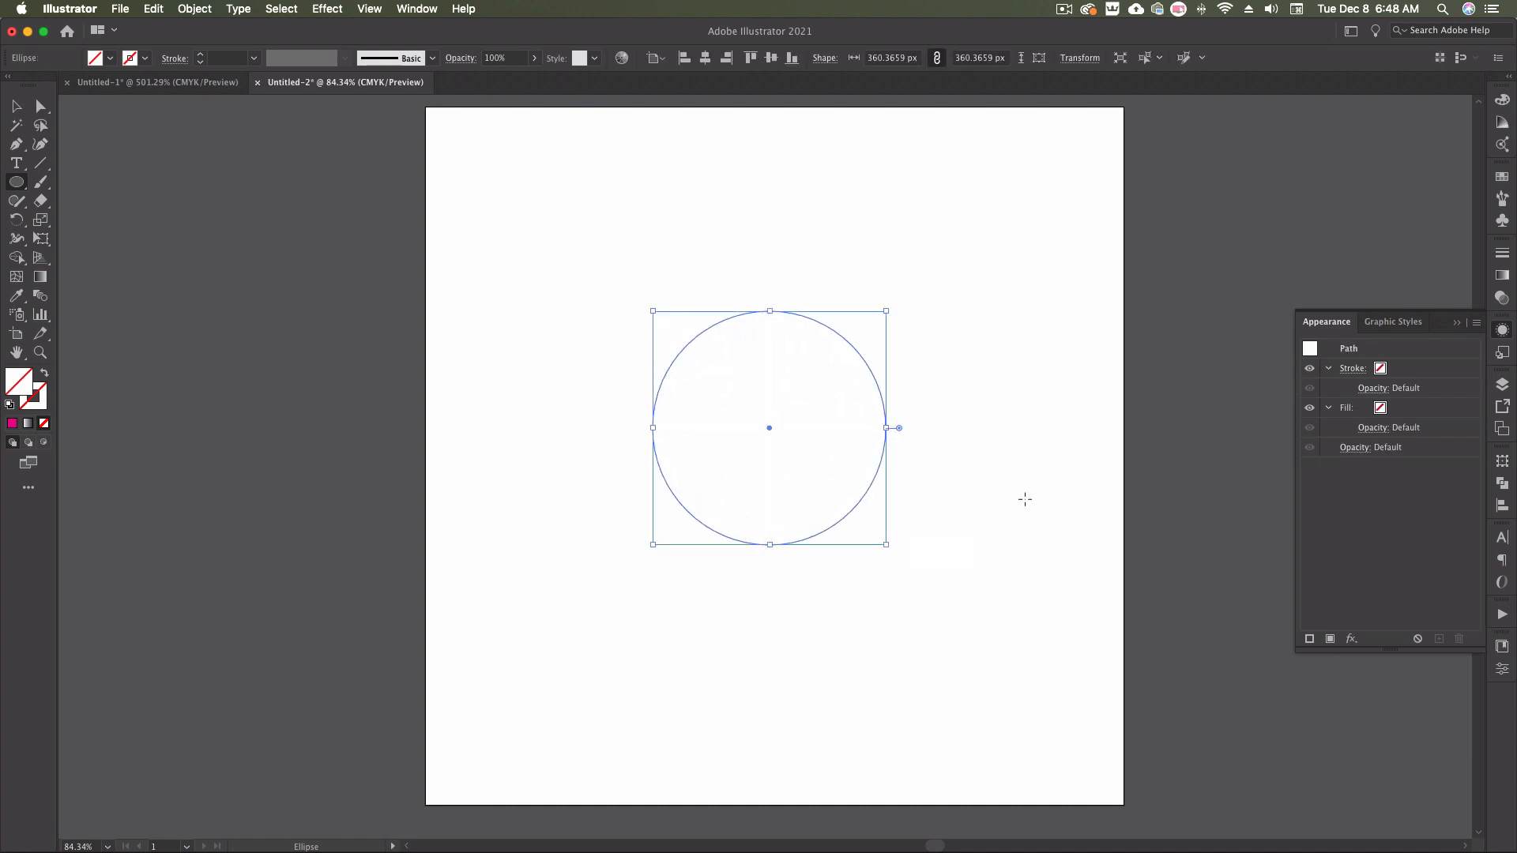
mouse_move(1160, 431)
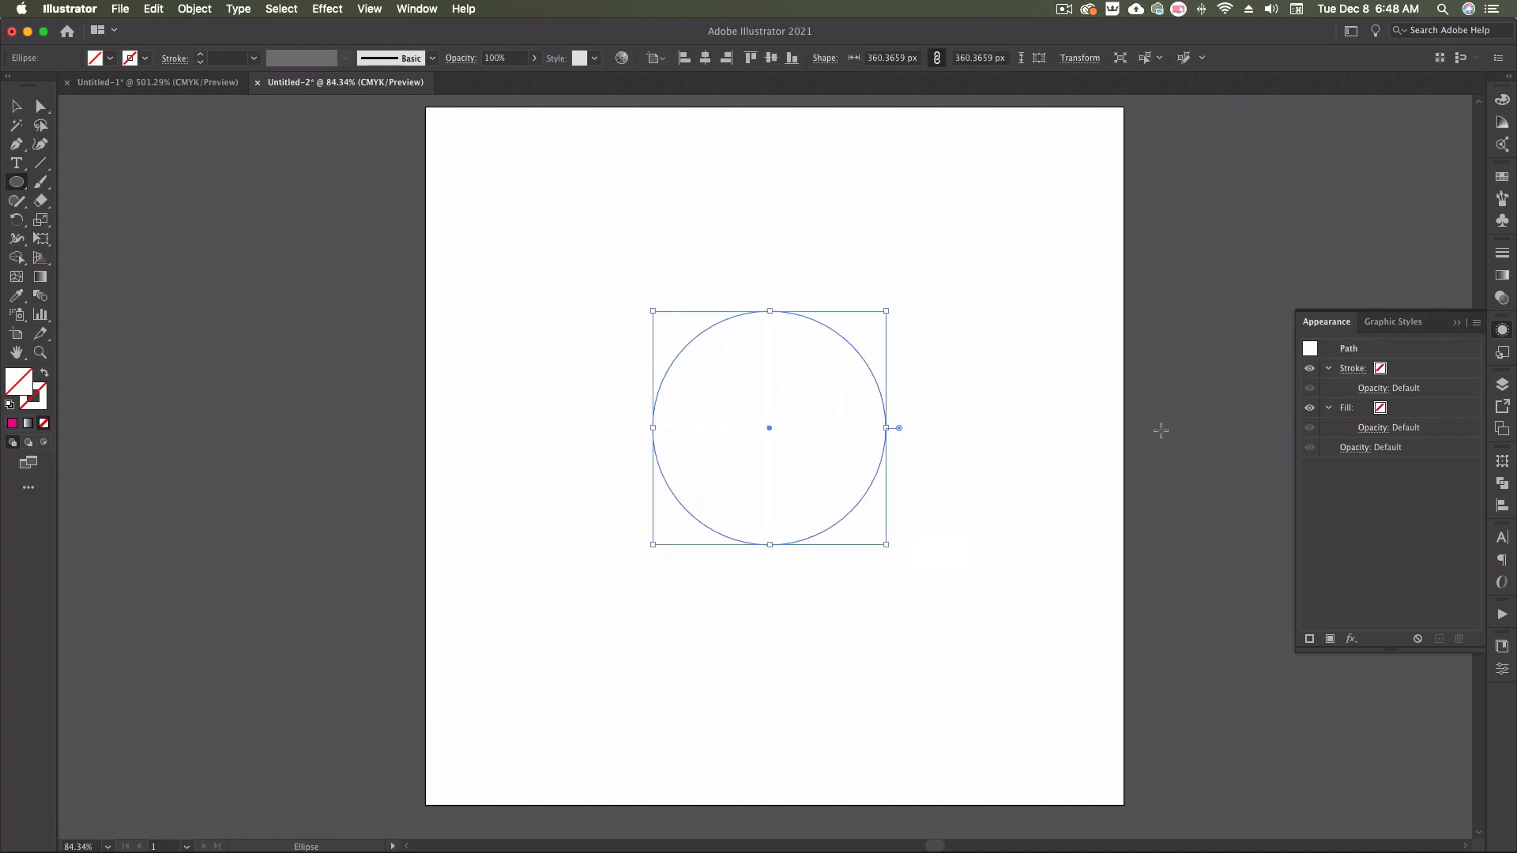
click(16, 107)
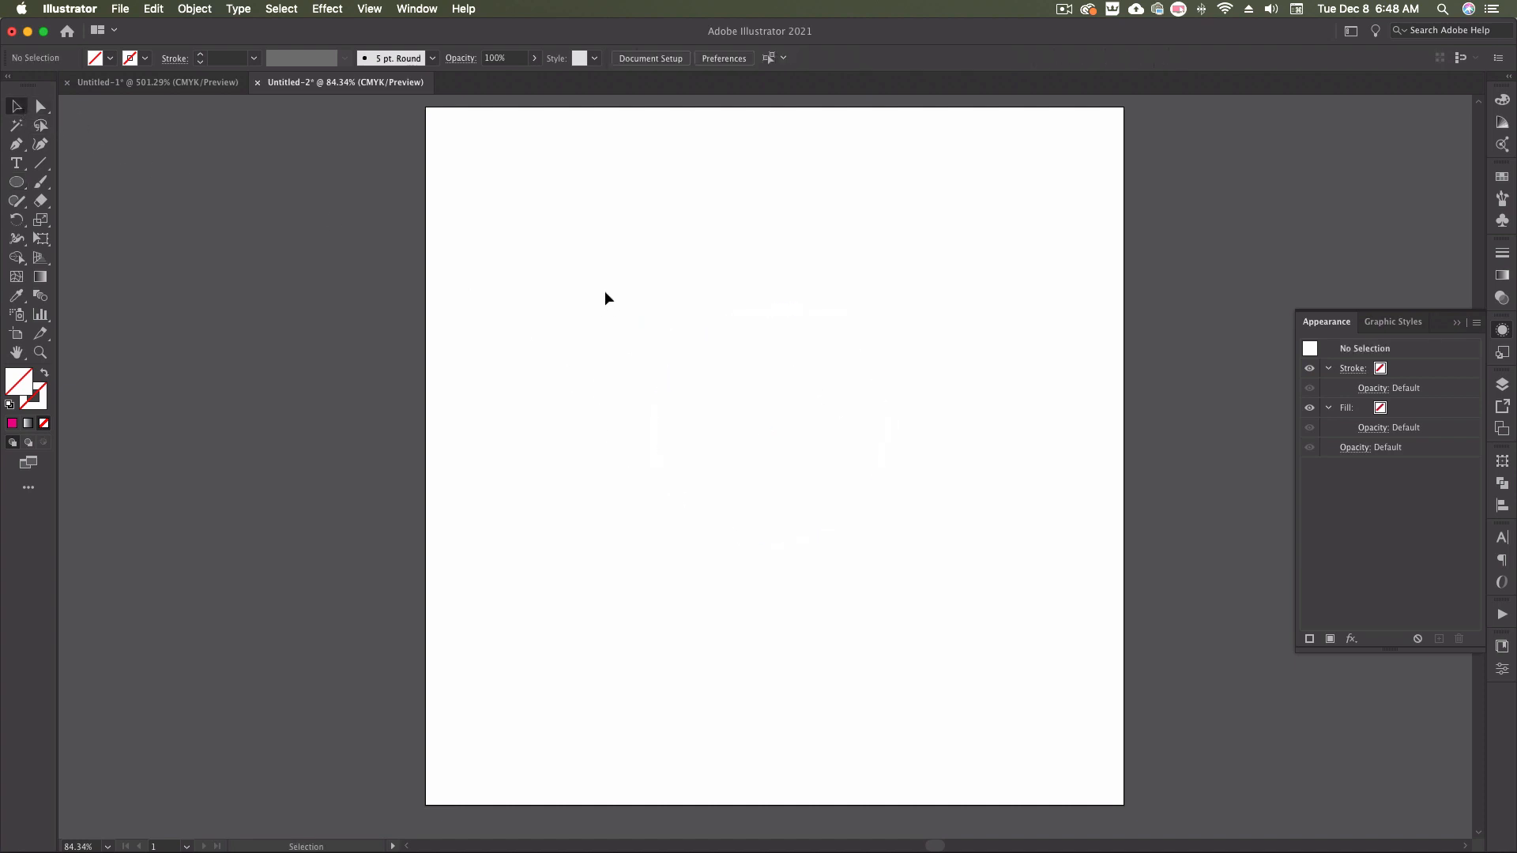
drag(651, 312, 886, 544)
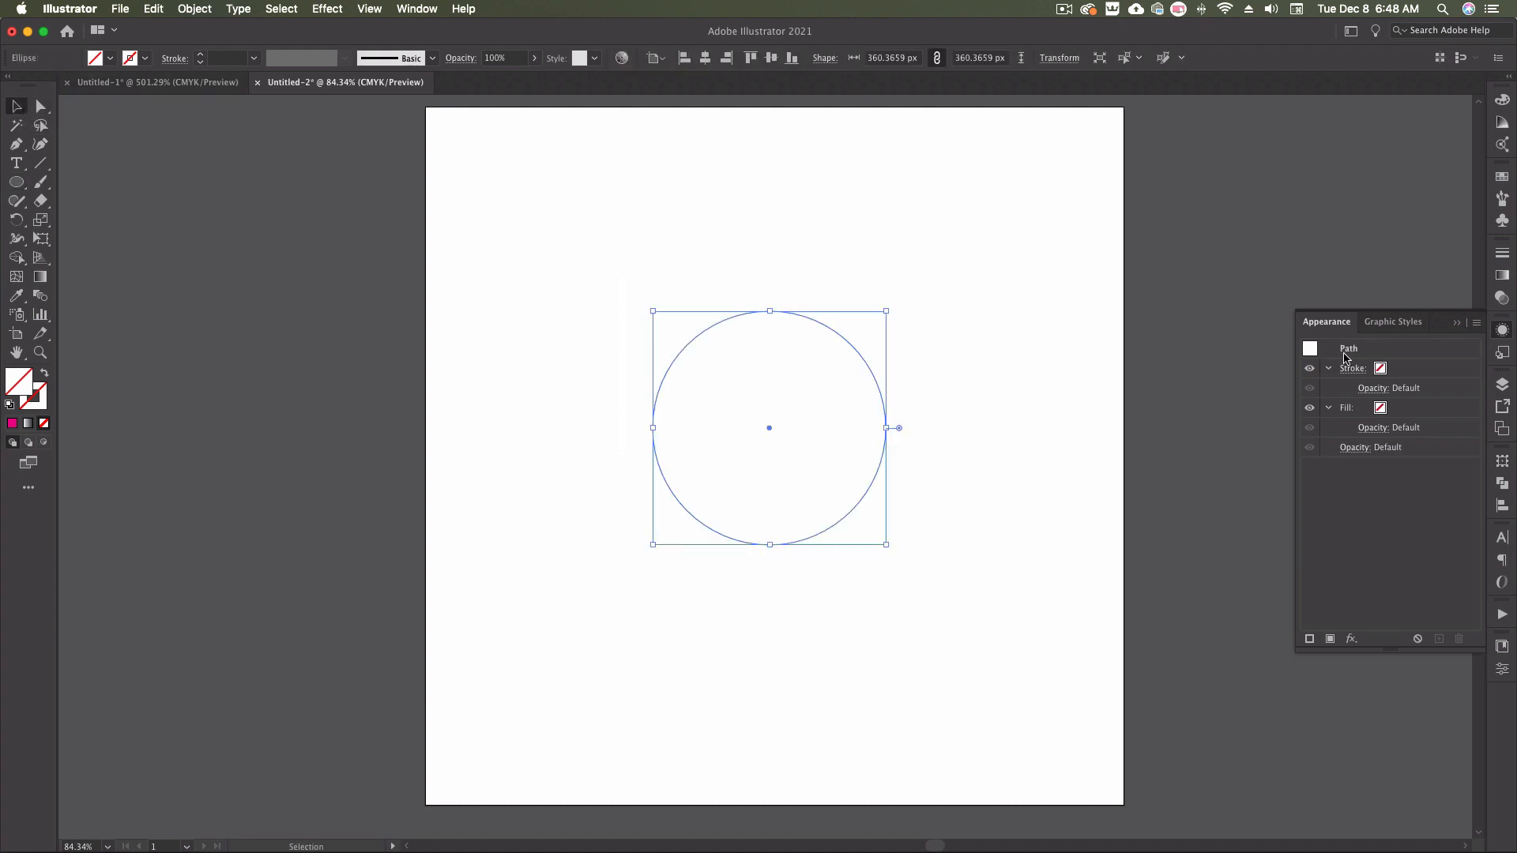
Give the circle a 5 pt stroke and a red fill.
click(1354, 369)
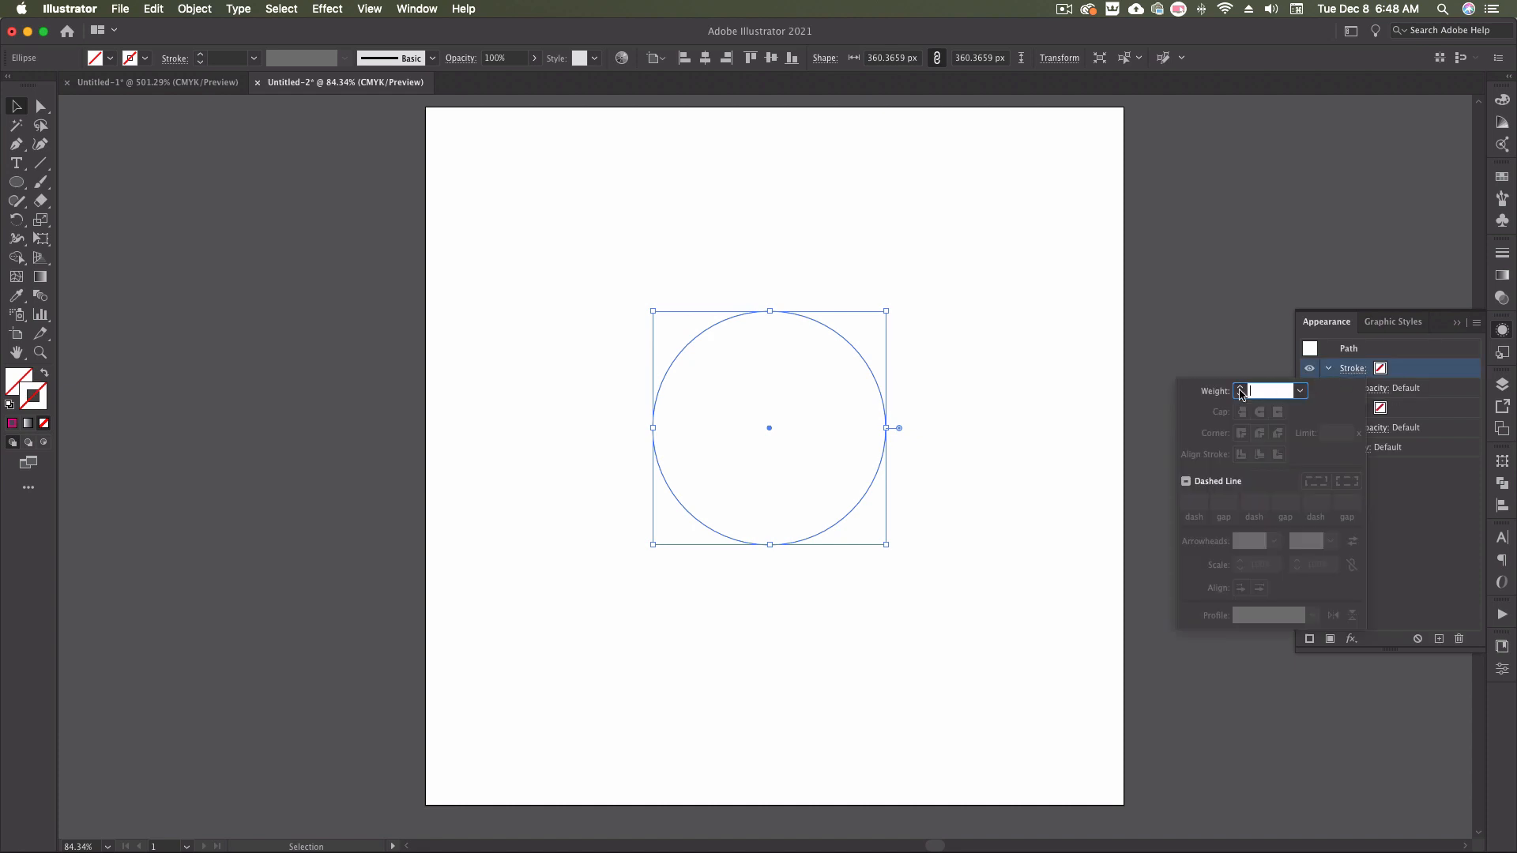
text(4 pt)
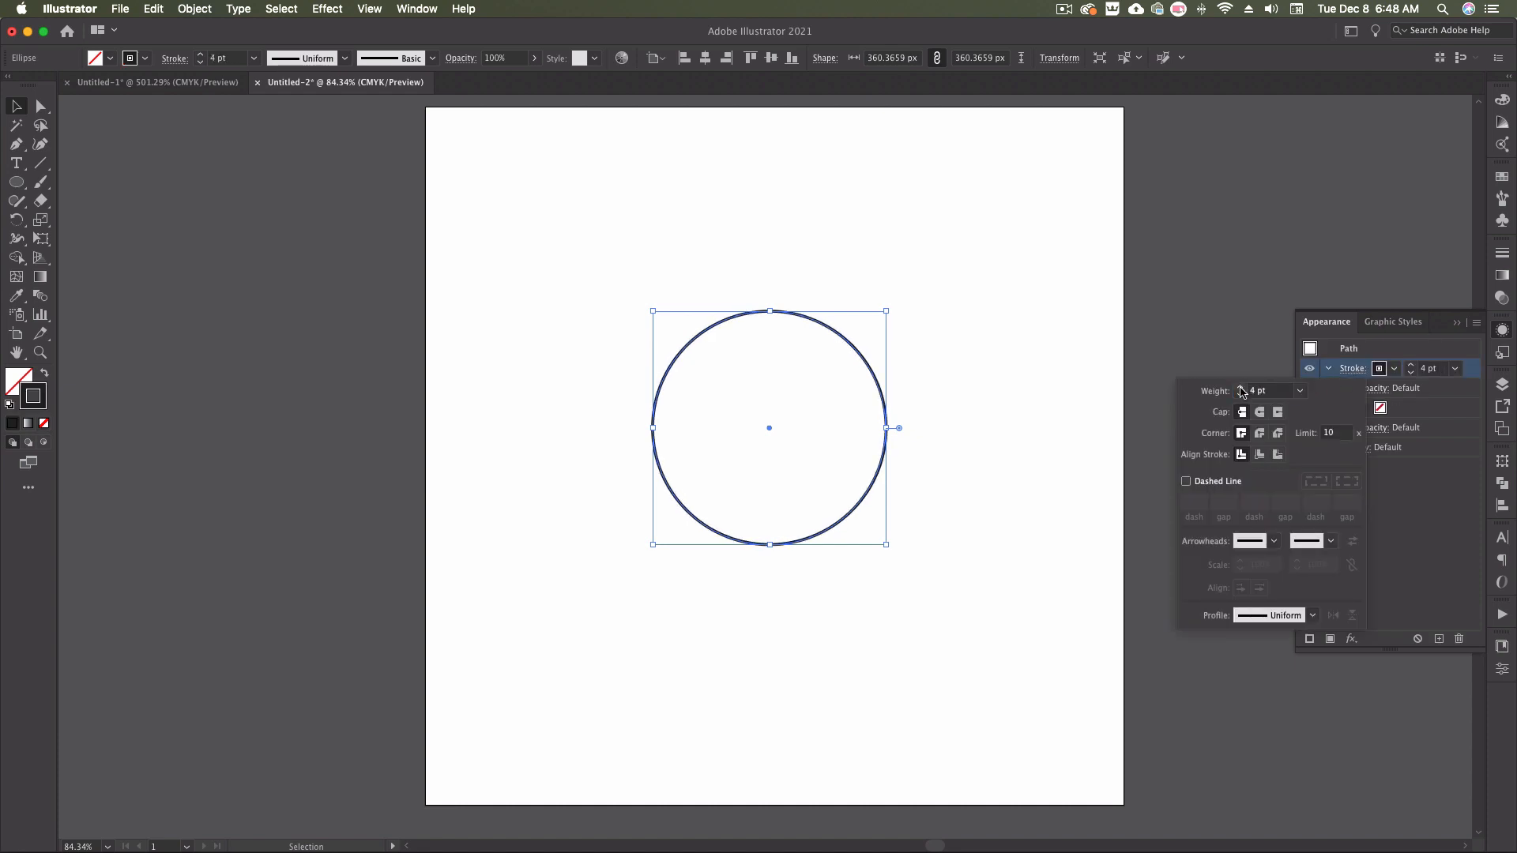
click(1240, 387)
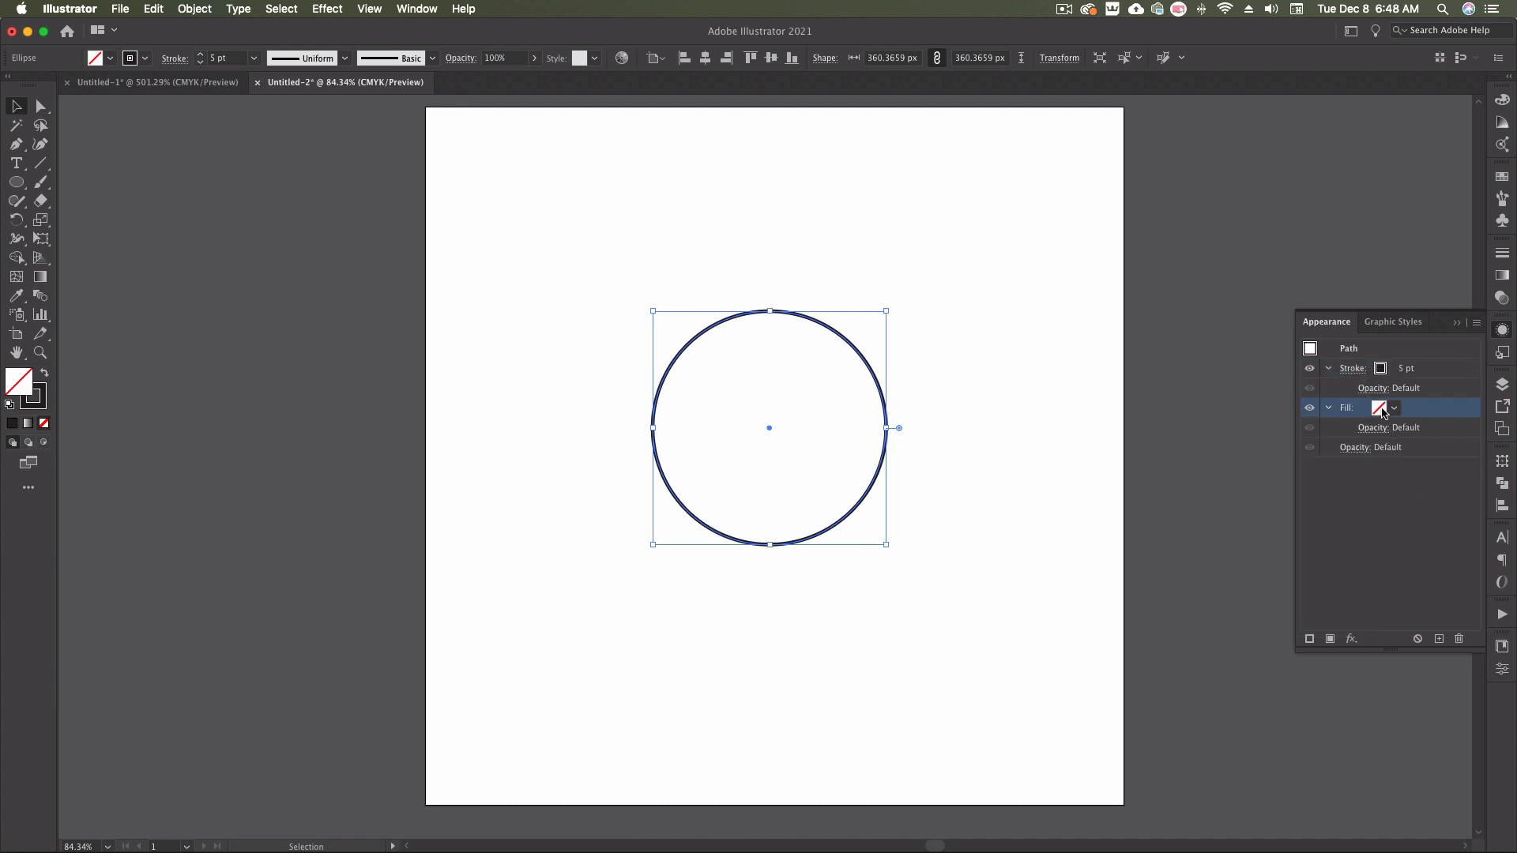
click(1393, 408)
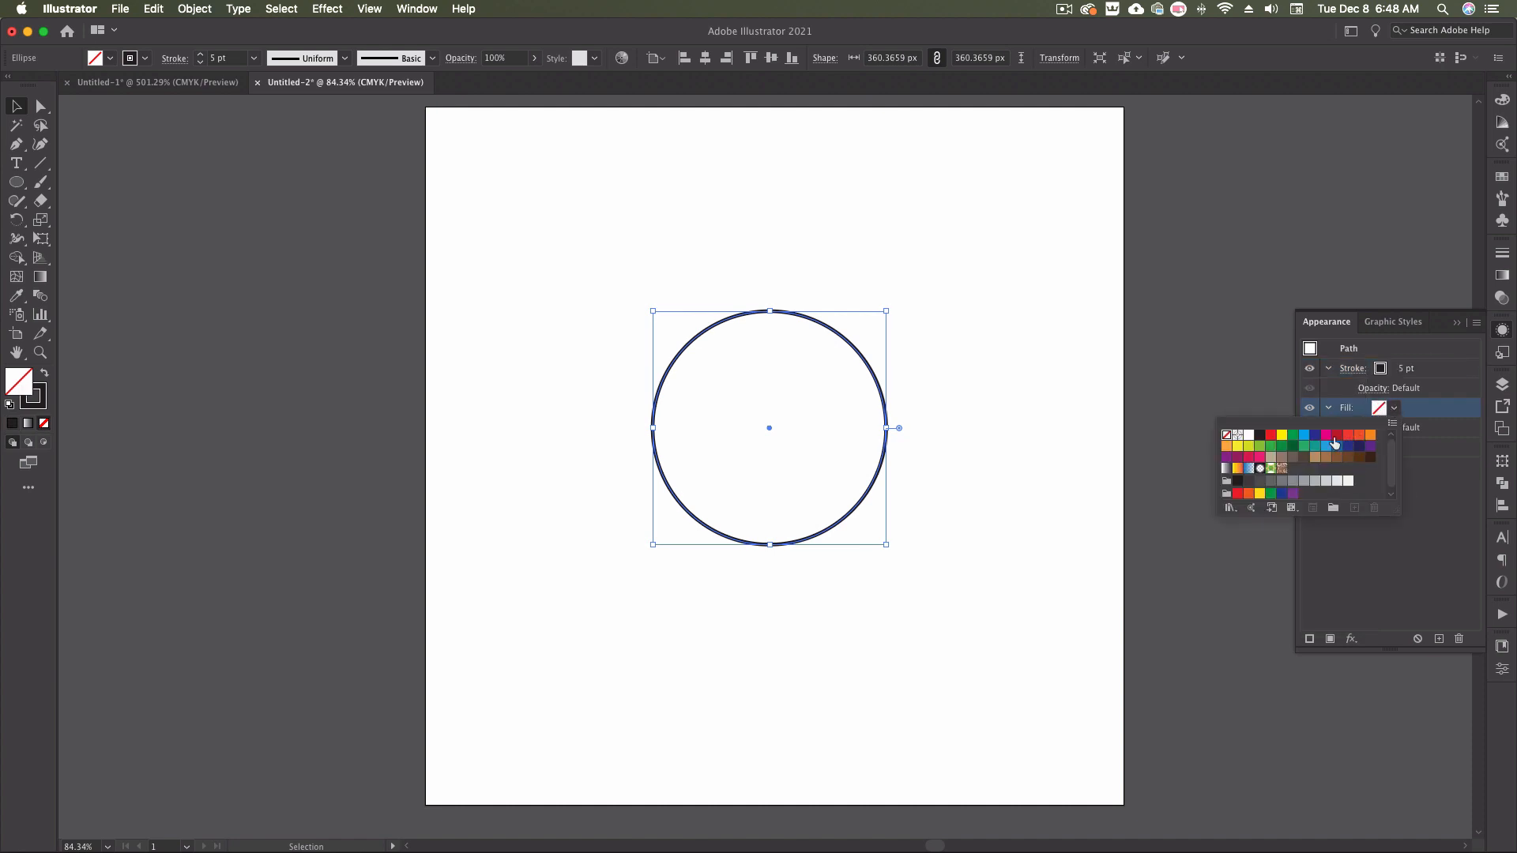
click(1333, 444)
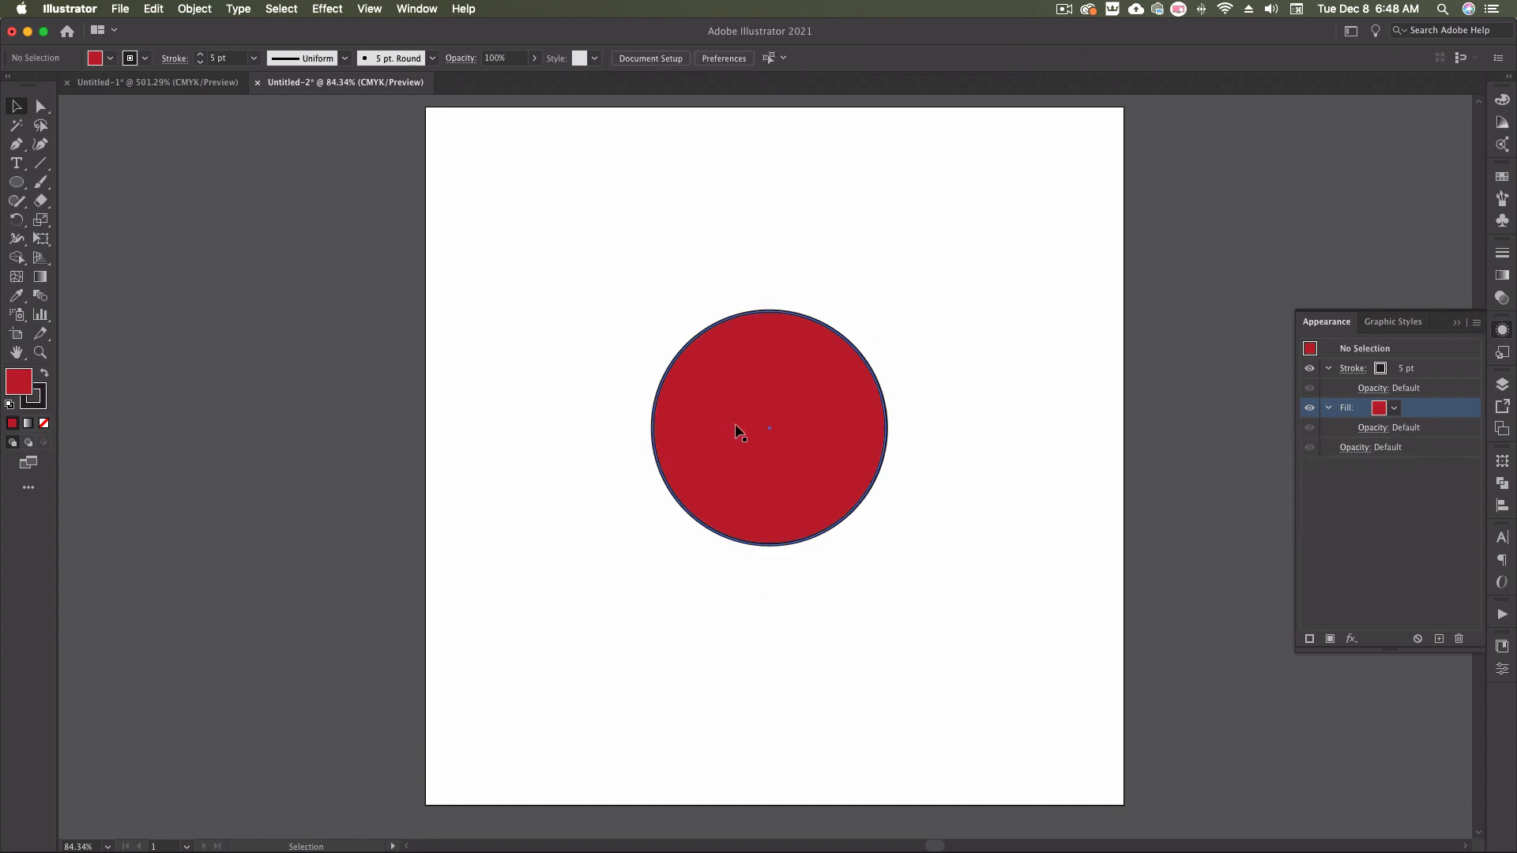
mouse_move(801, 419)
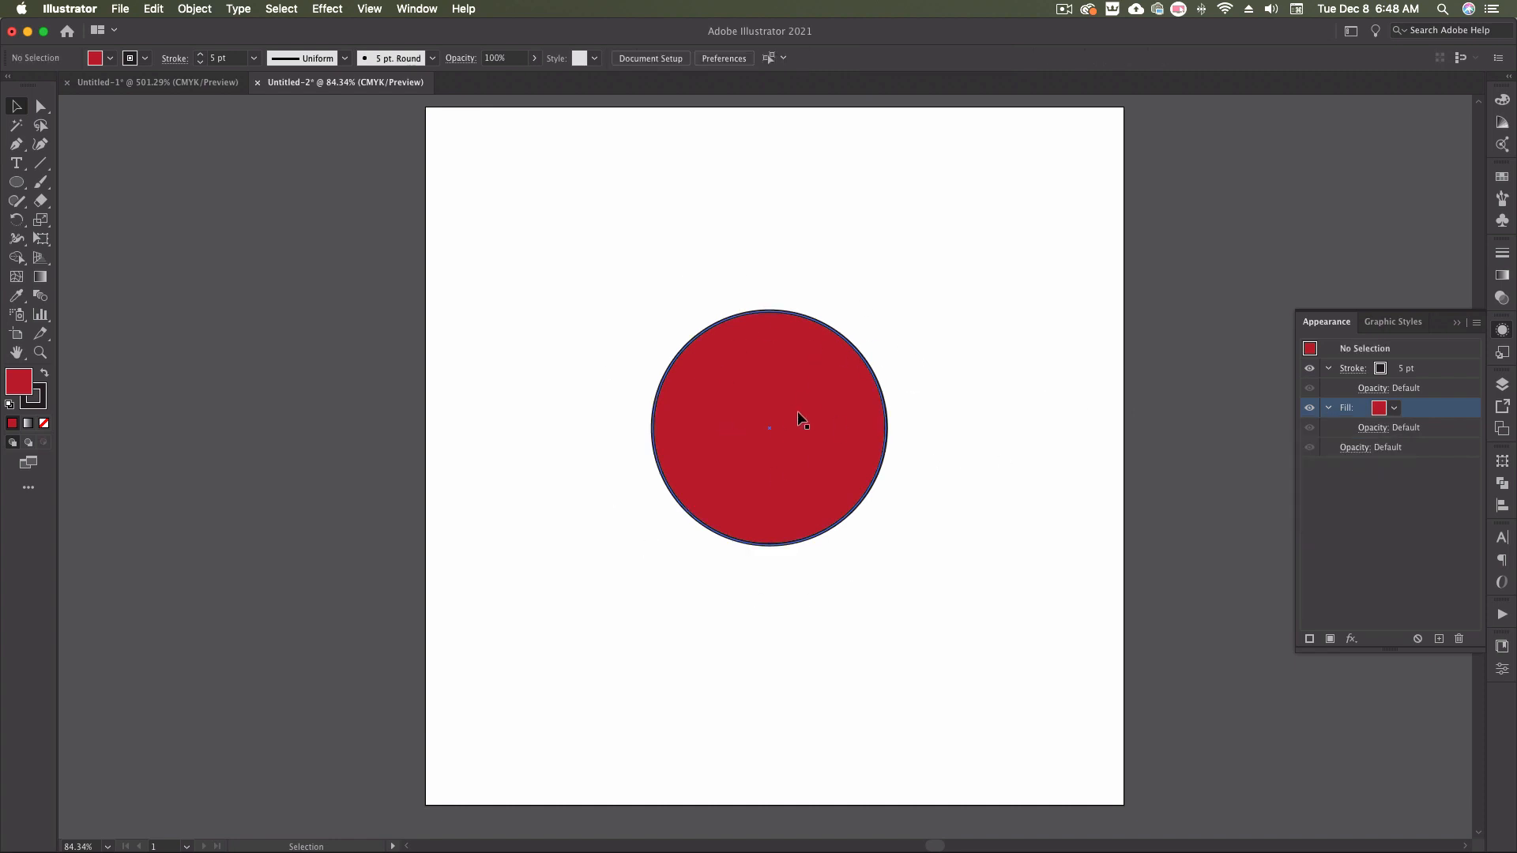
click(1478, 322)
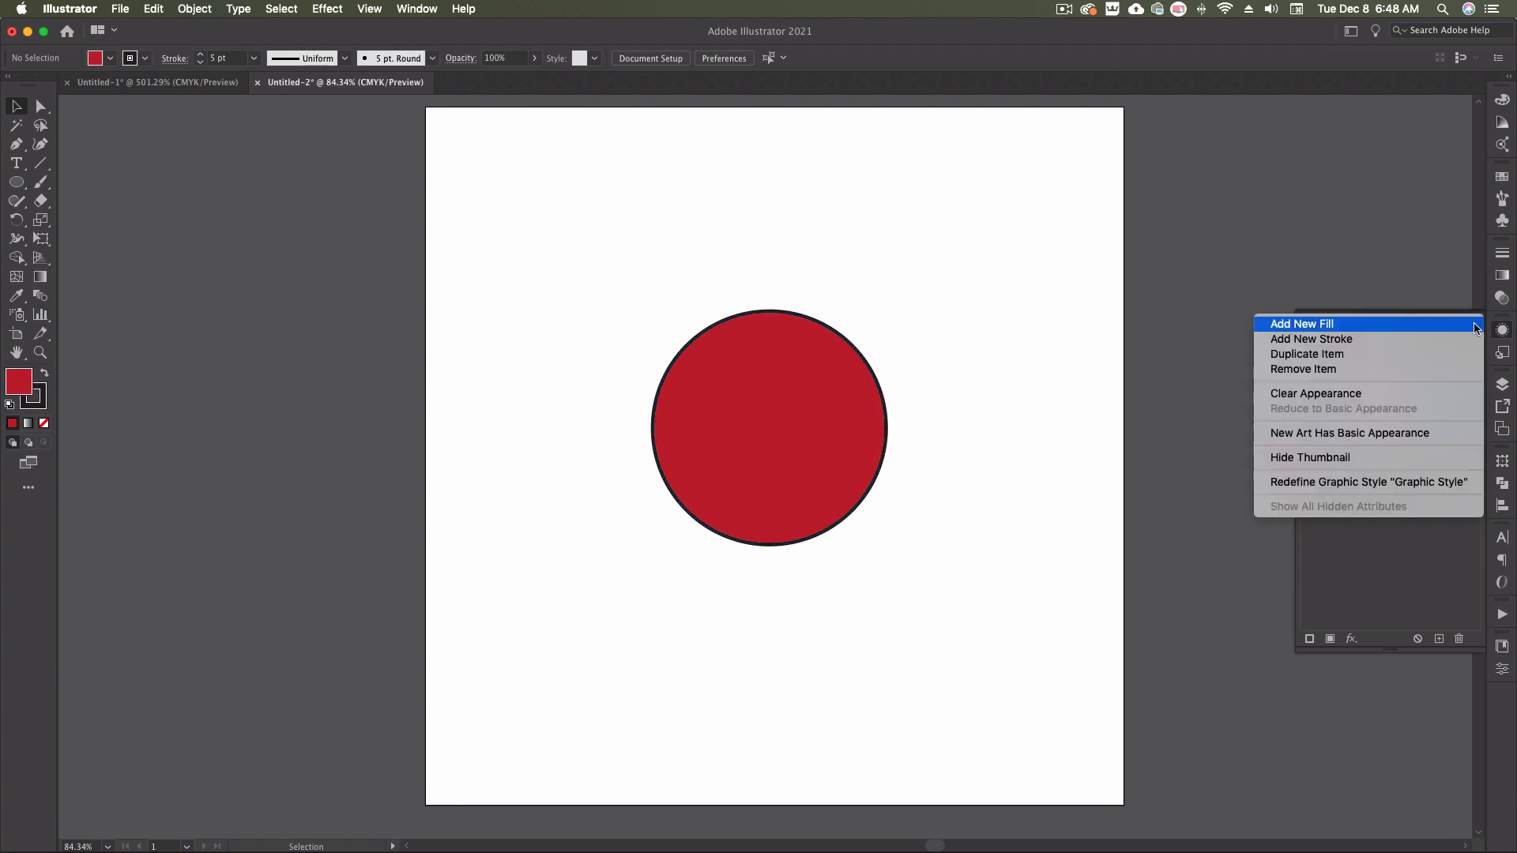
mouse_move(1333, 328)
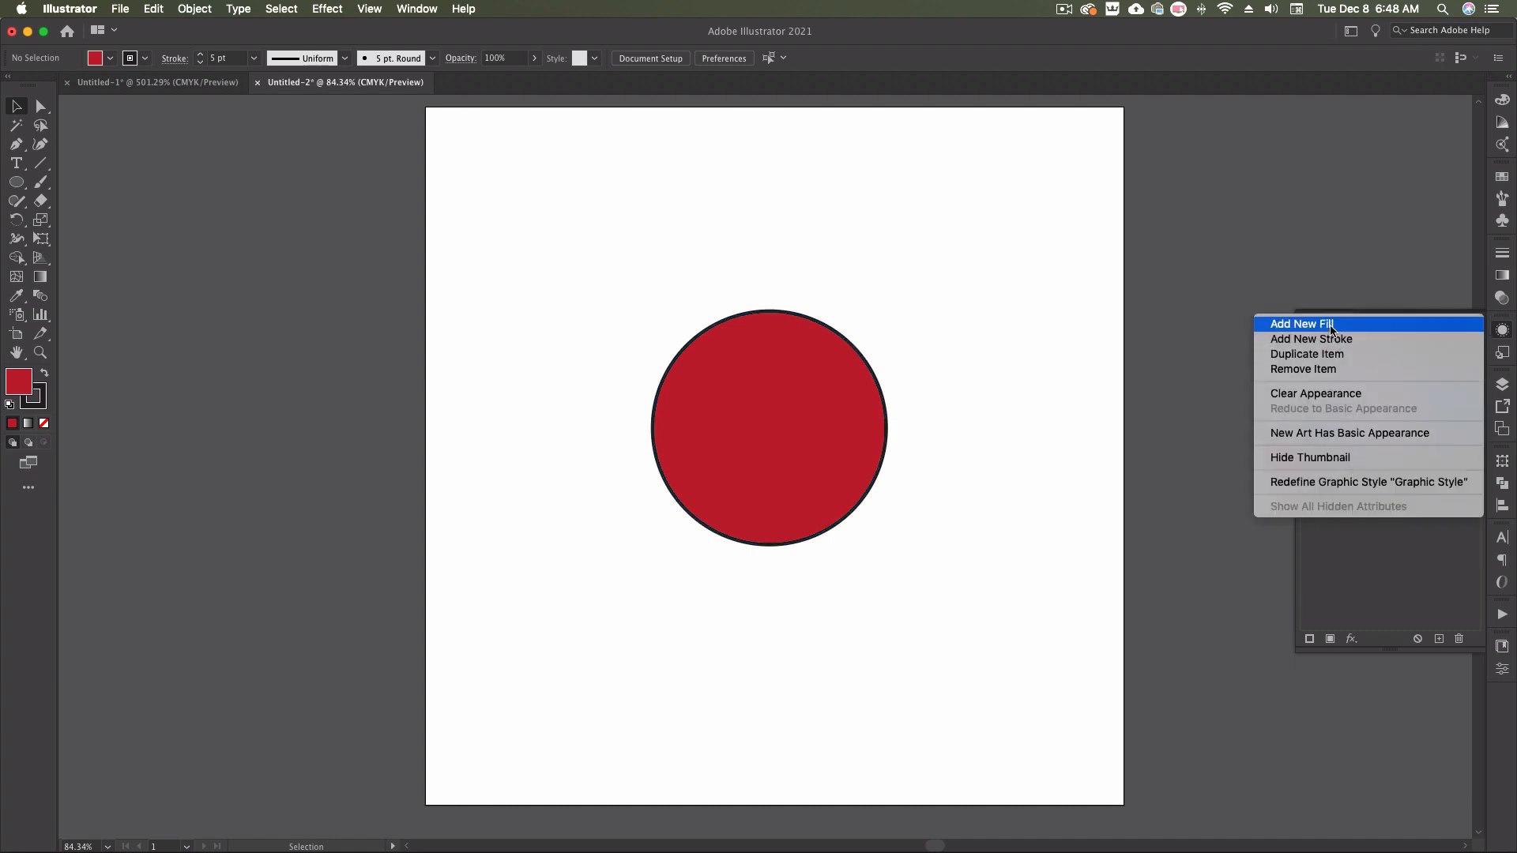
mouse_move(1311, 339)
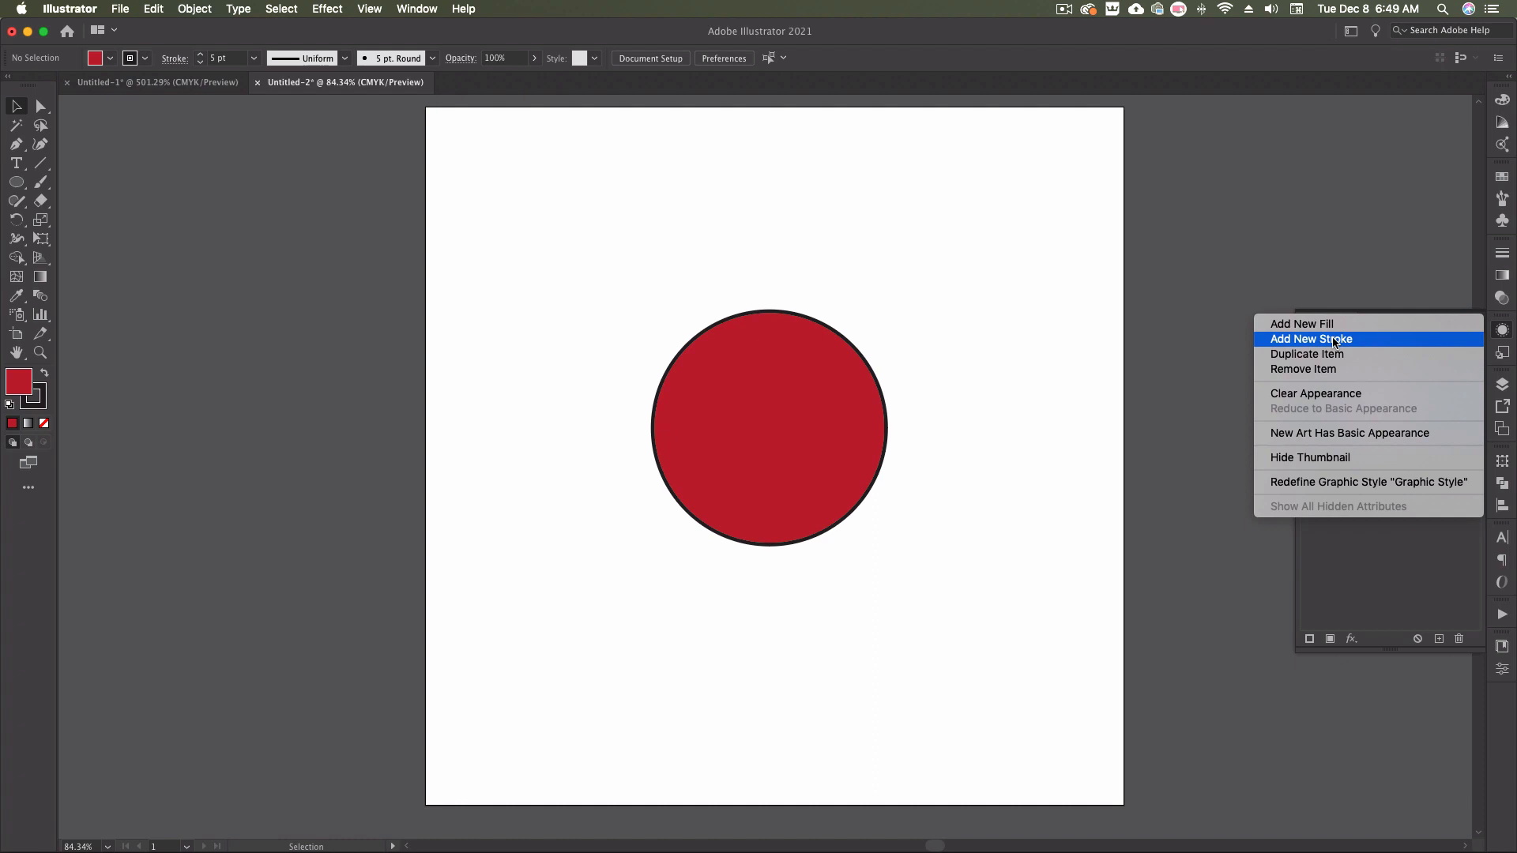
mouse_move(1331, 361)
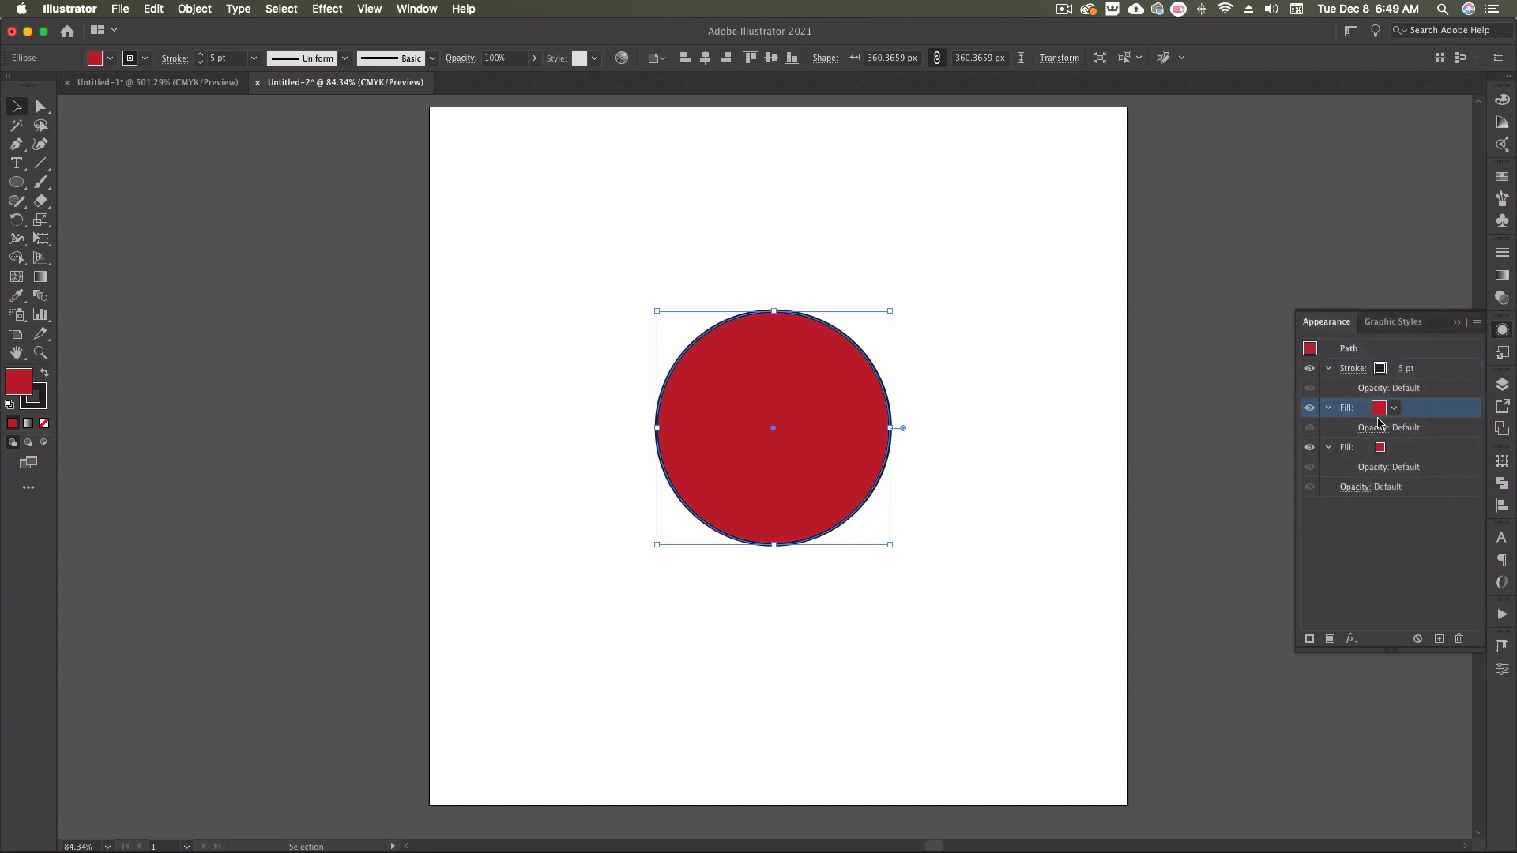
mouse_move(842, 395)
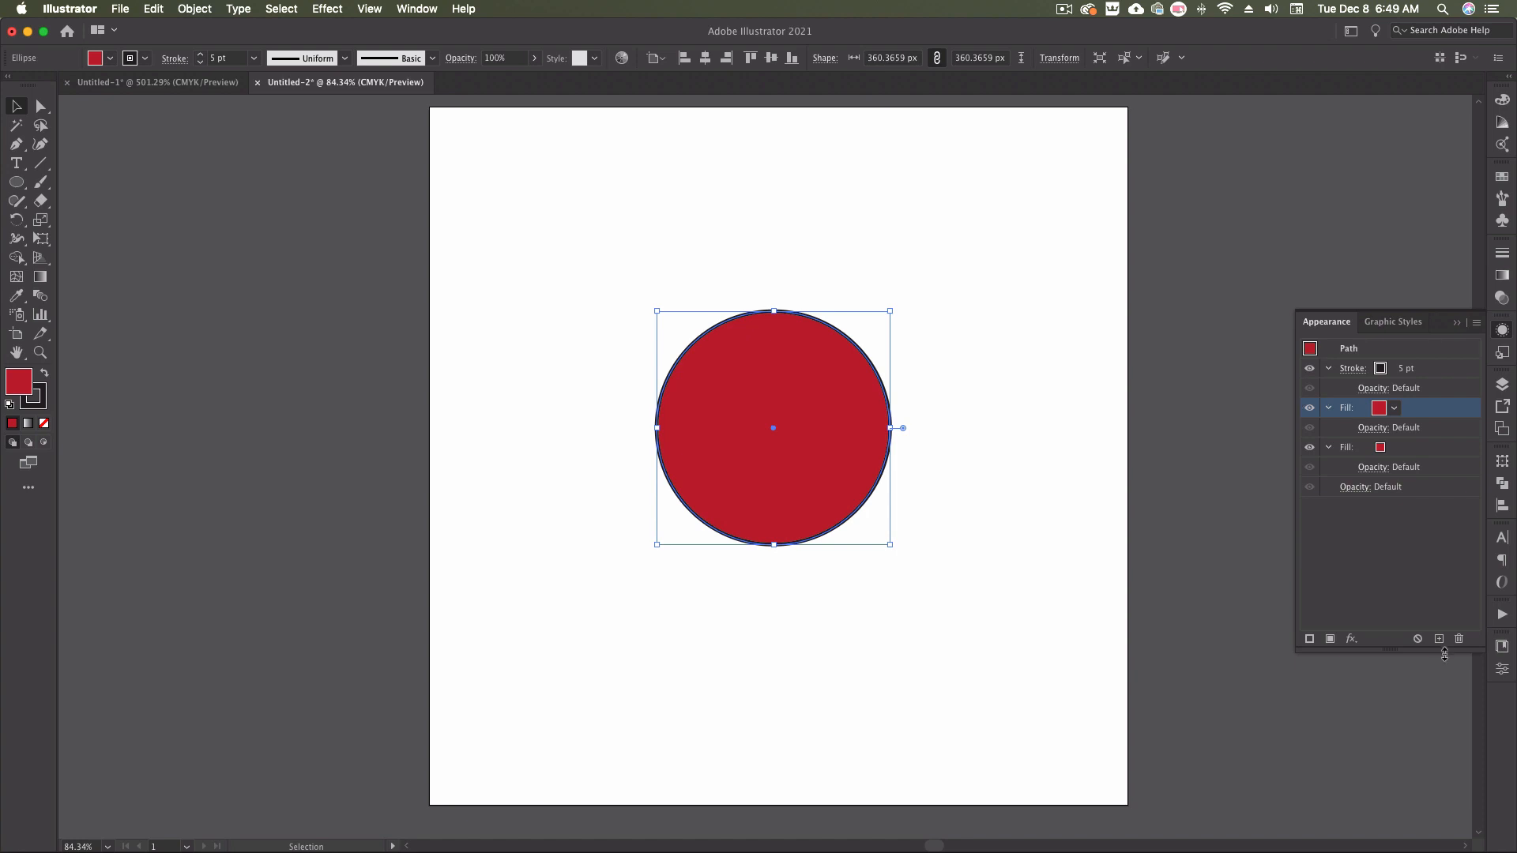
mouse_move(1460, 639)
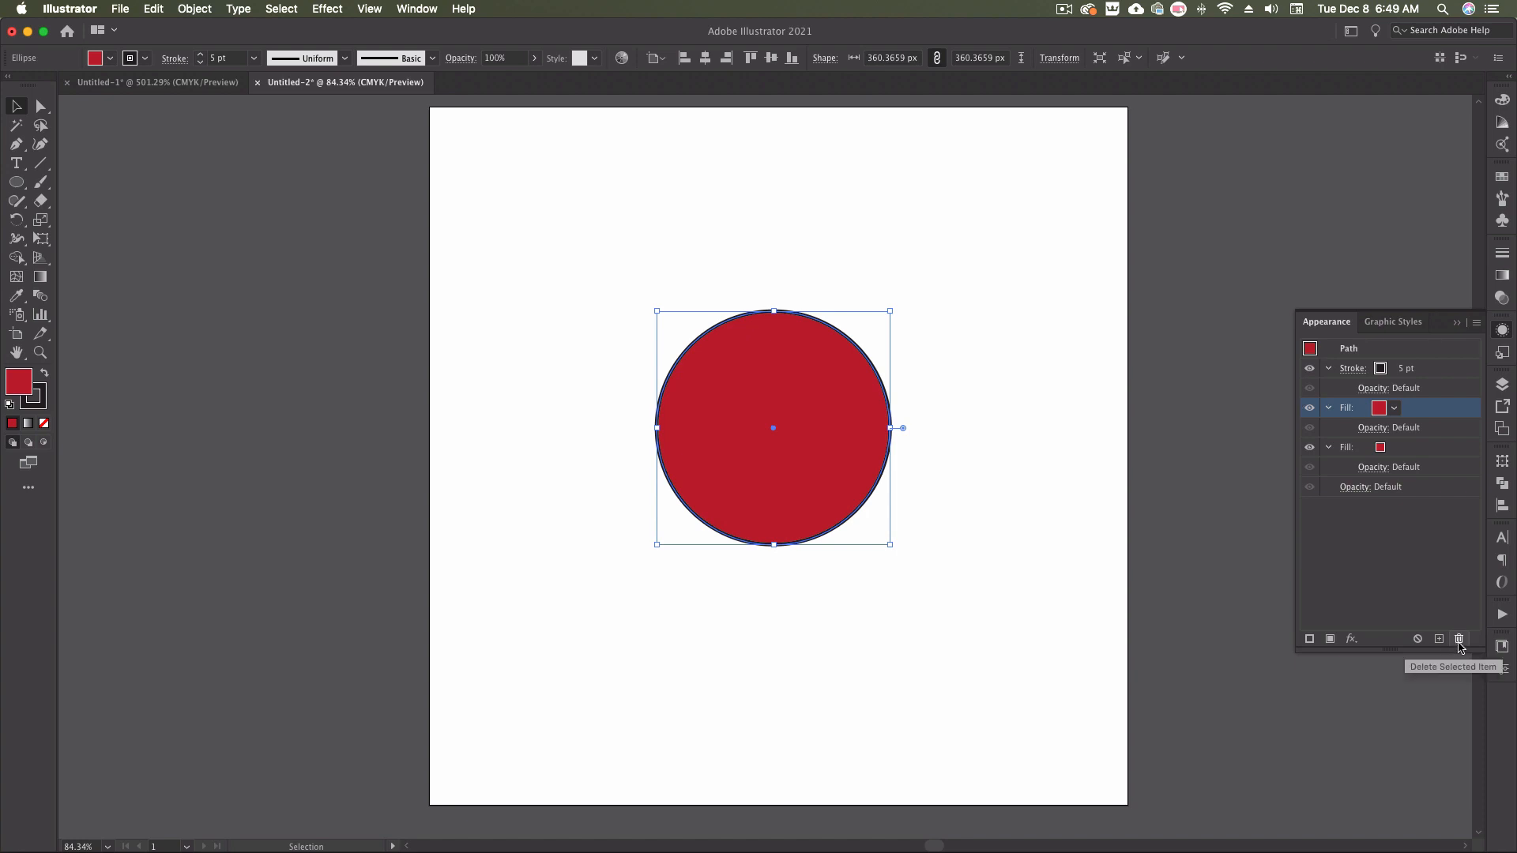
click(1460, 639)
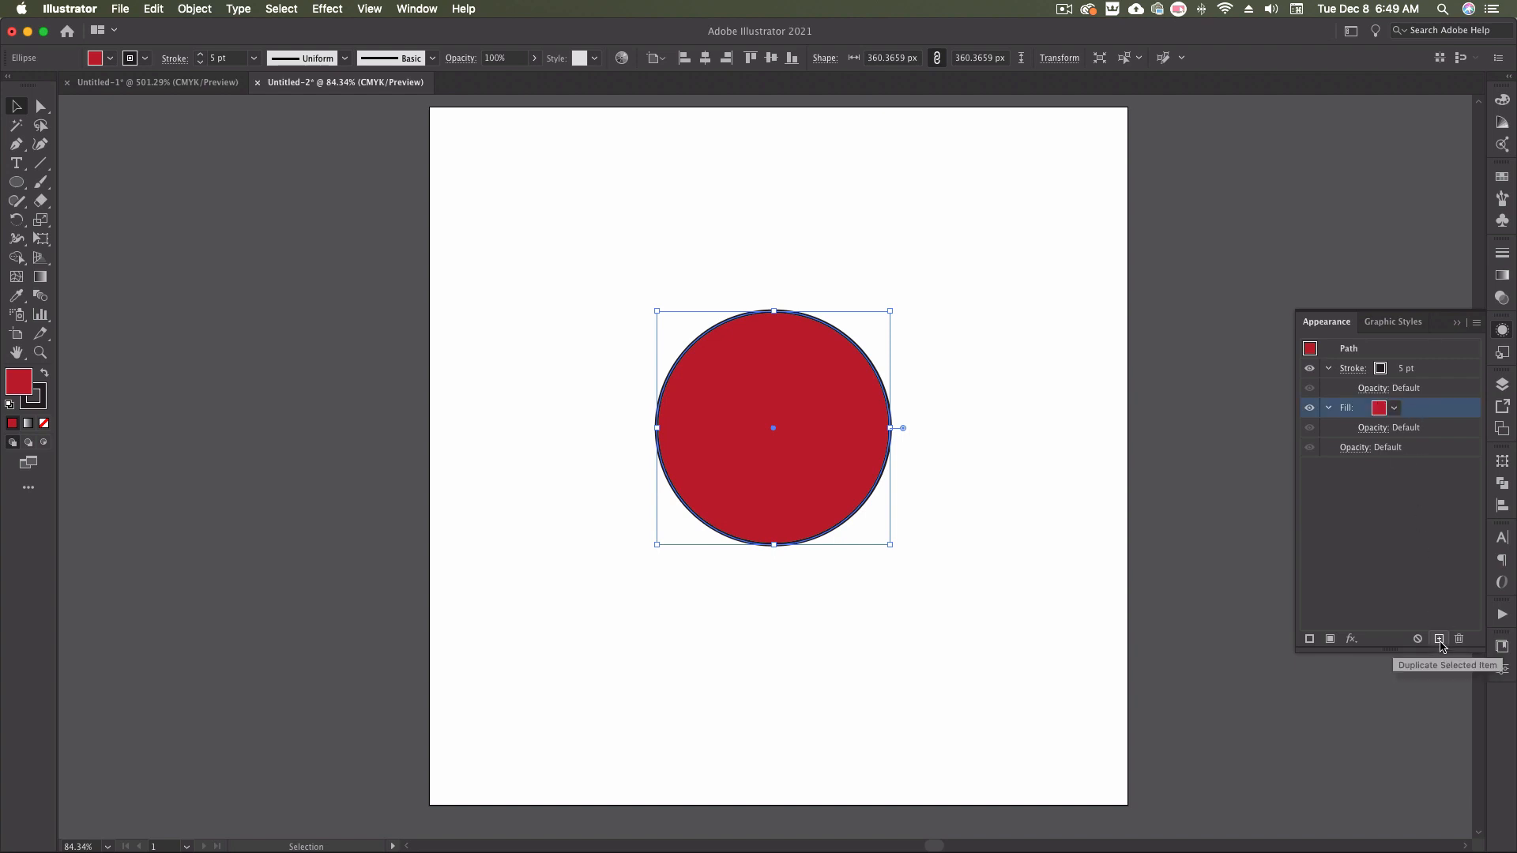
mouse_move(1430, 648)
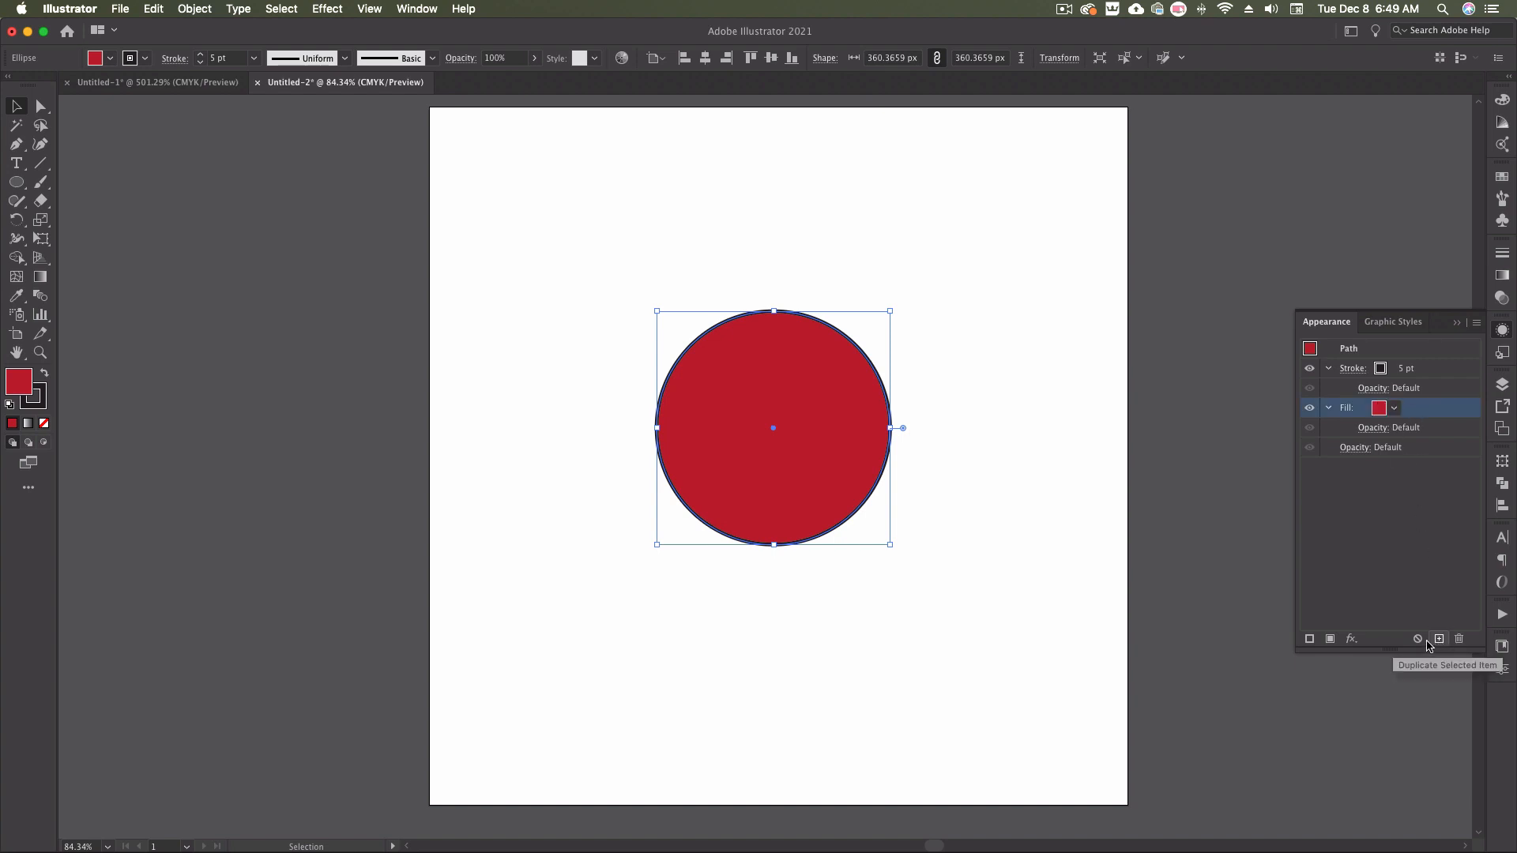
mouse_move(1407, 563)
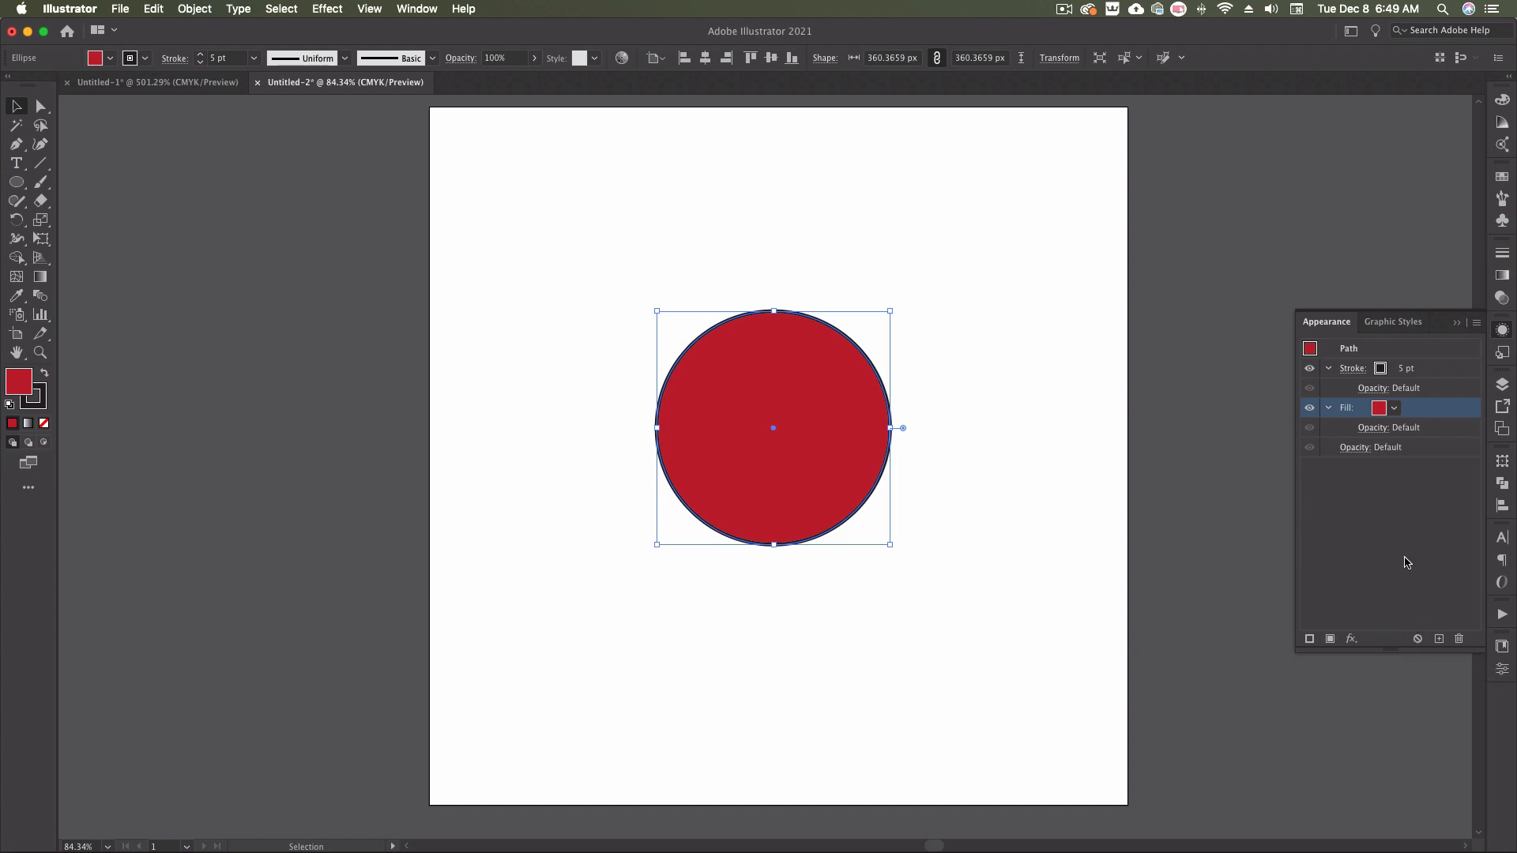
Draw a circle in the middle of the artboard and bring up the effects list.
click(1418, 639)
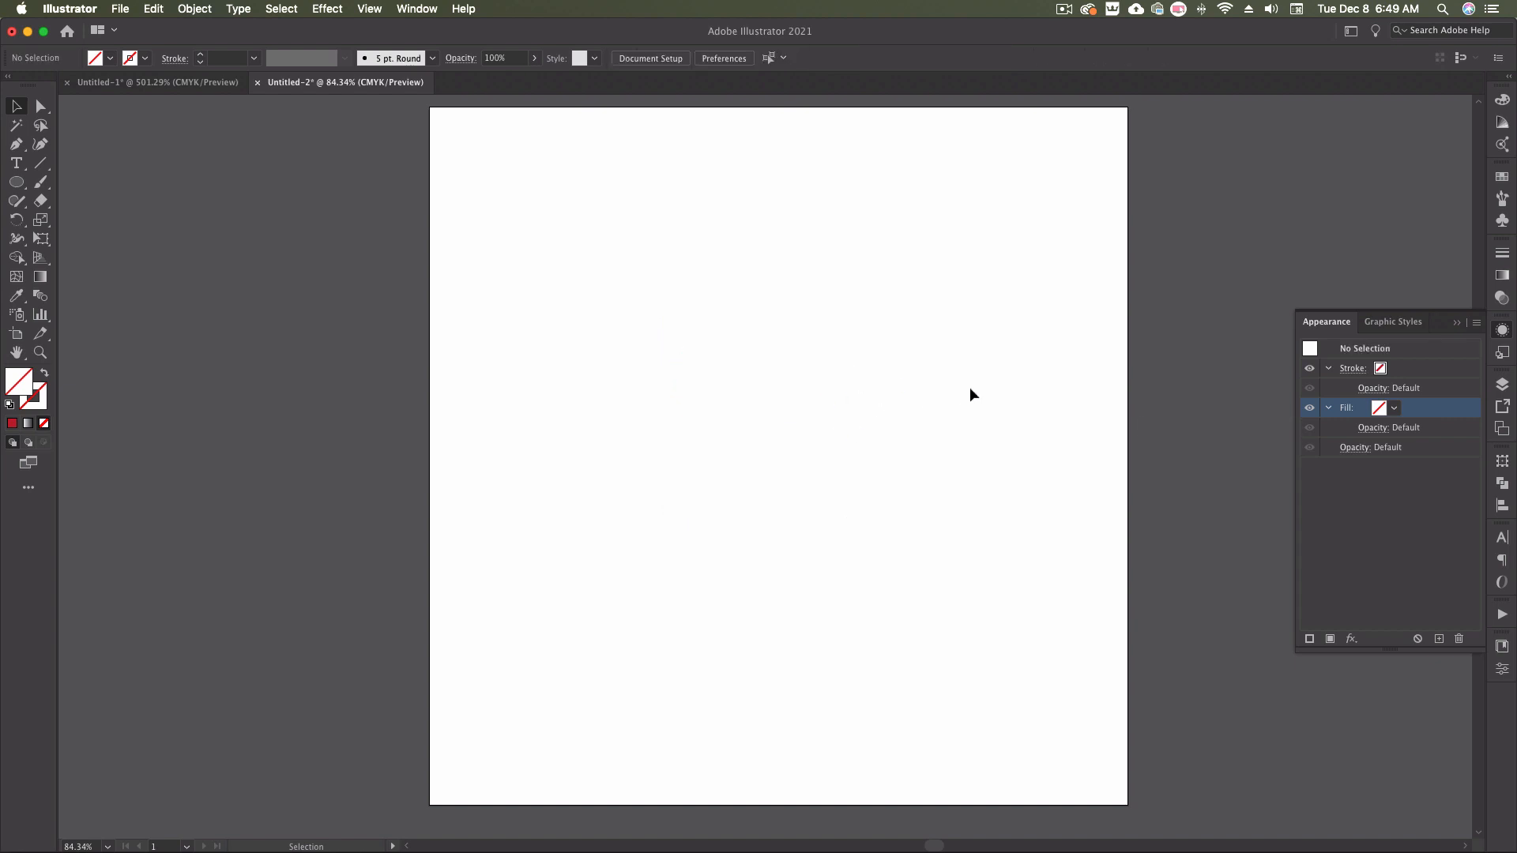
drag(656, 311, 890, 543)
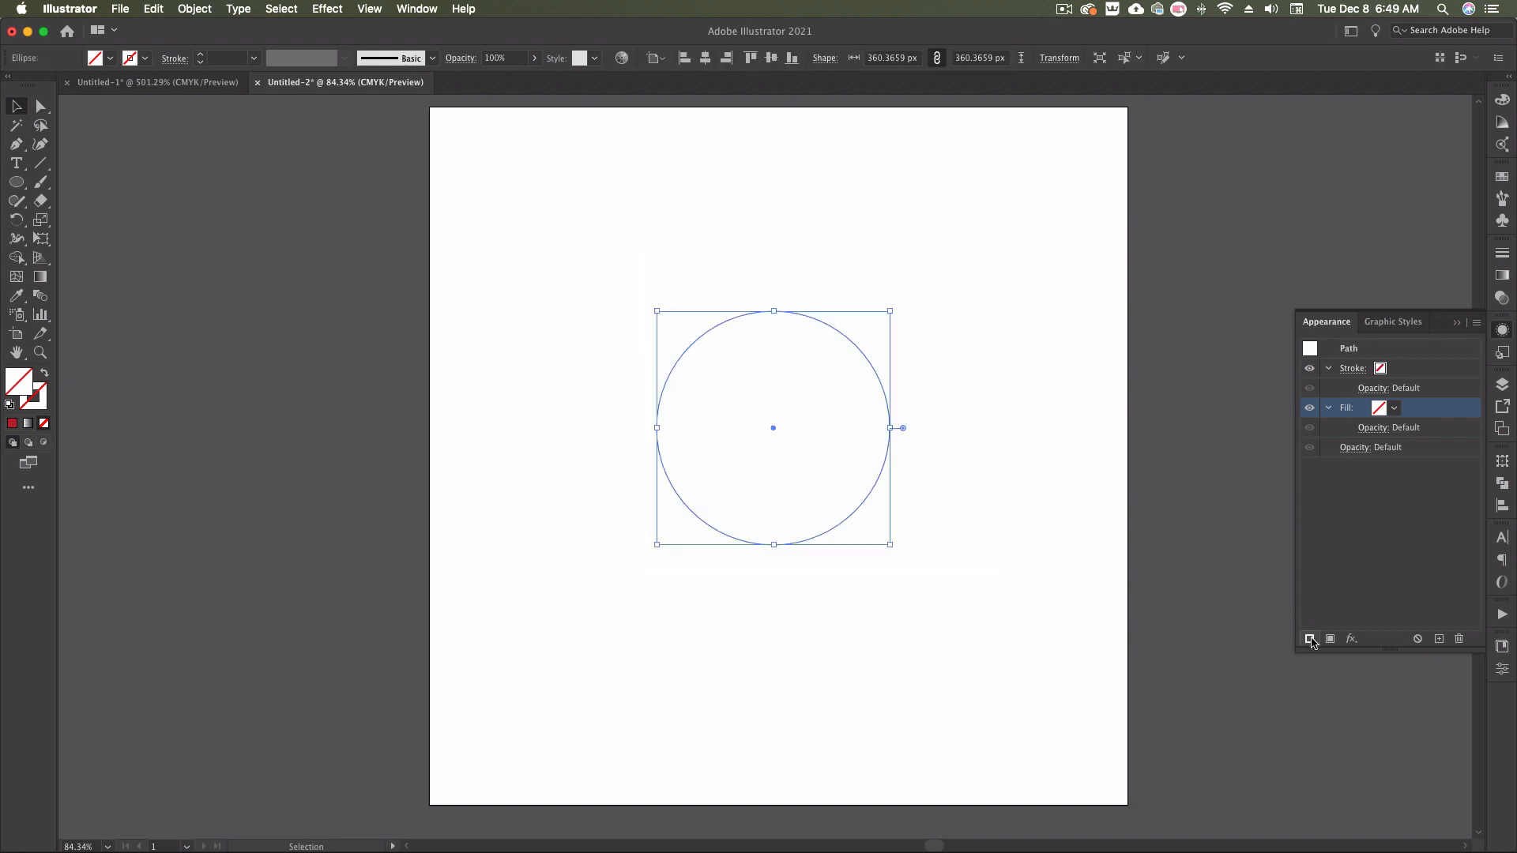
mouse_move(1352, 639)
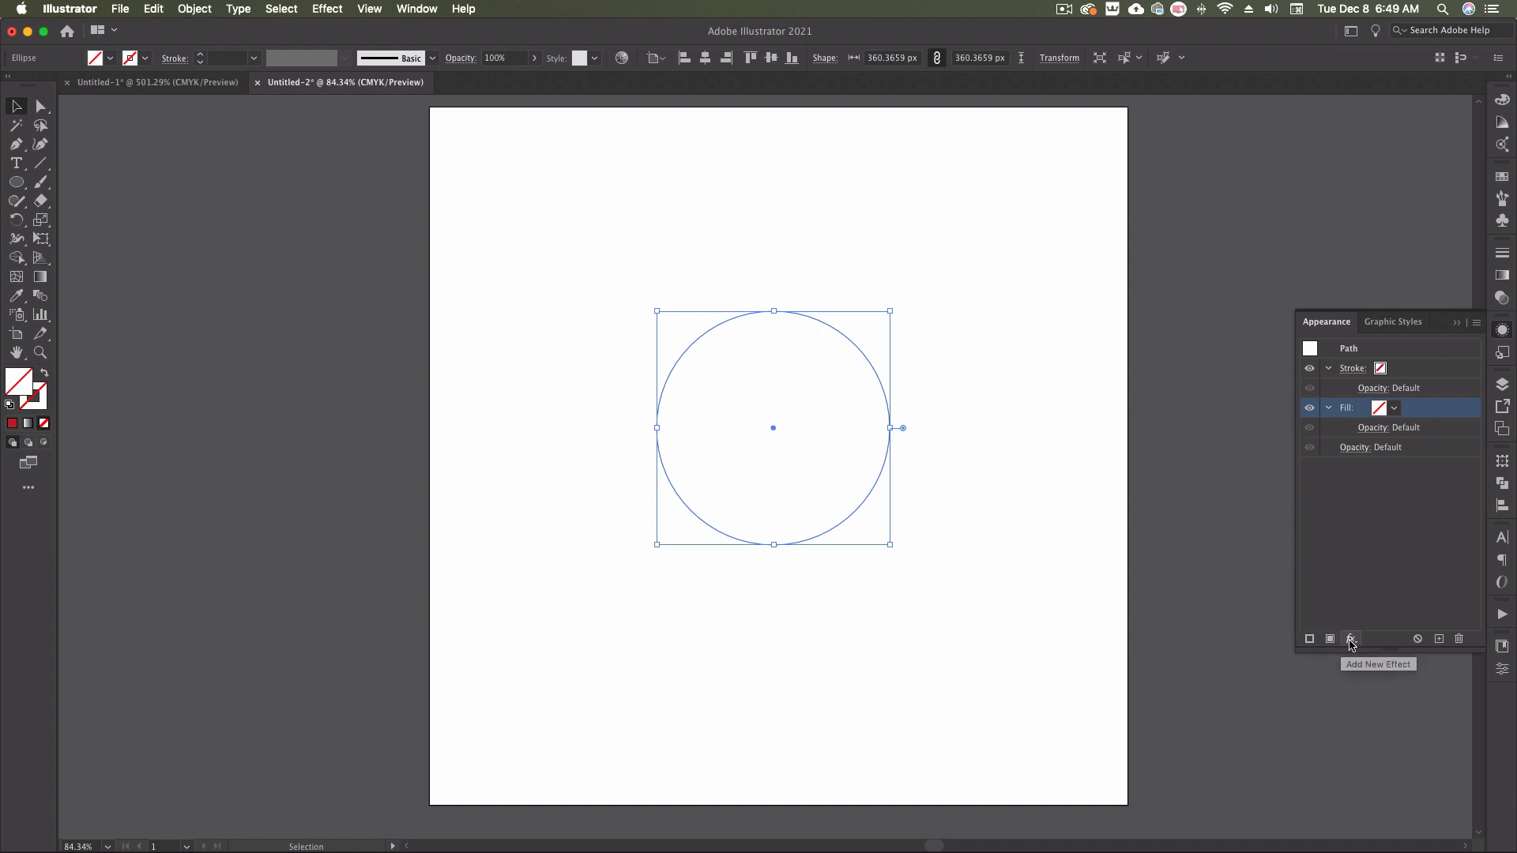
mouse_move(1356, 648)
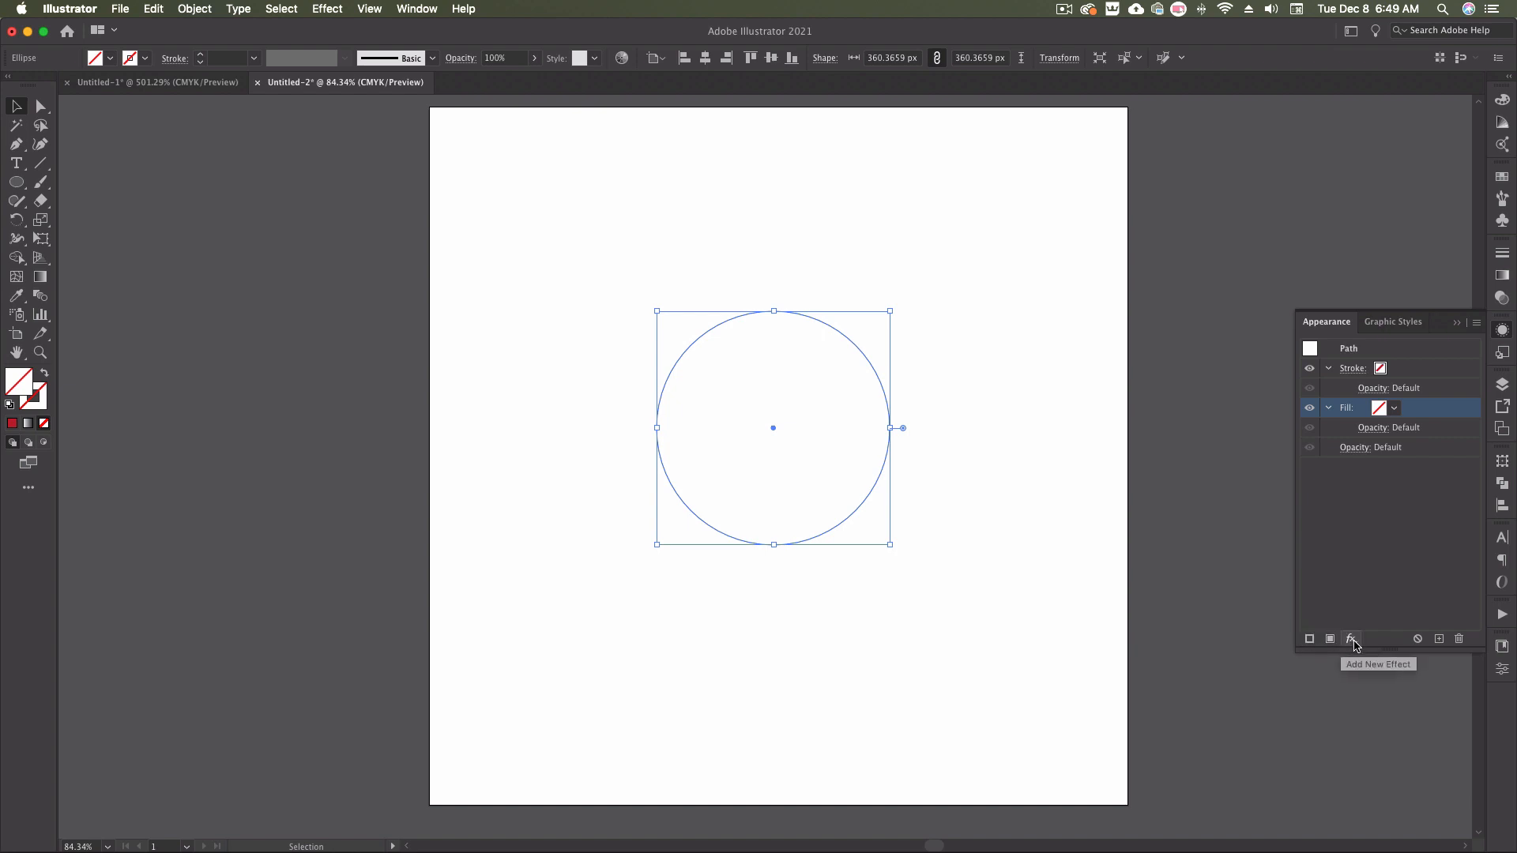
click(1350, 638)
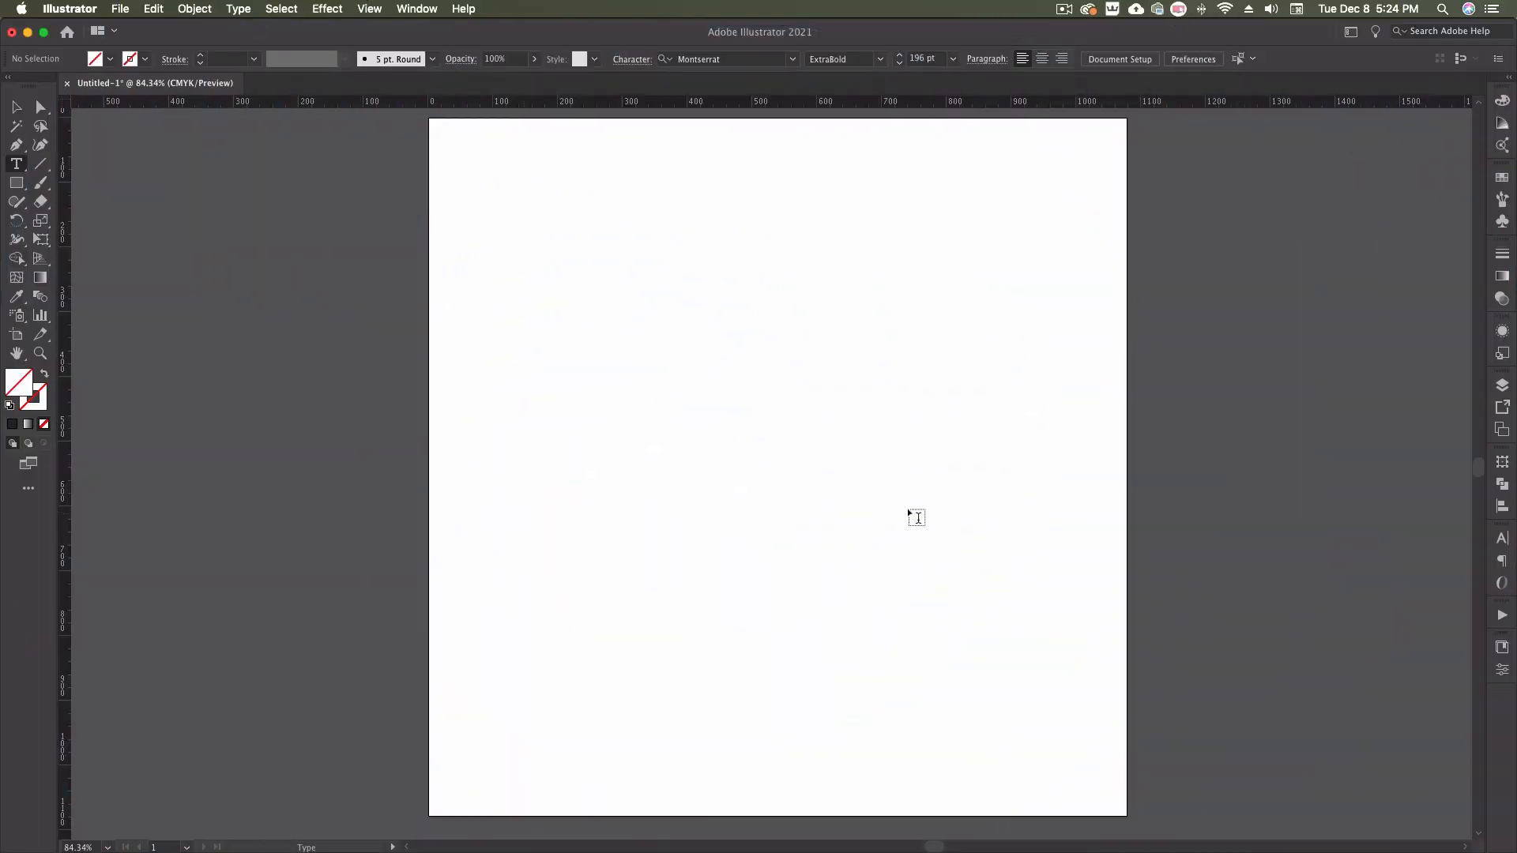
Type the placeholder text 'Lorem ipsum' onto the artboard.
text(Lorem ipsum)
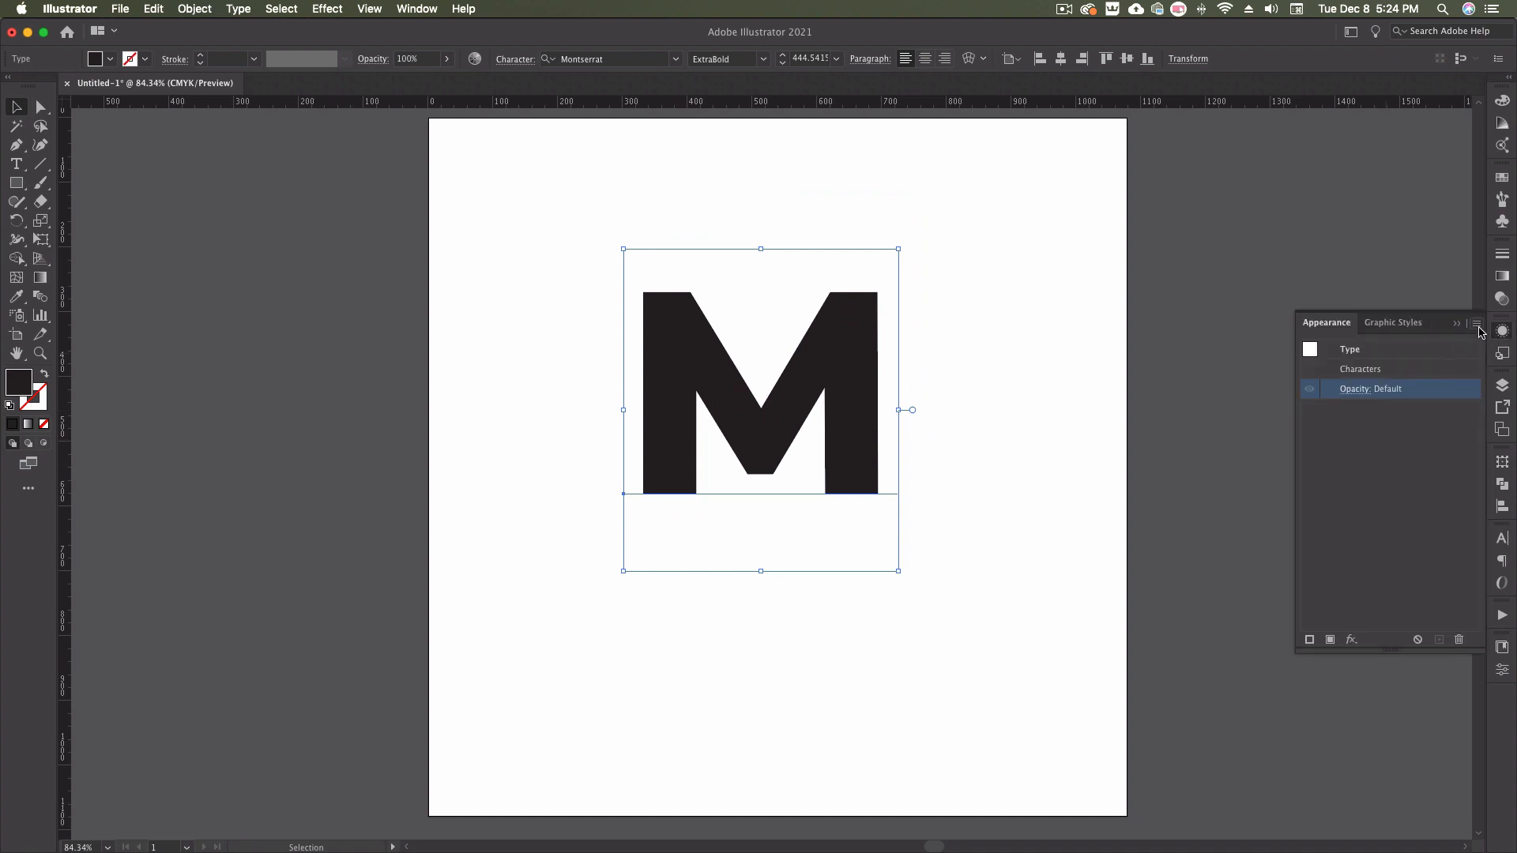
mouse_move(1352, 598)
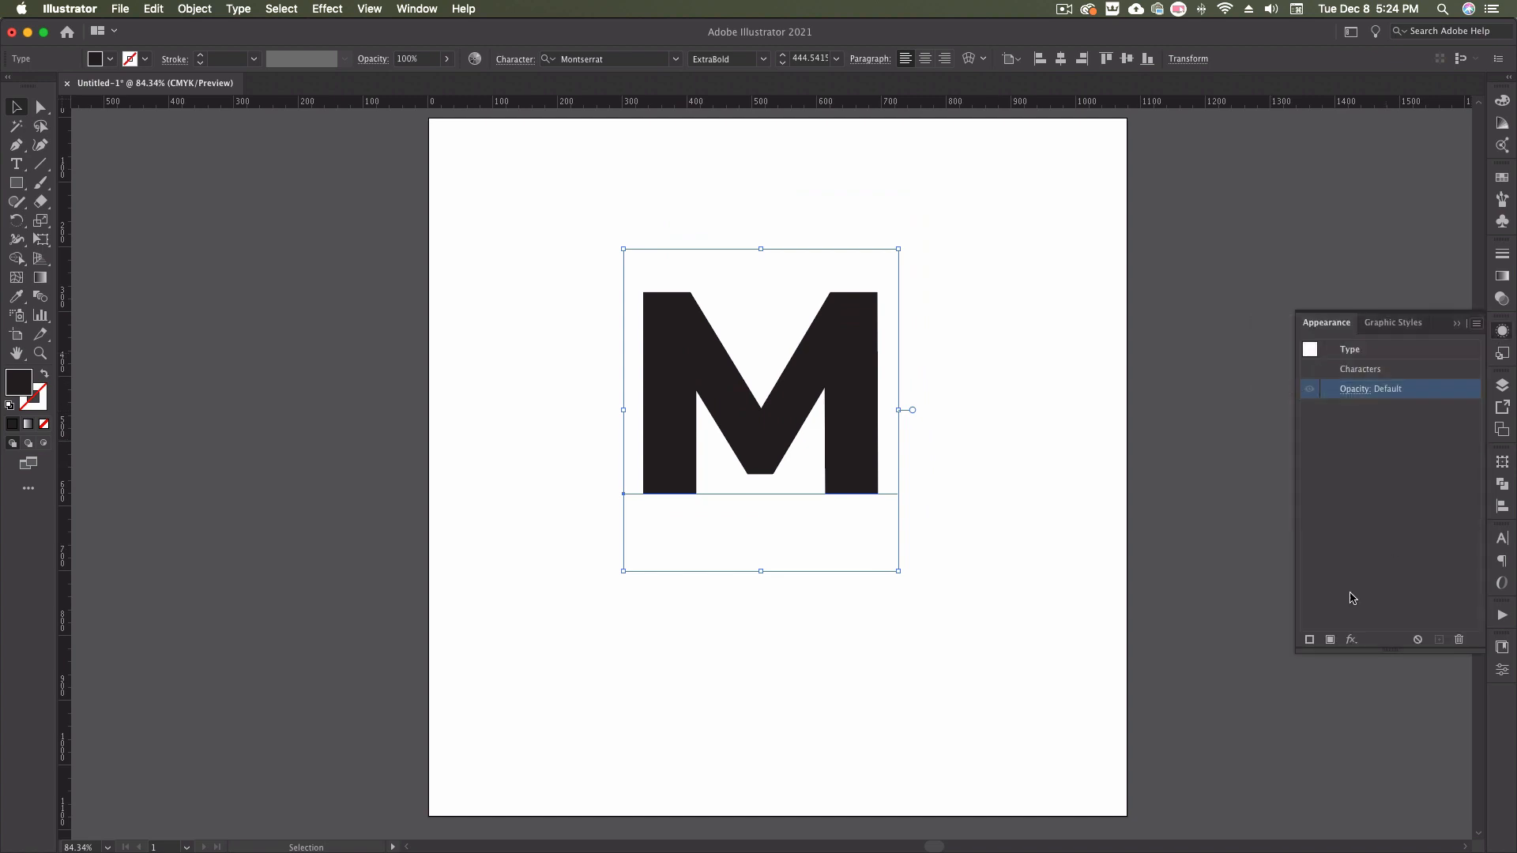
Give the letter M a magenta fill, a 20 pt black stroke, and a second white stroke.
click(1331, 640)
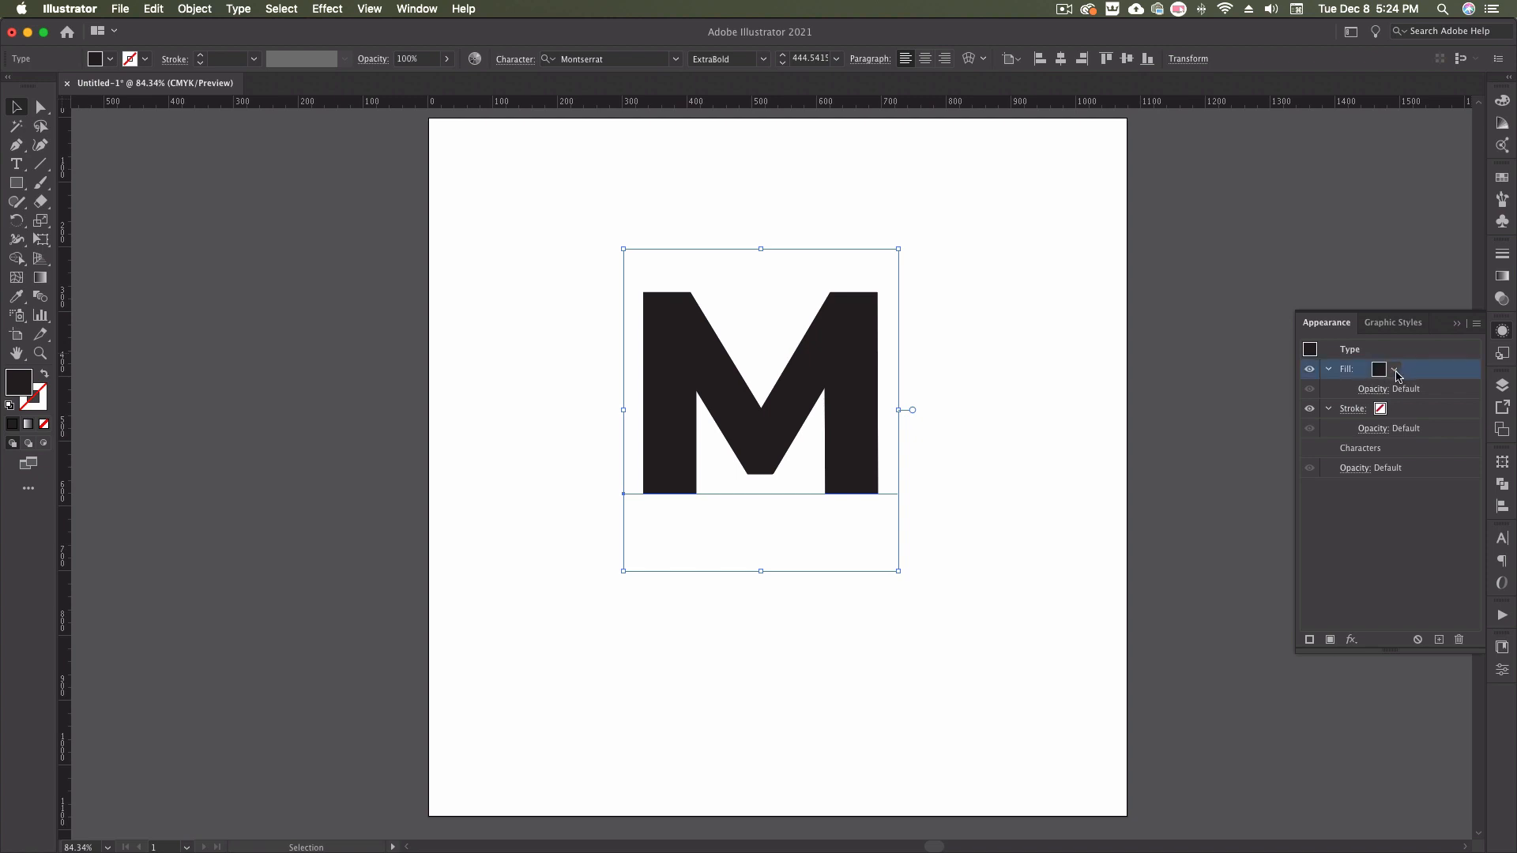
click(1396, 370)
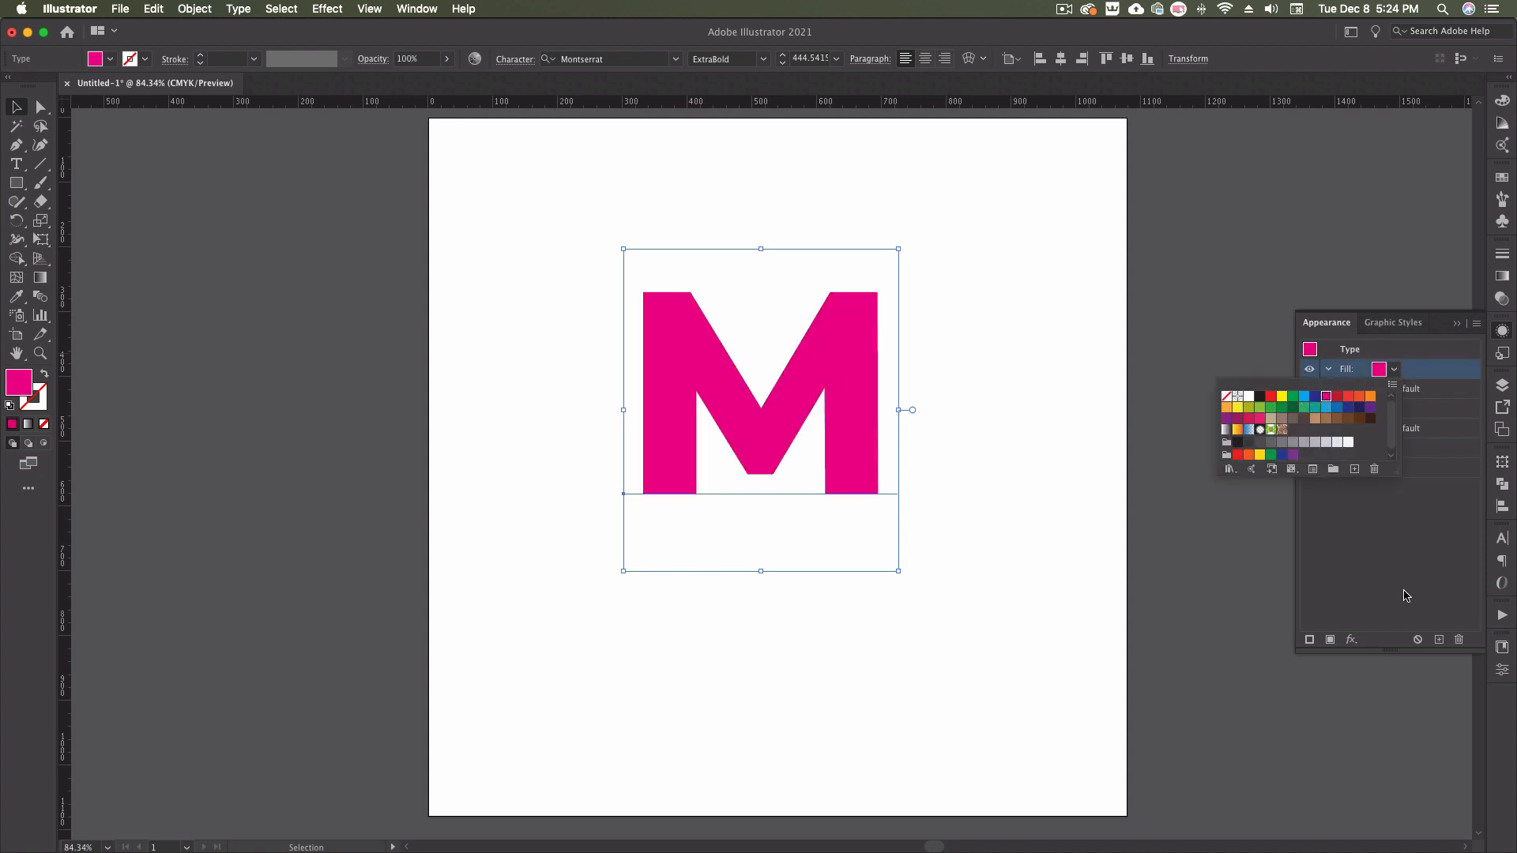
click(1353, 408)
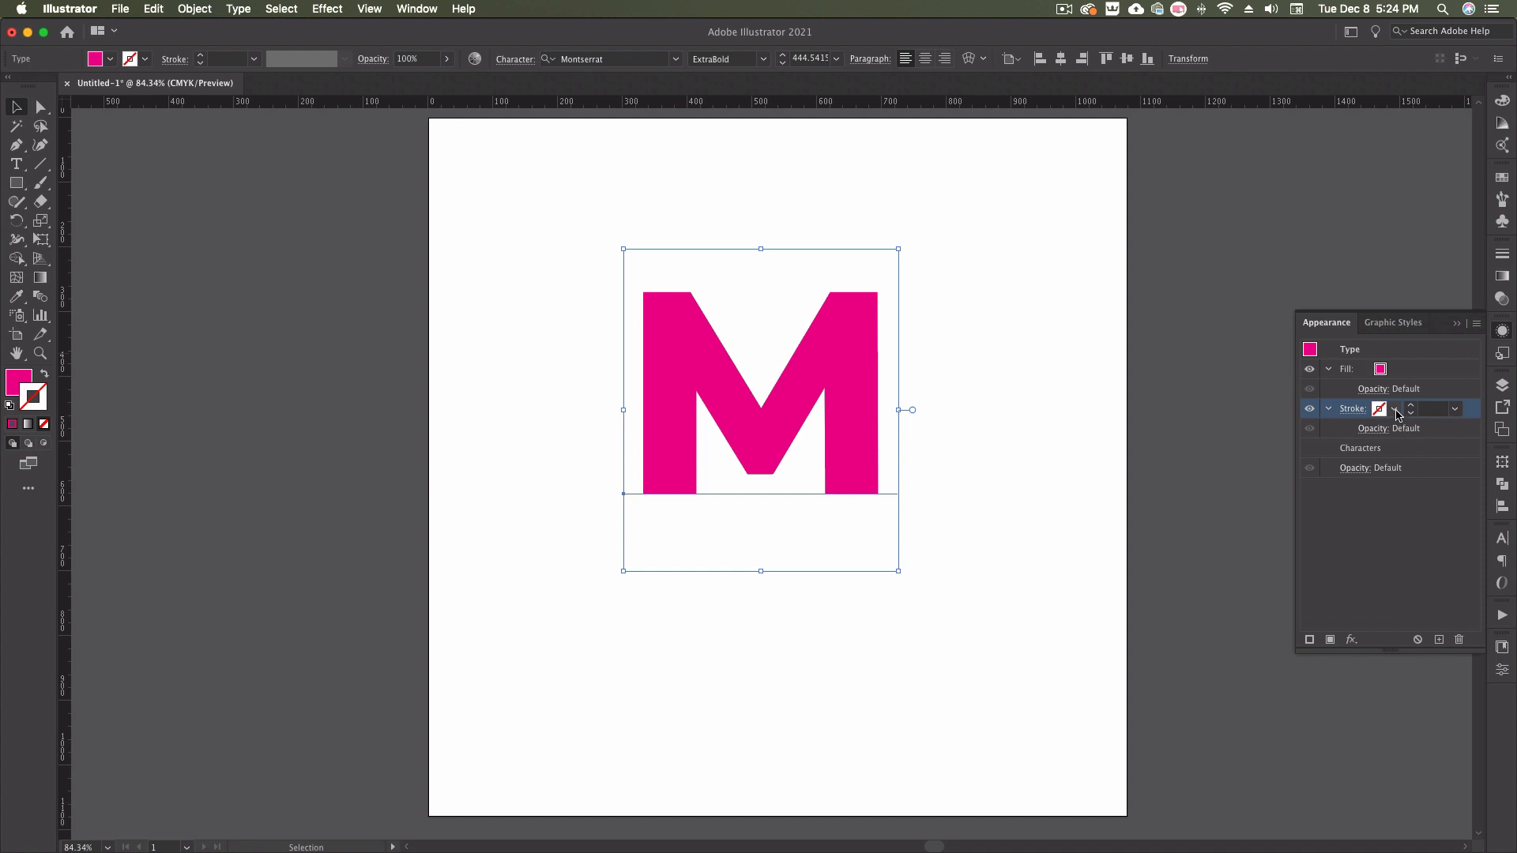
click(1394, 409)
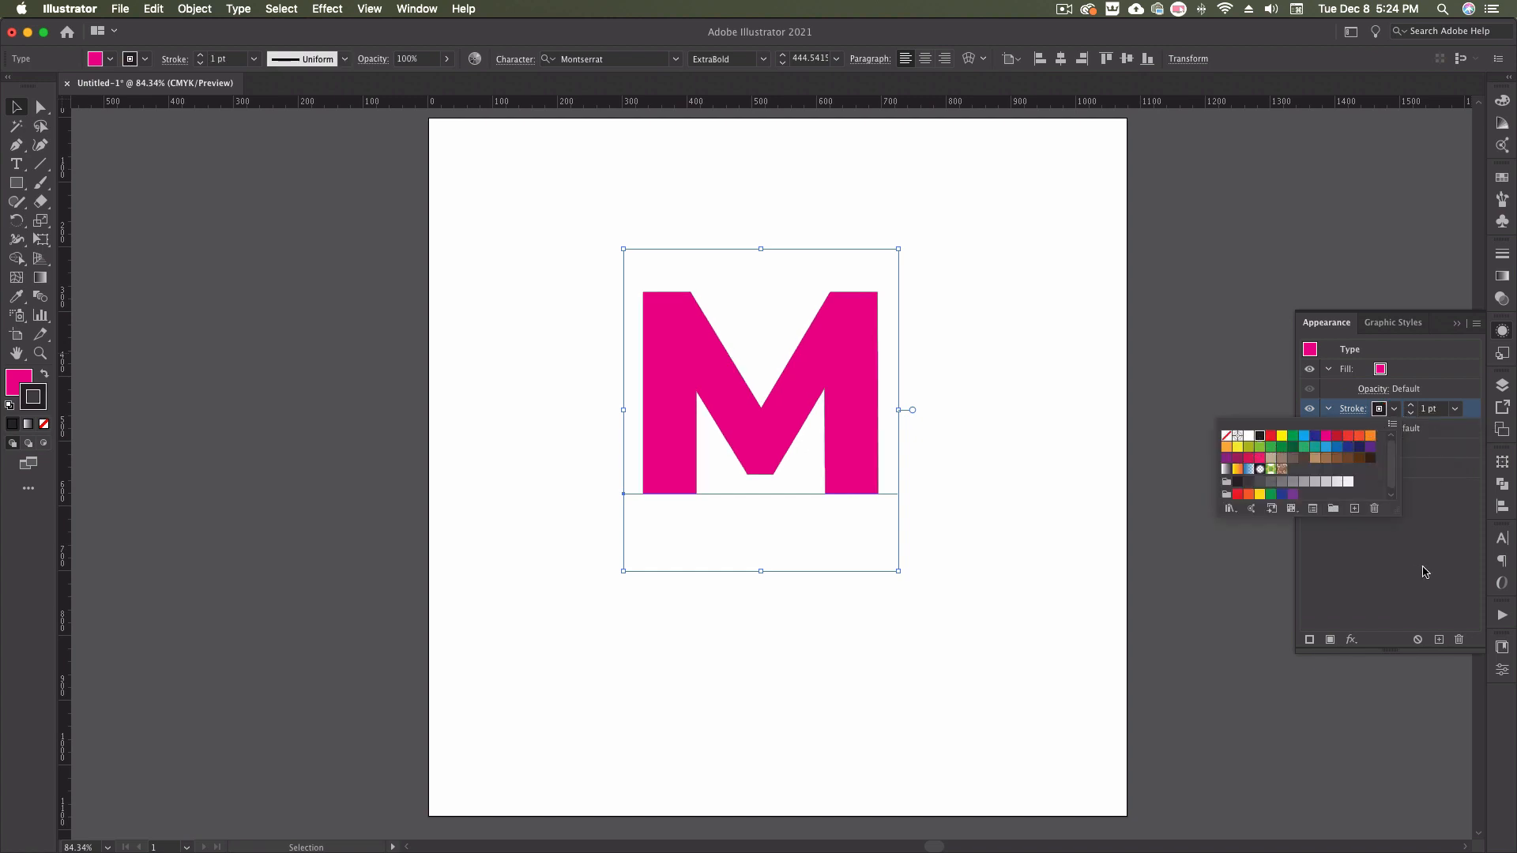
text(20 pt)
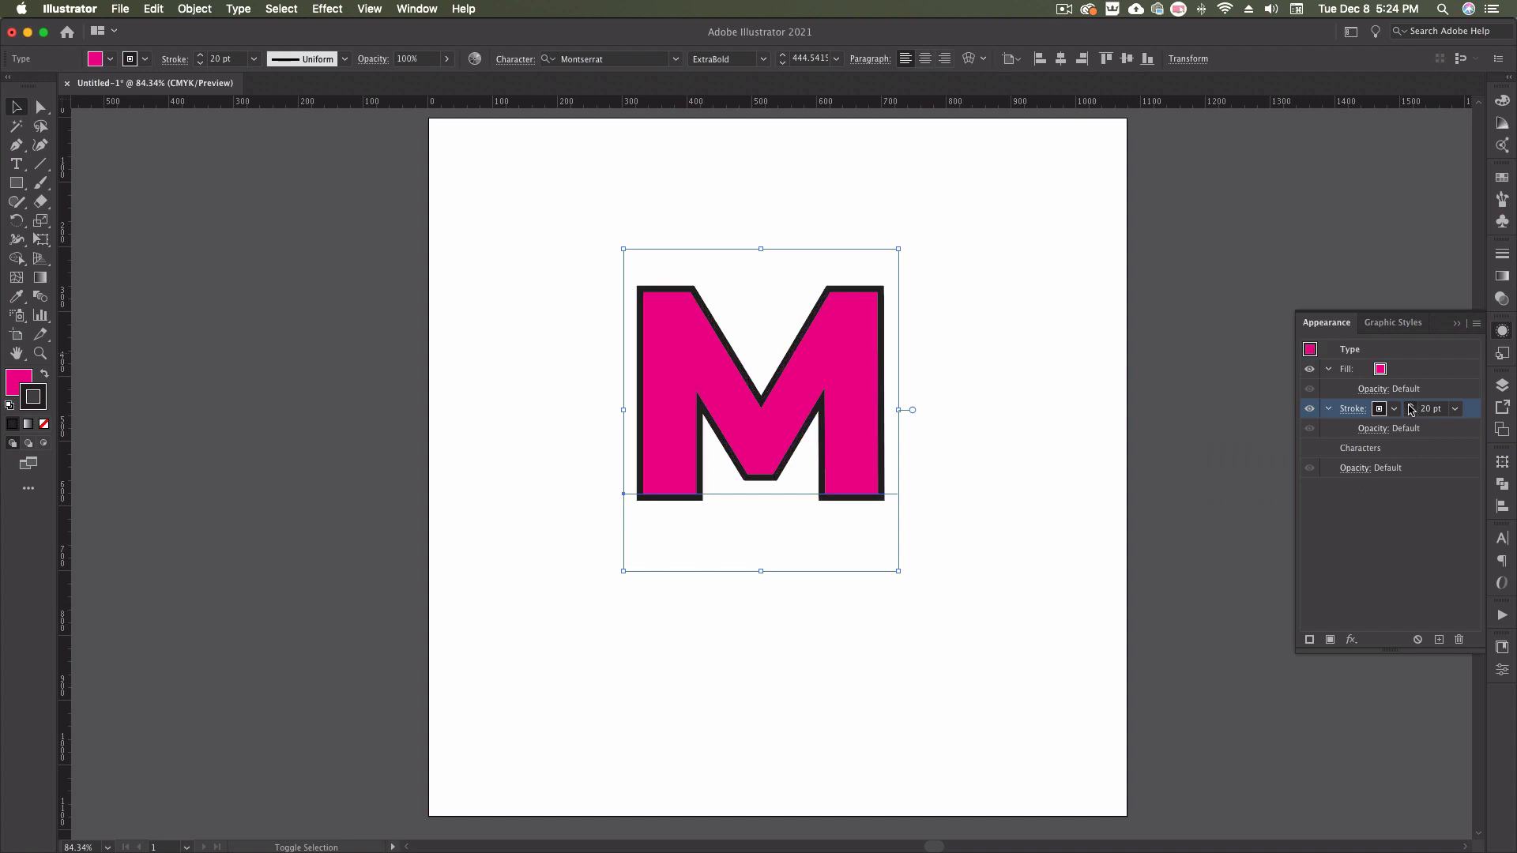
click(1410, 405)
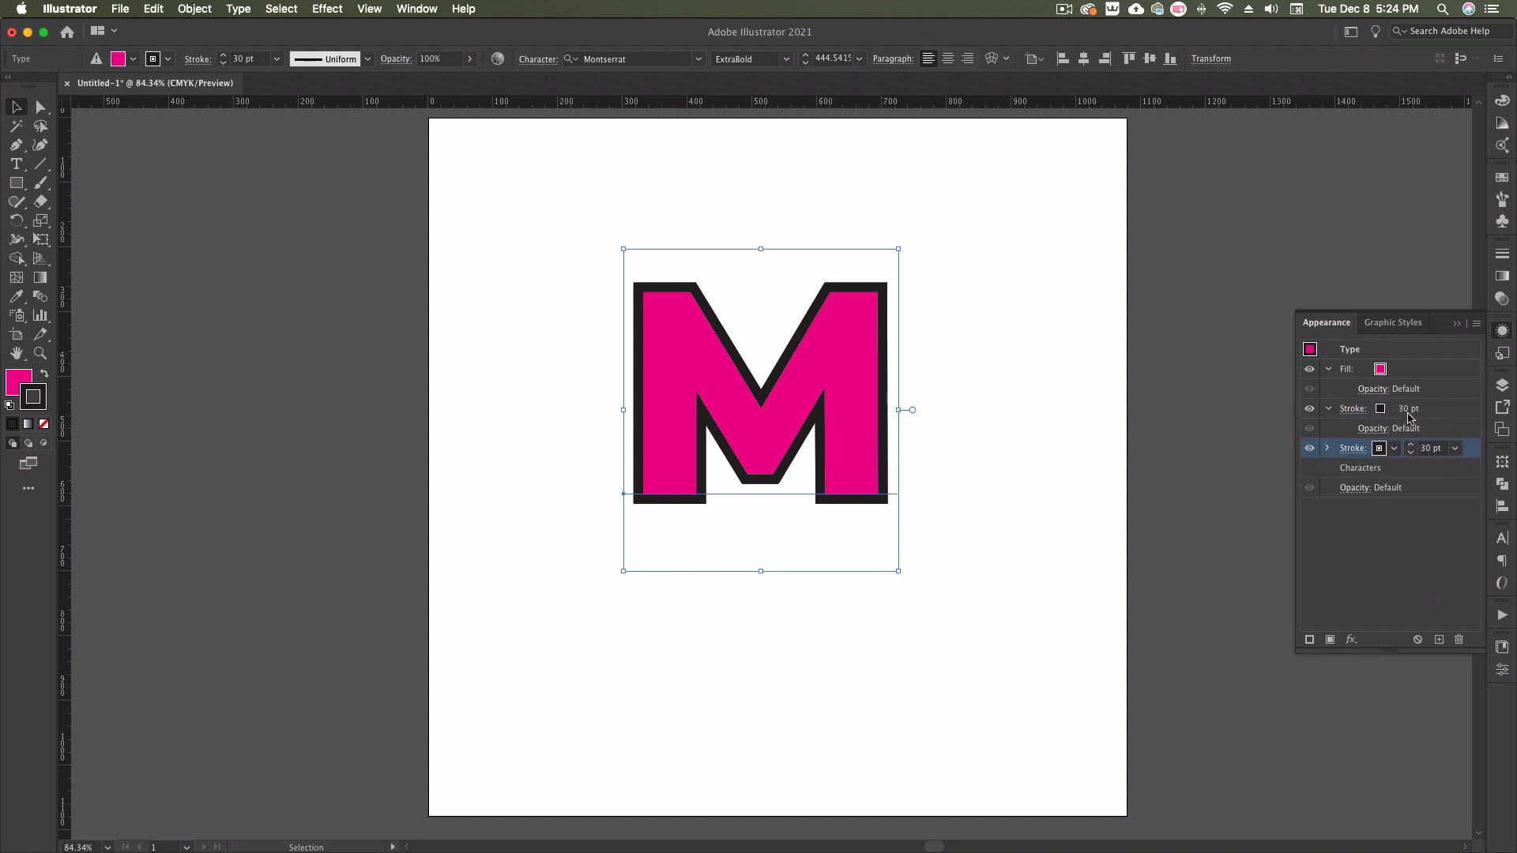
click(1381, 408)
text(50)
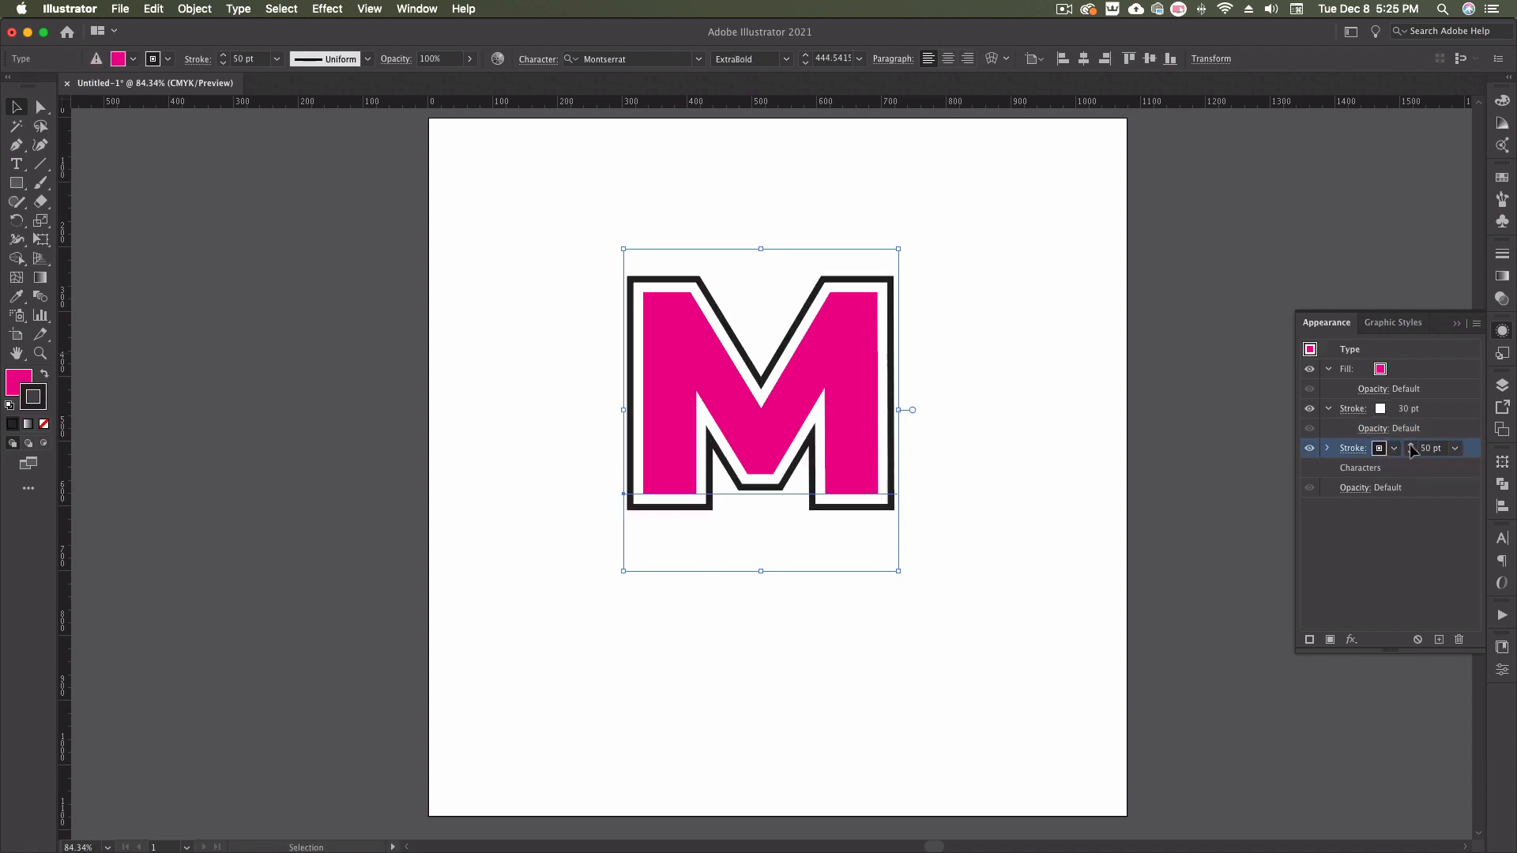
Replace the headline's top word with 'Cool' so it reads Cool TEXT EFFECT.
click(999, 409)
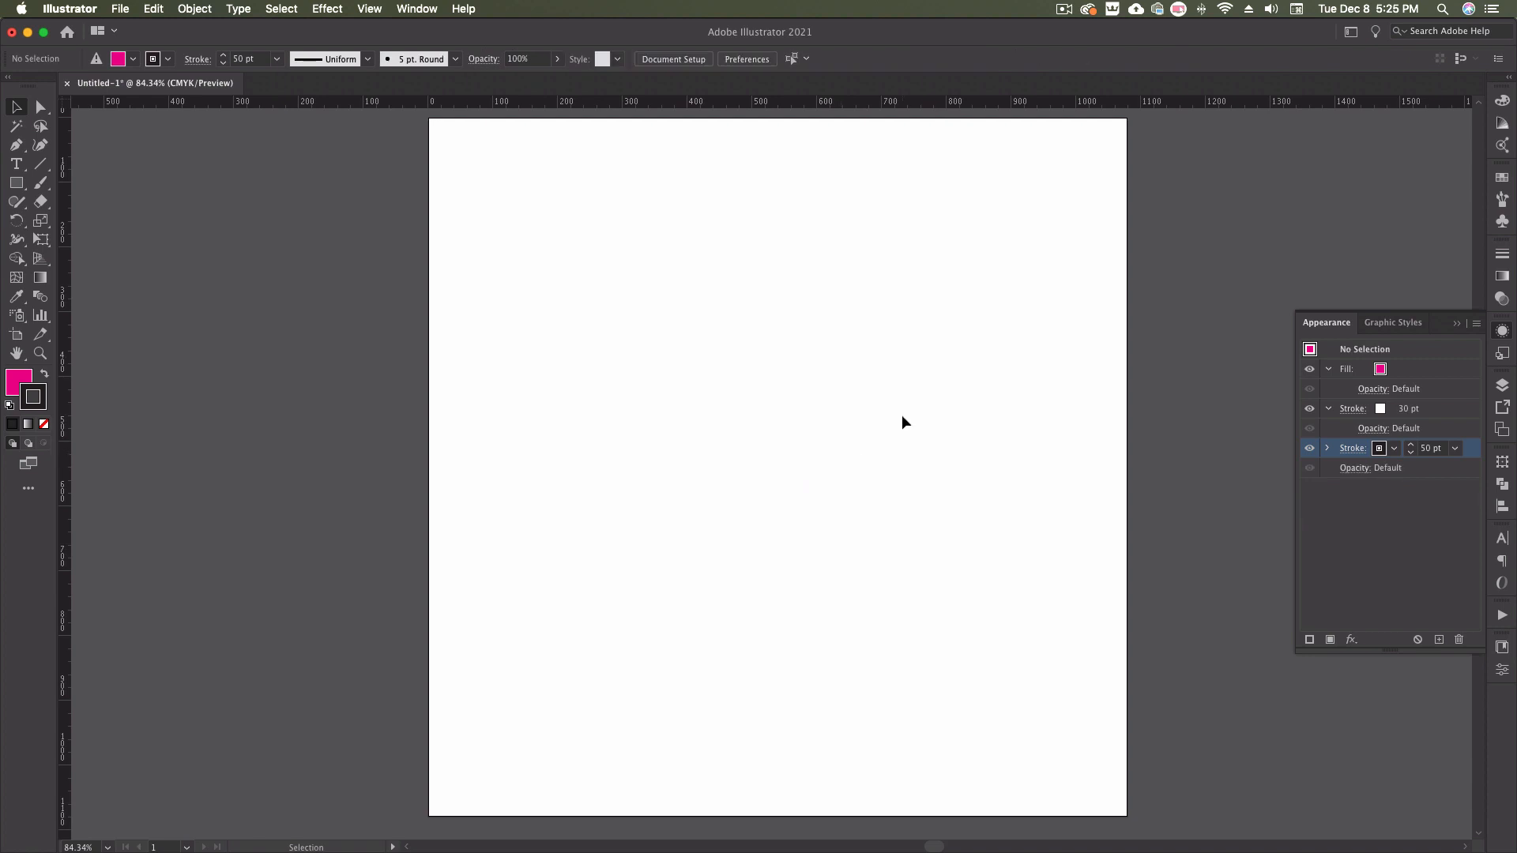
mouse_move(43, 238)
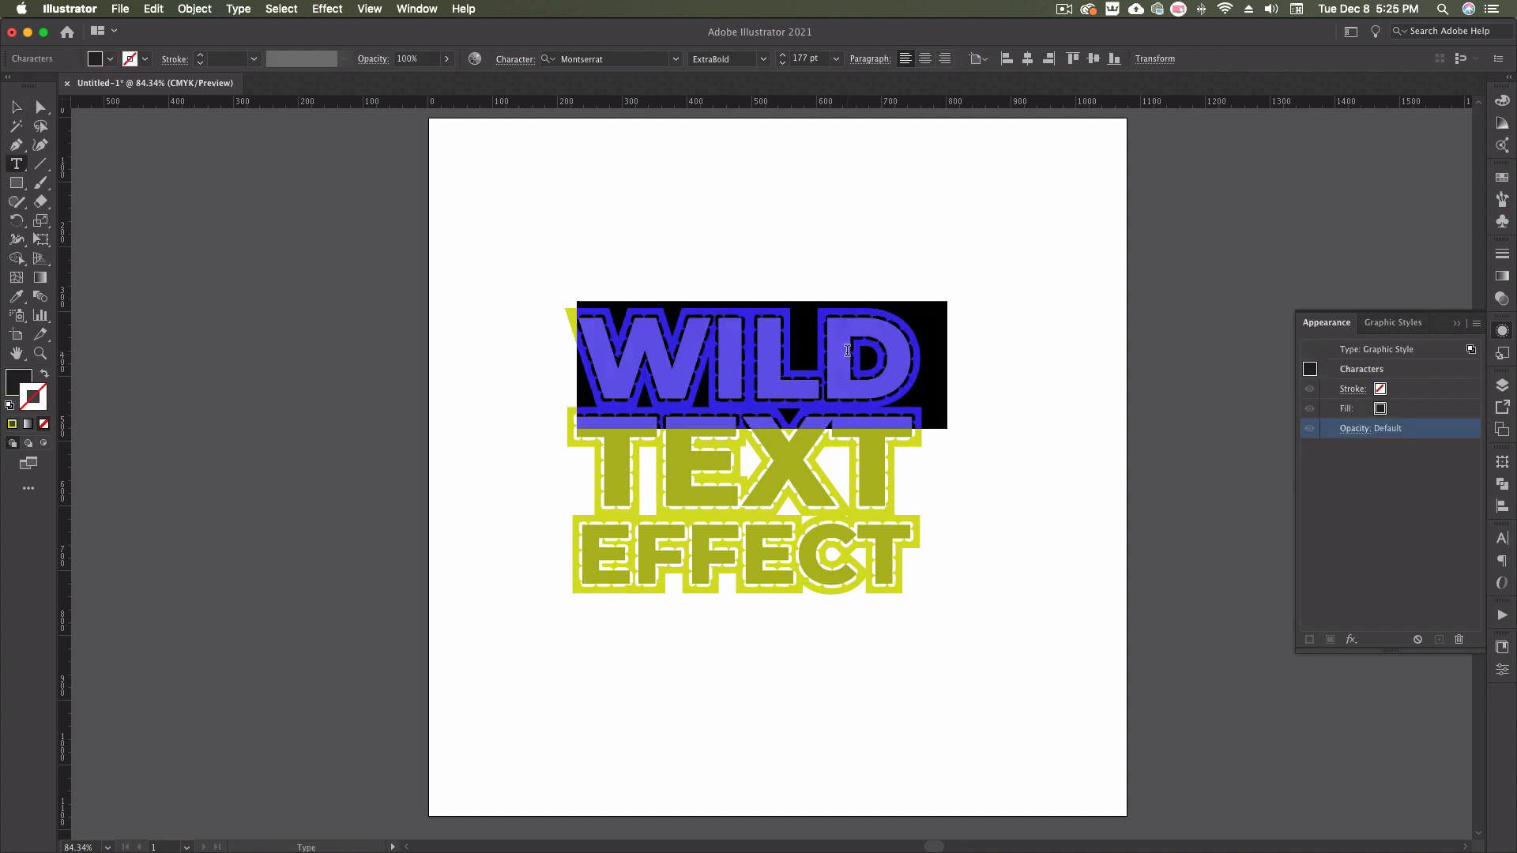
text(Cool)
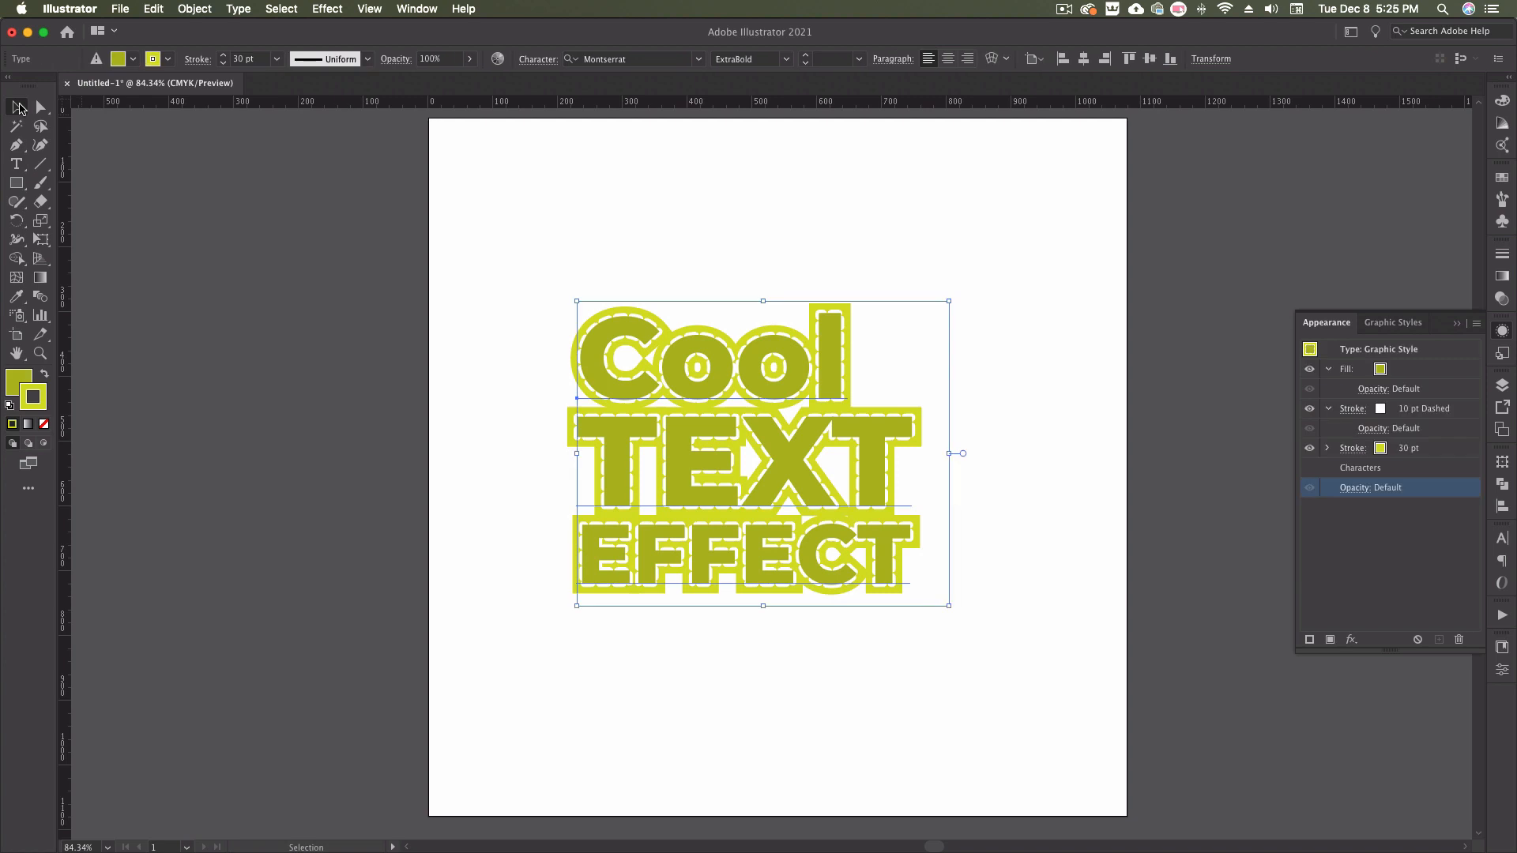
click(1030, 190)
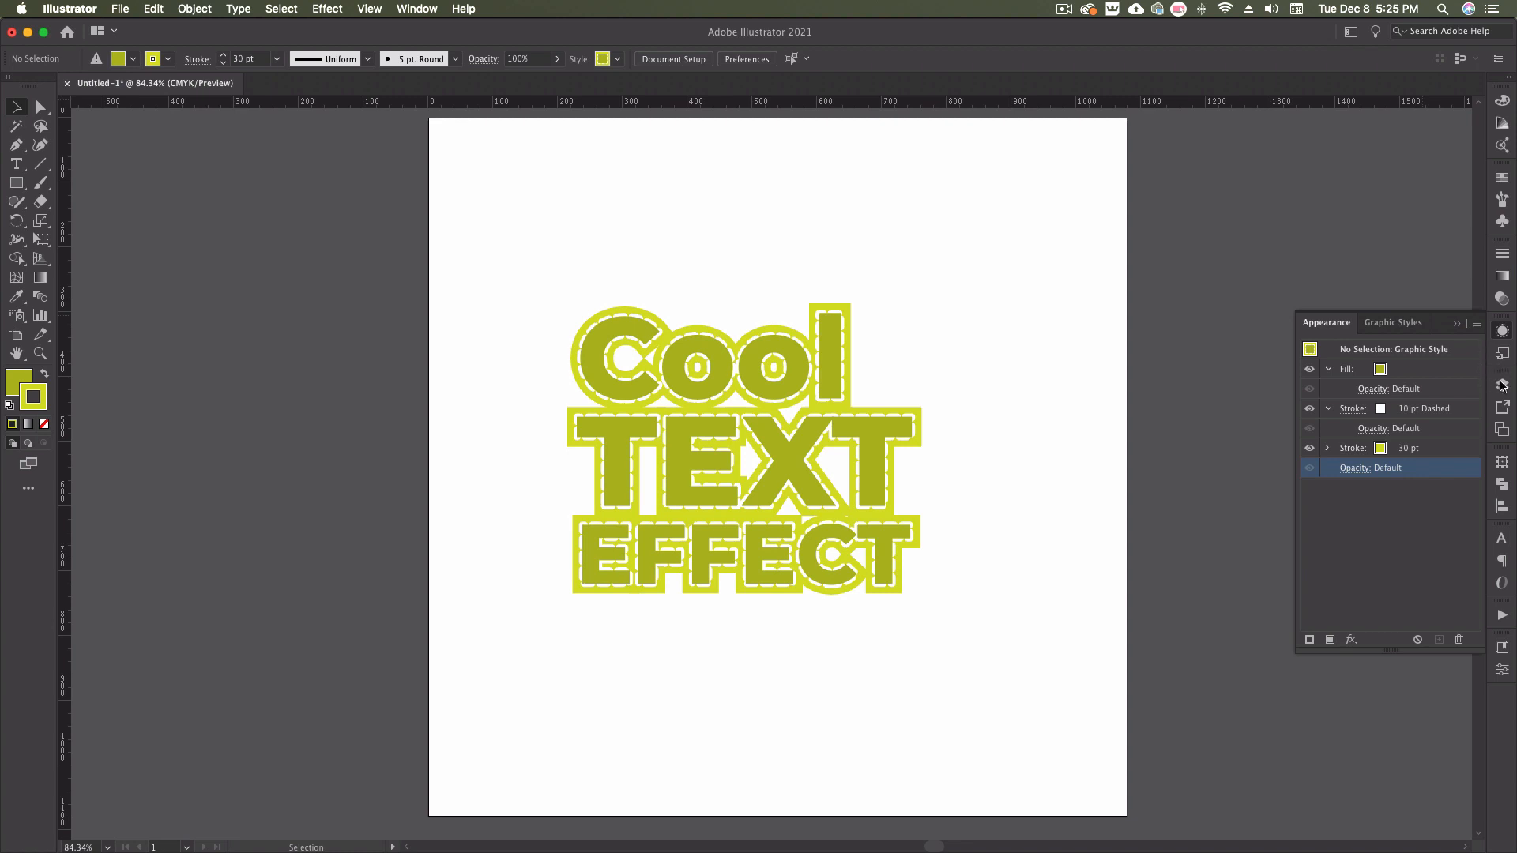
Open the Graphic Styles panel, then cancel saving the graphic styles library.
click(1393, 323)
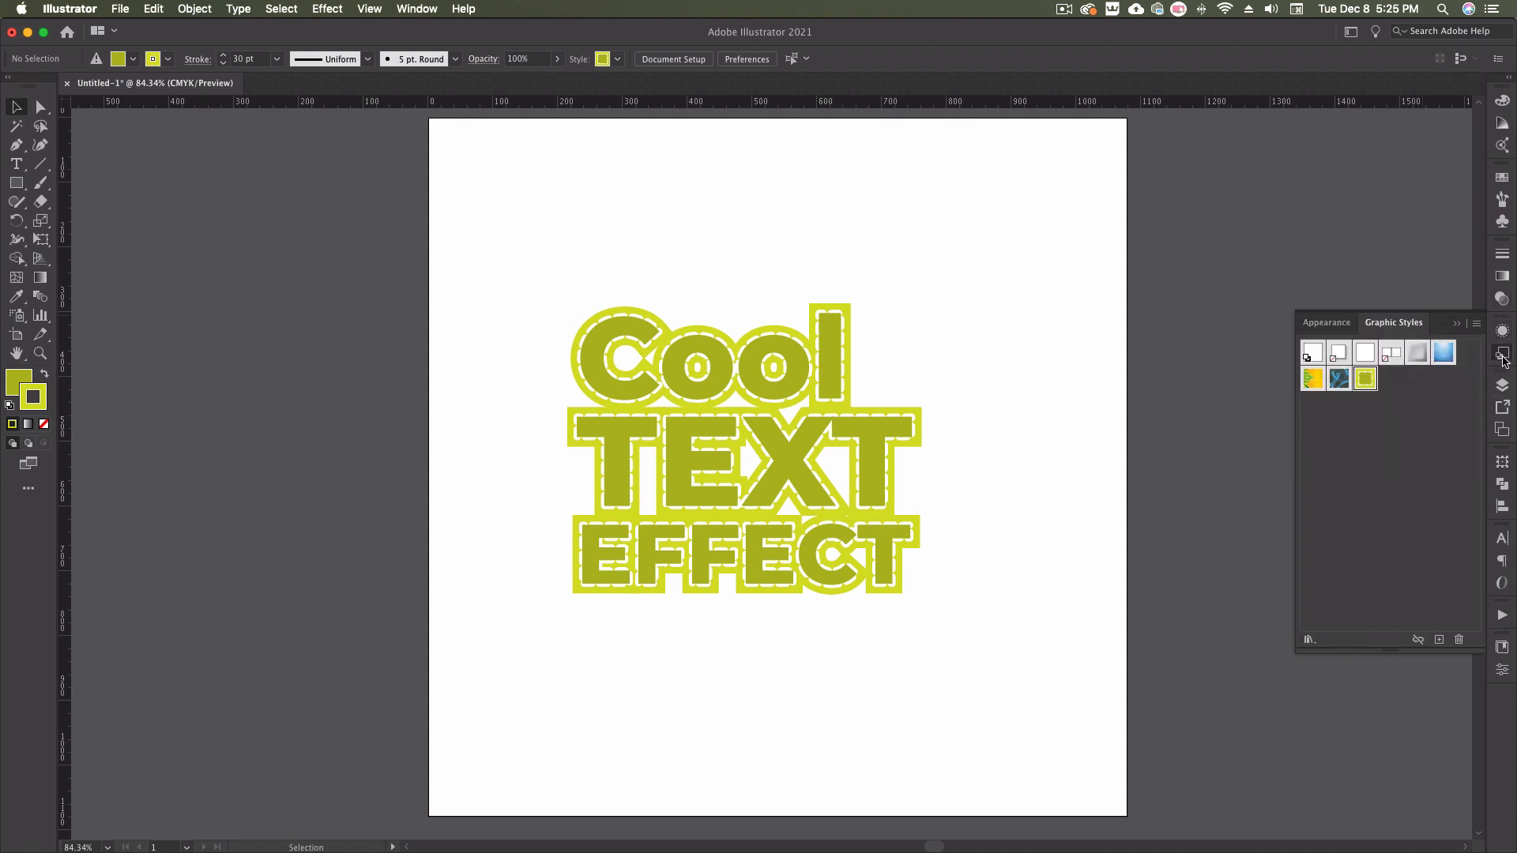
mouse_move(1326, 611)
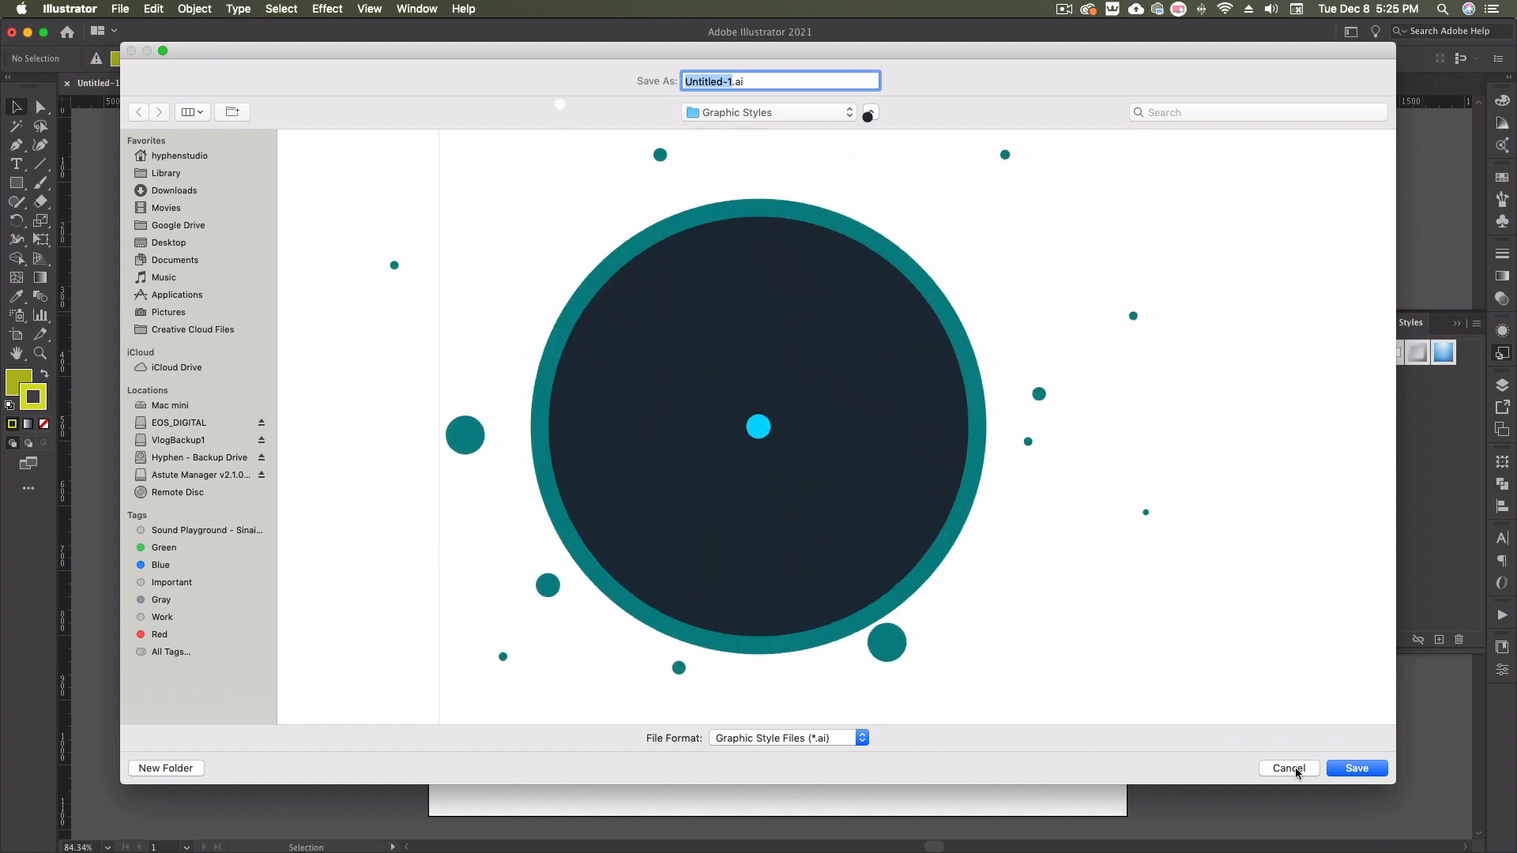
click(1288, 767)
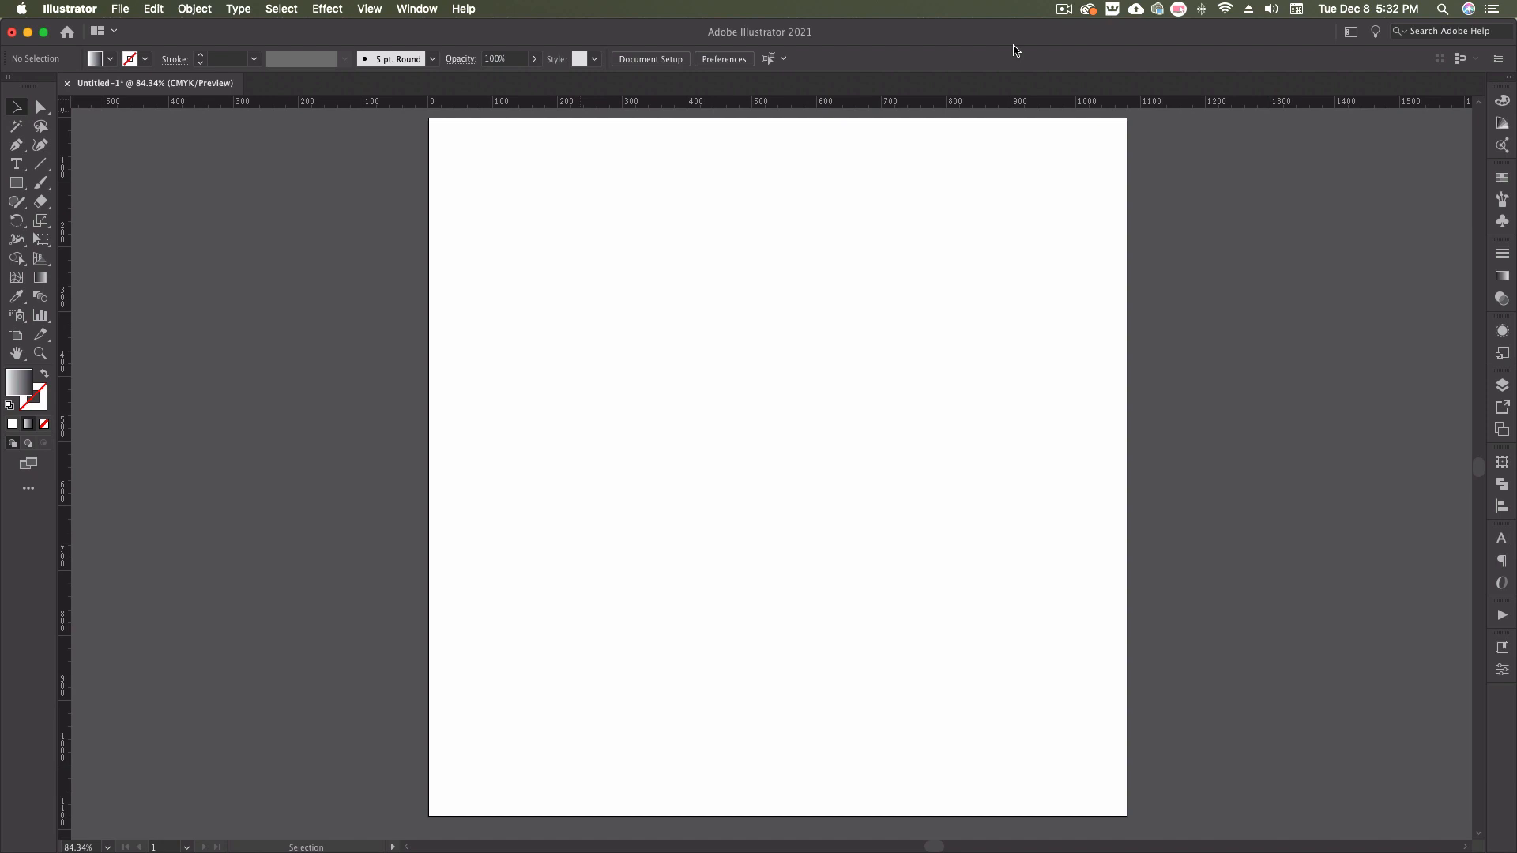
Type 'Design' and 'Something' on two lines, centre the text, and show Appearance.
click(17, 163)
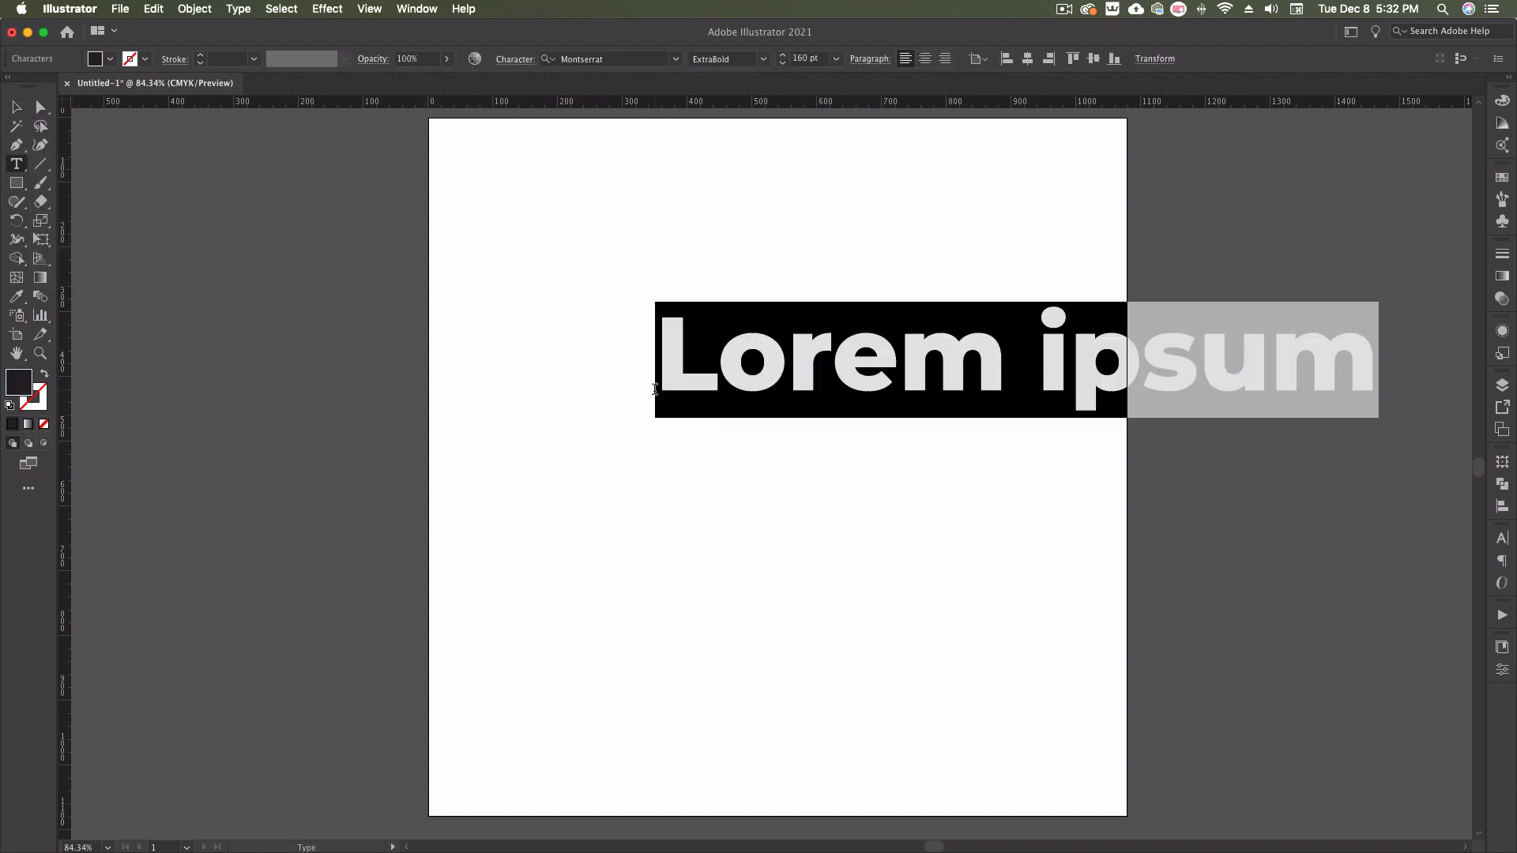
text(Design)
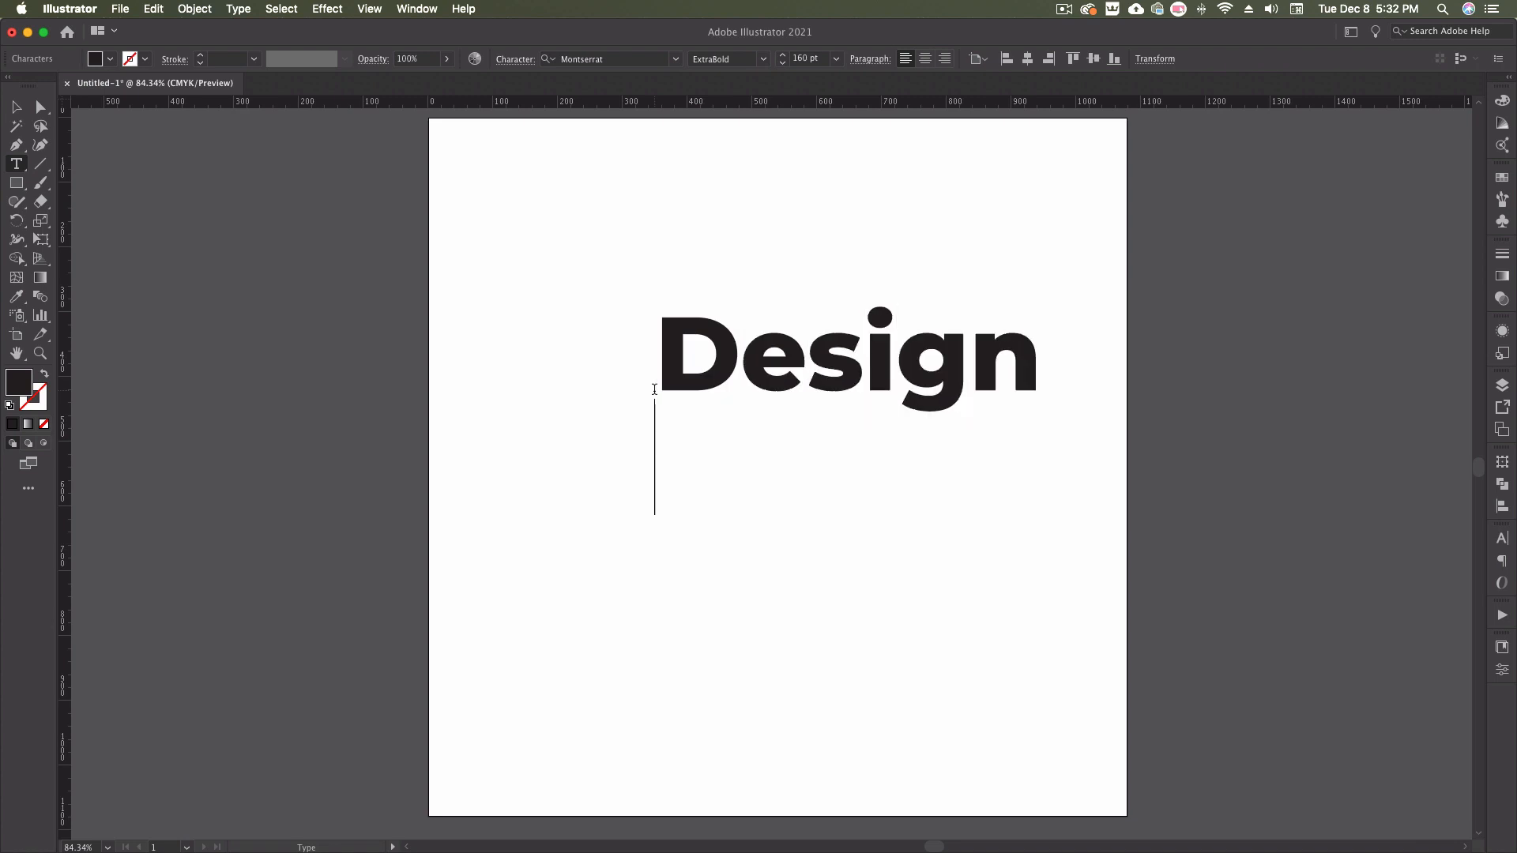
text(Something)
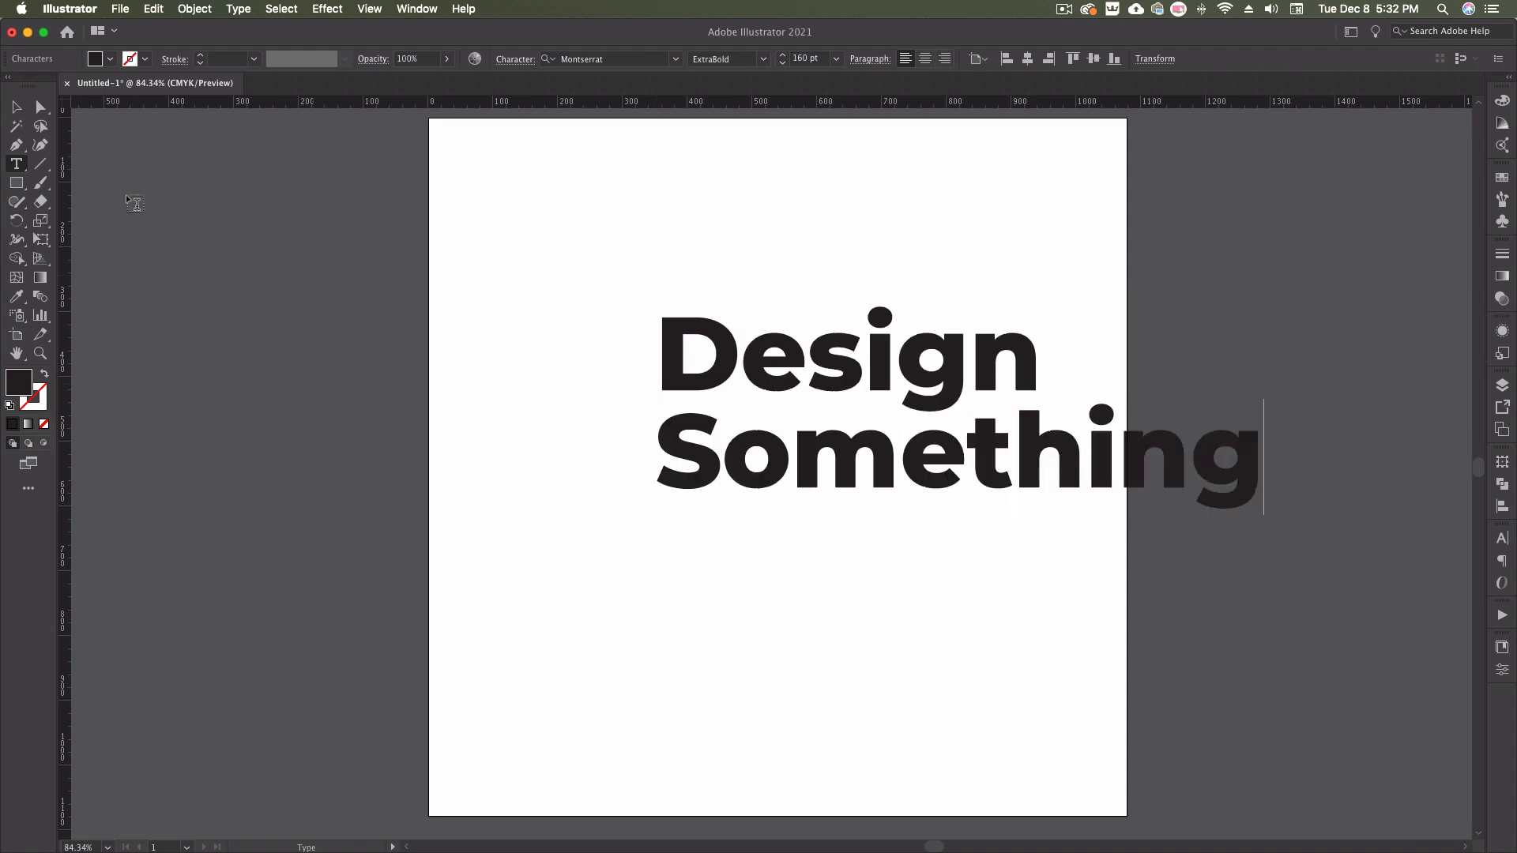
drag(967, 406, 749, 406)
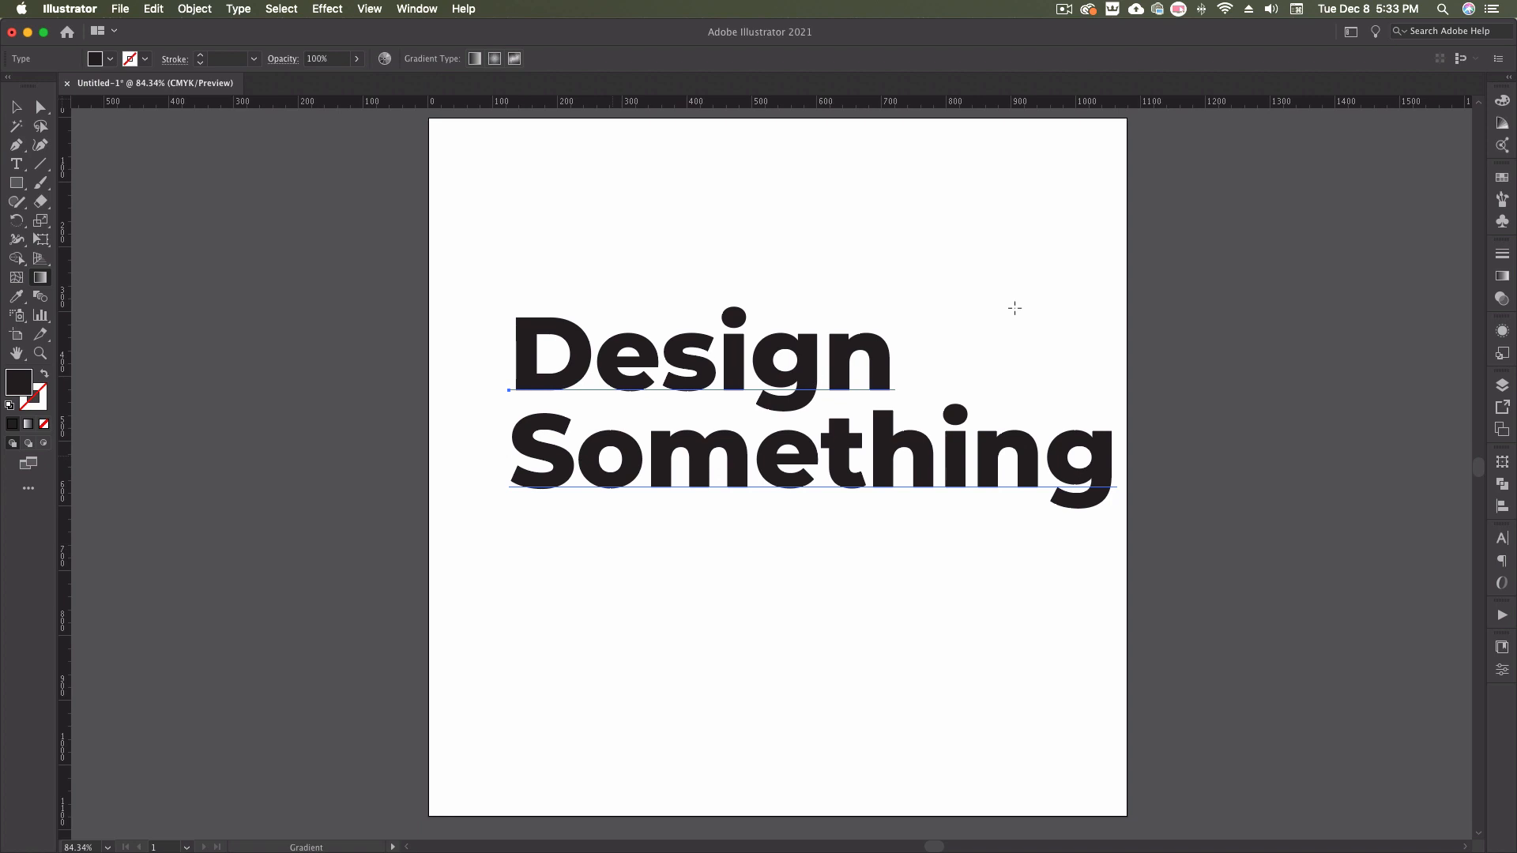
mouse_move(1043, 450)
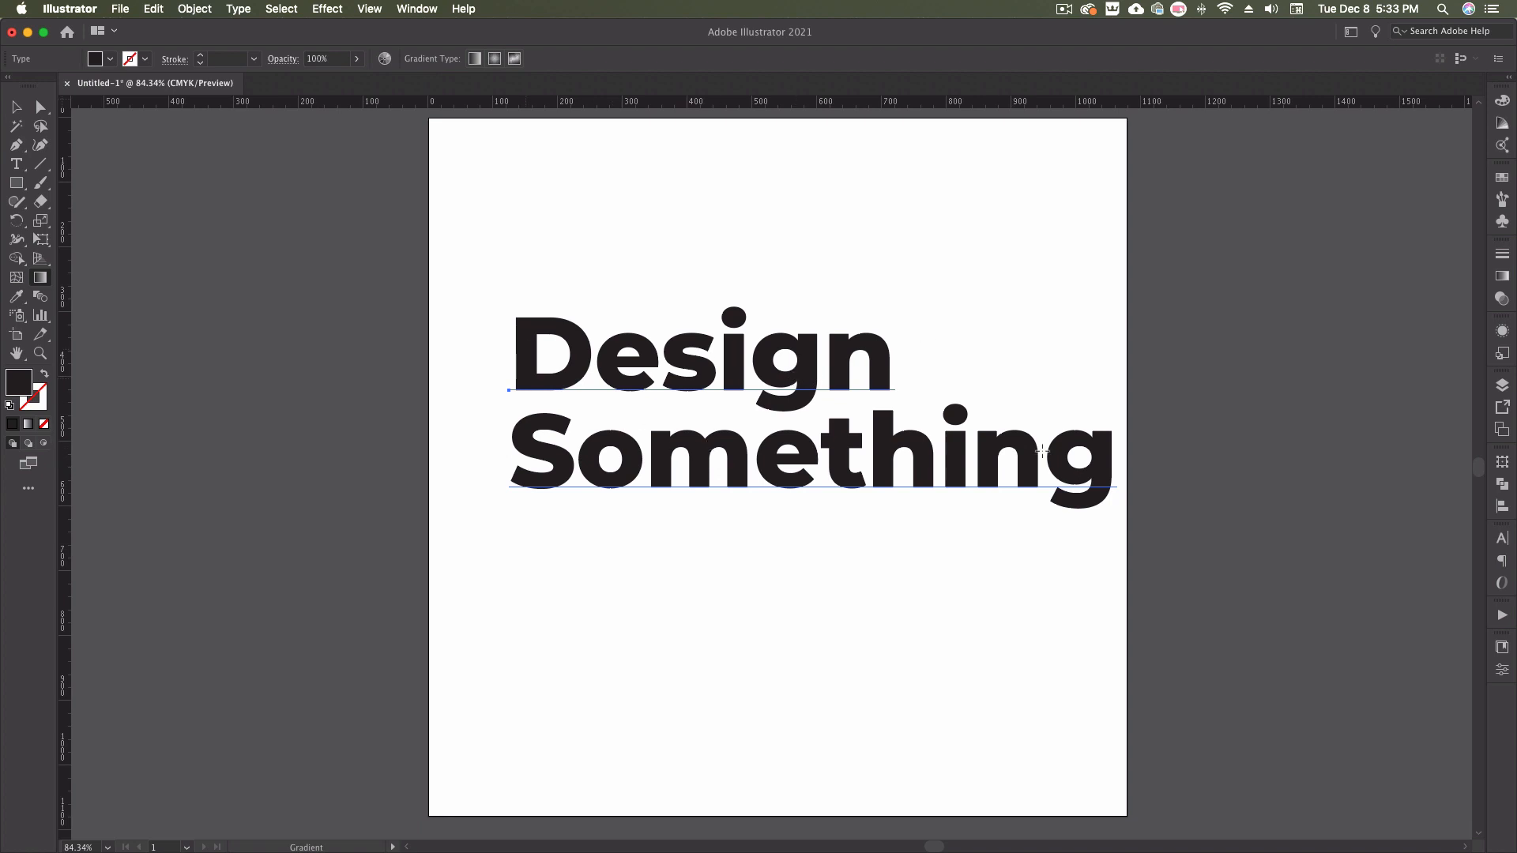
click(1502, 331)
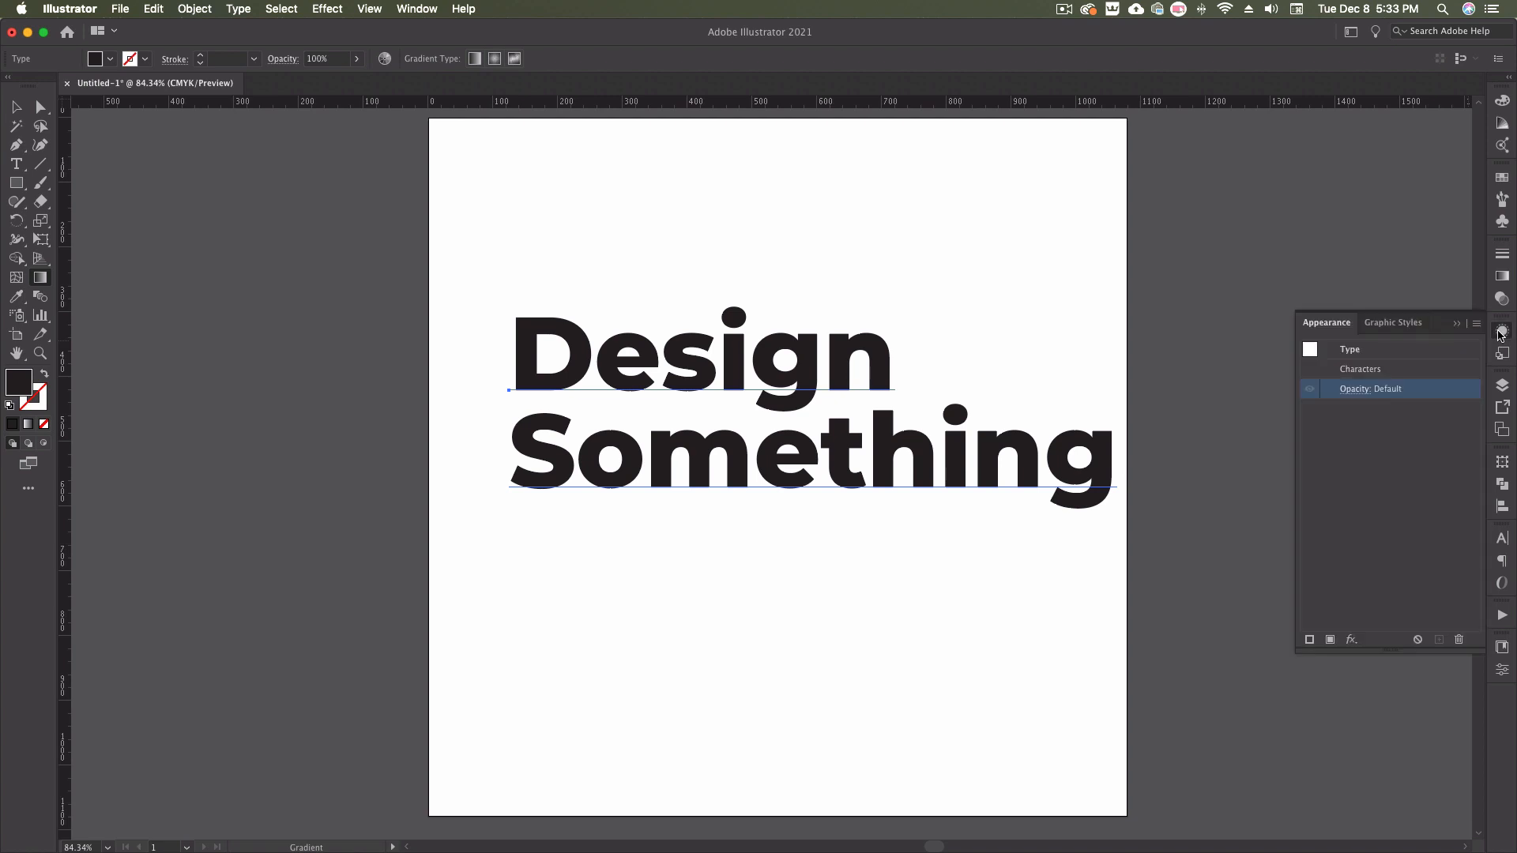
Fill the Design Something text with a yellow-to-orange gradient swatch.
click(1478, 322)
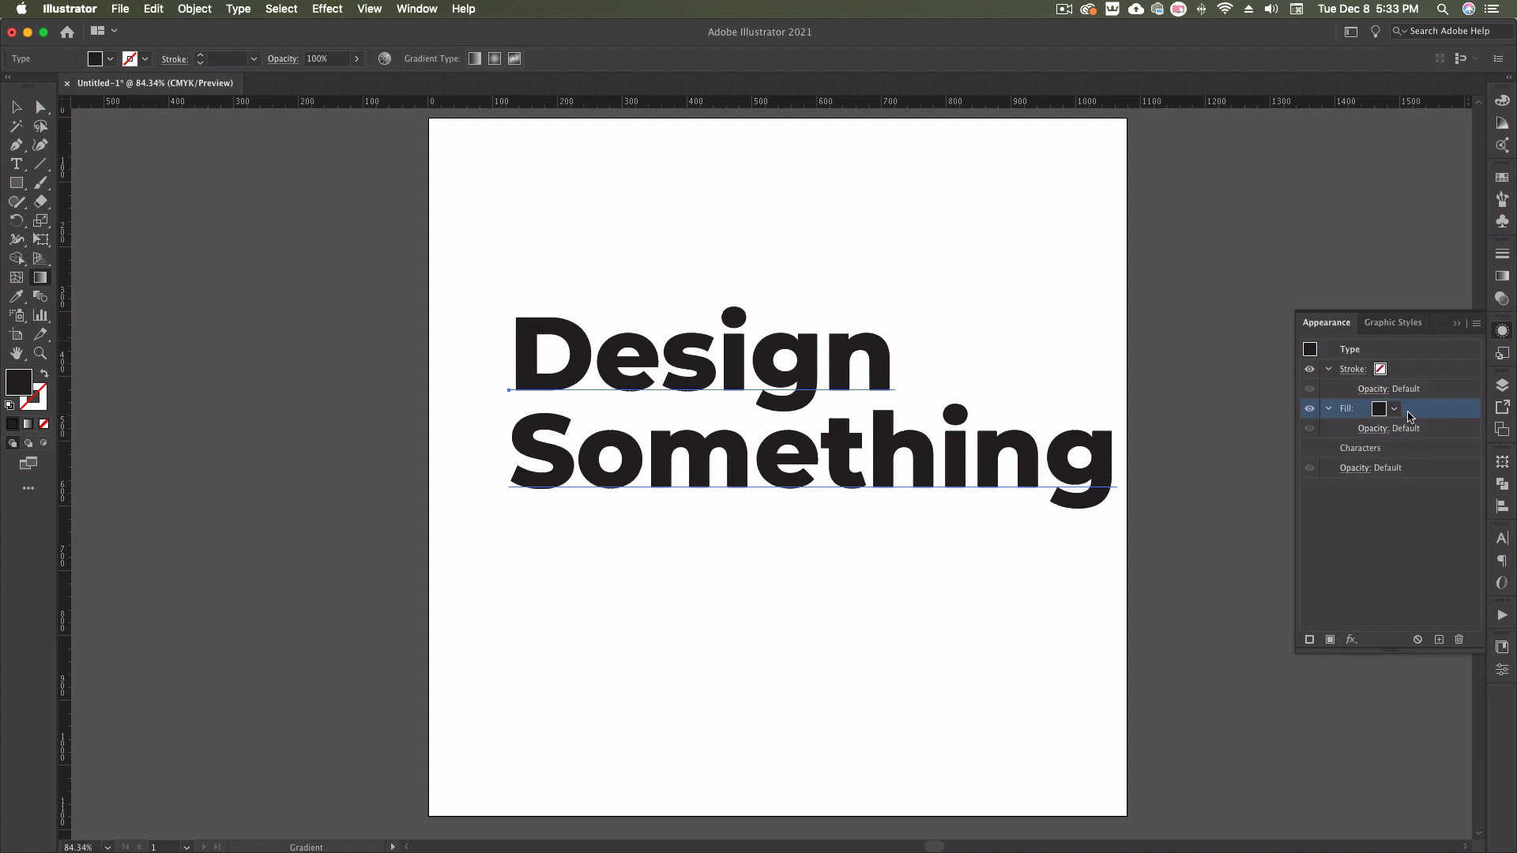
click(1394, 408)
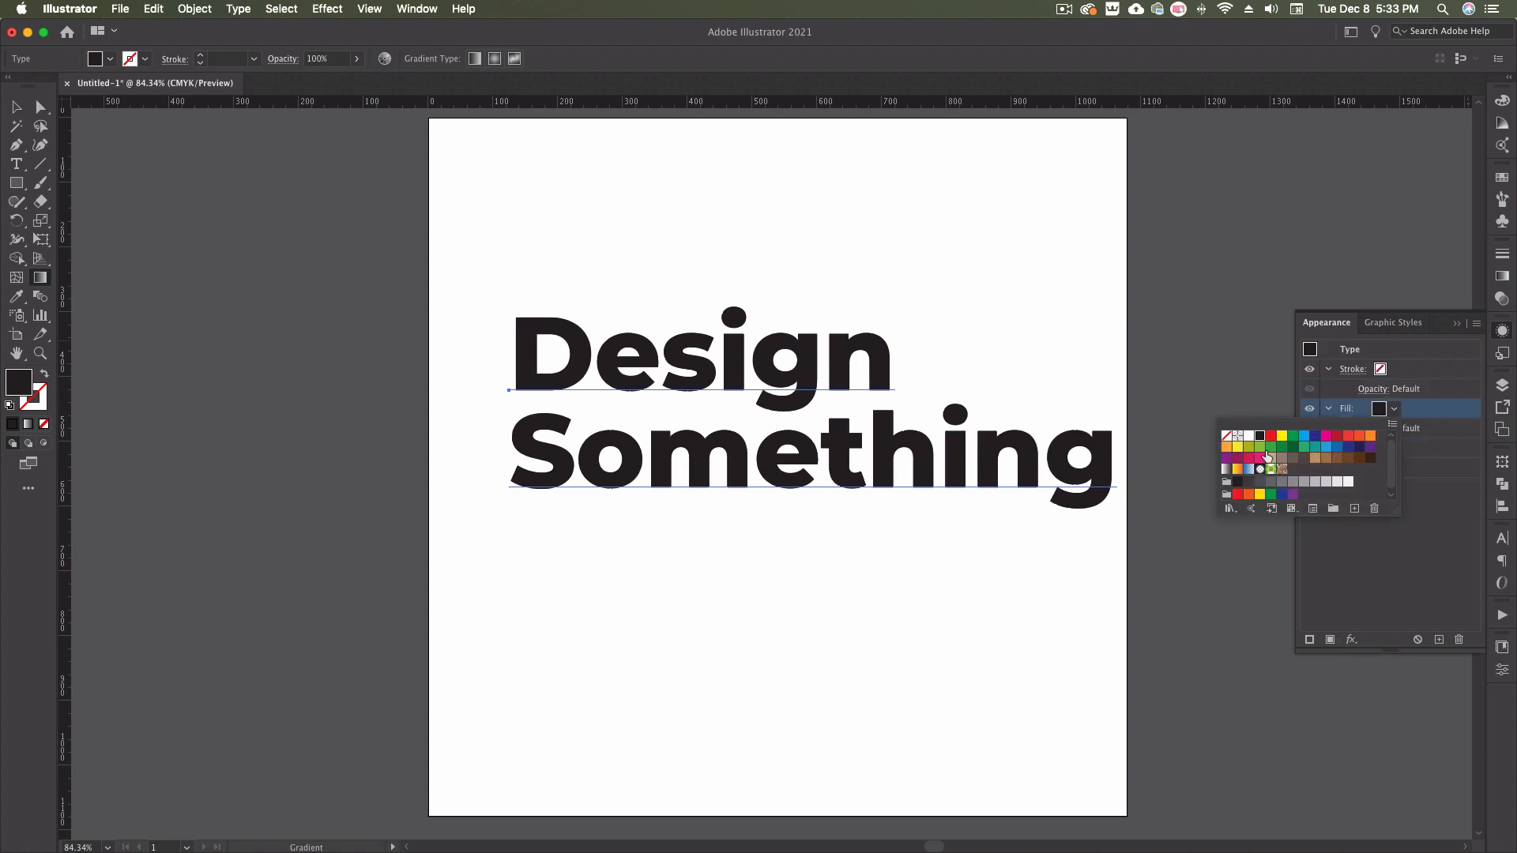
click(1237, 470)
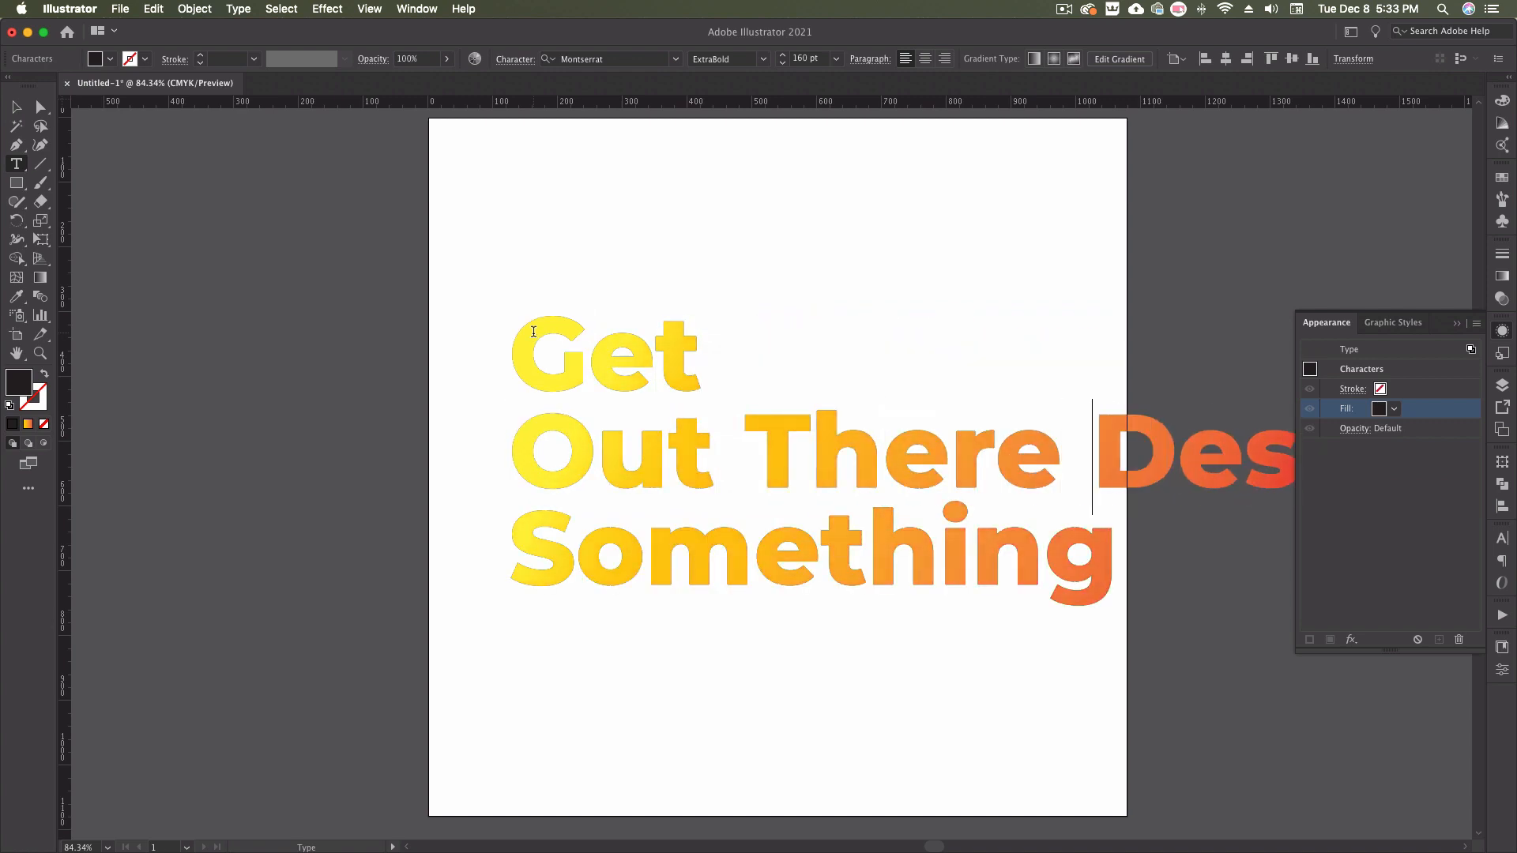
Select the whole headline object and edit the colour of the gradient's last stop.
click(16, 108)
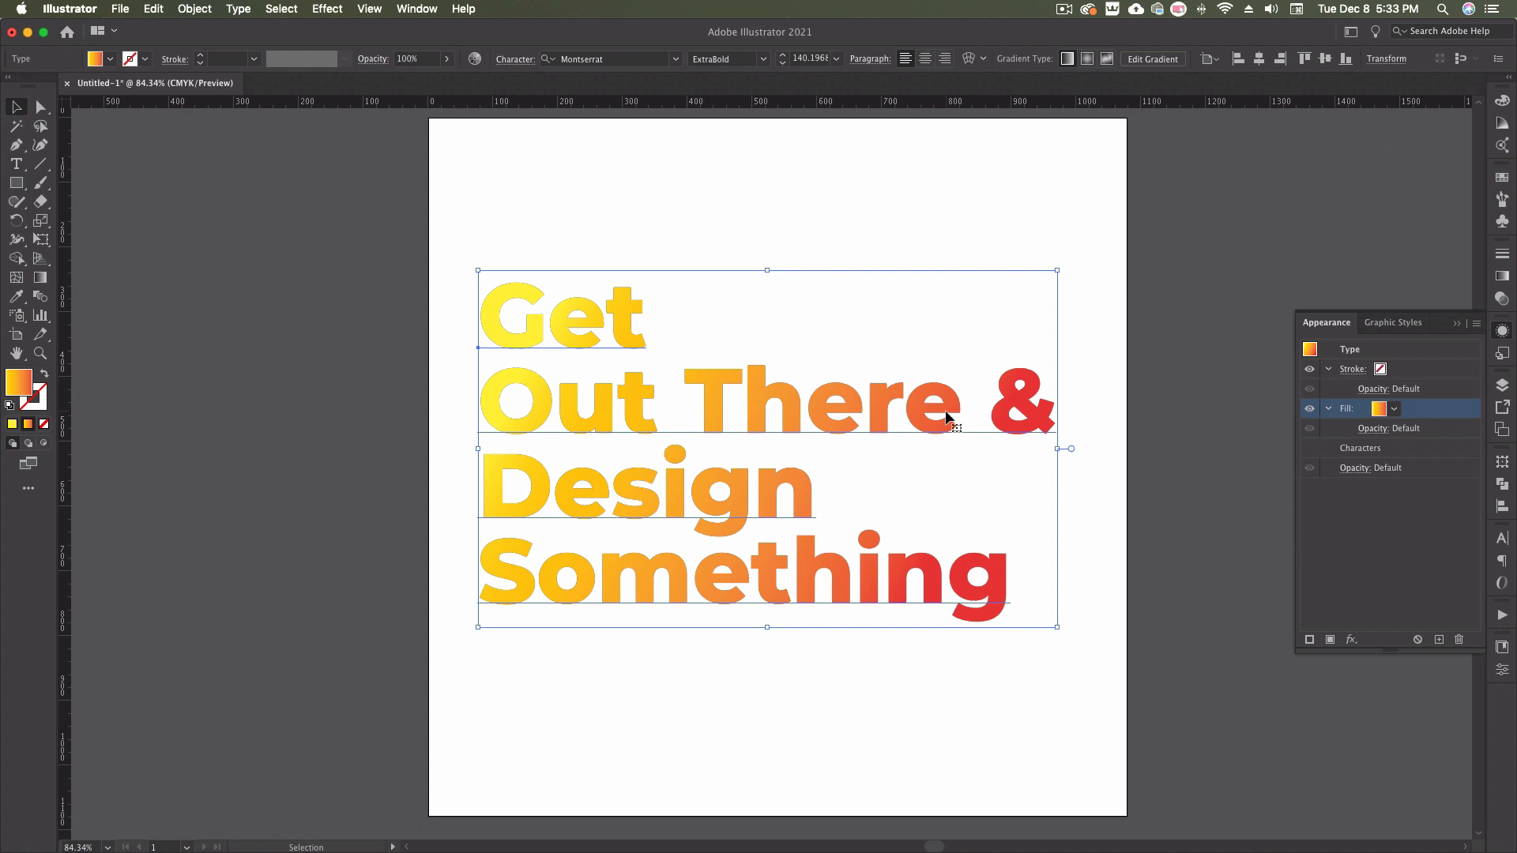
mouse_move(1219, 417)
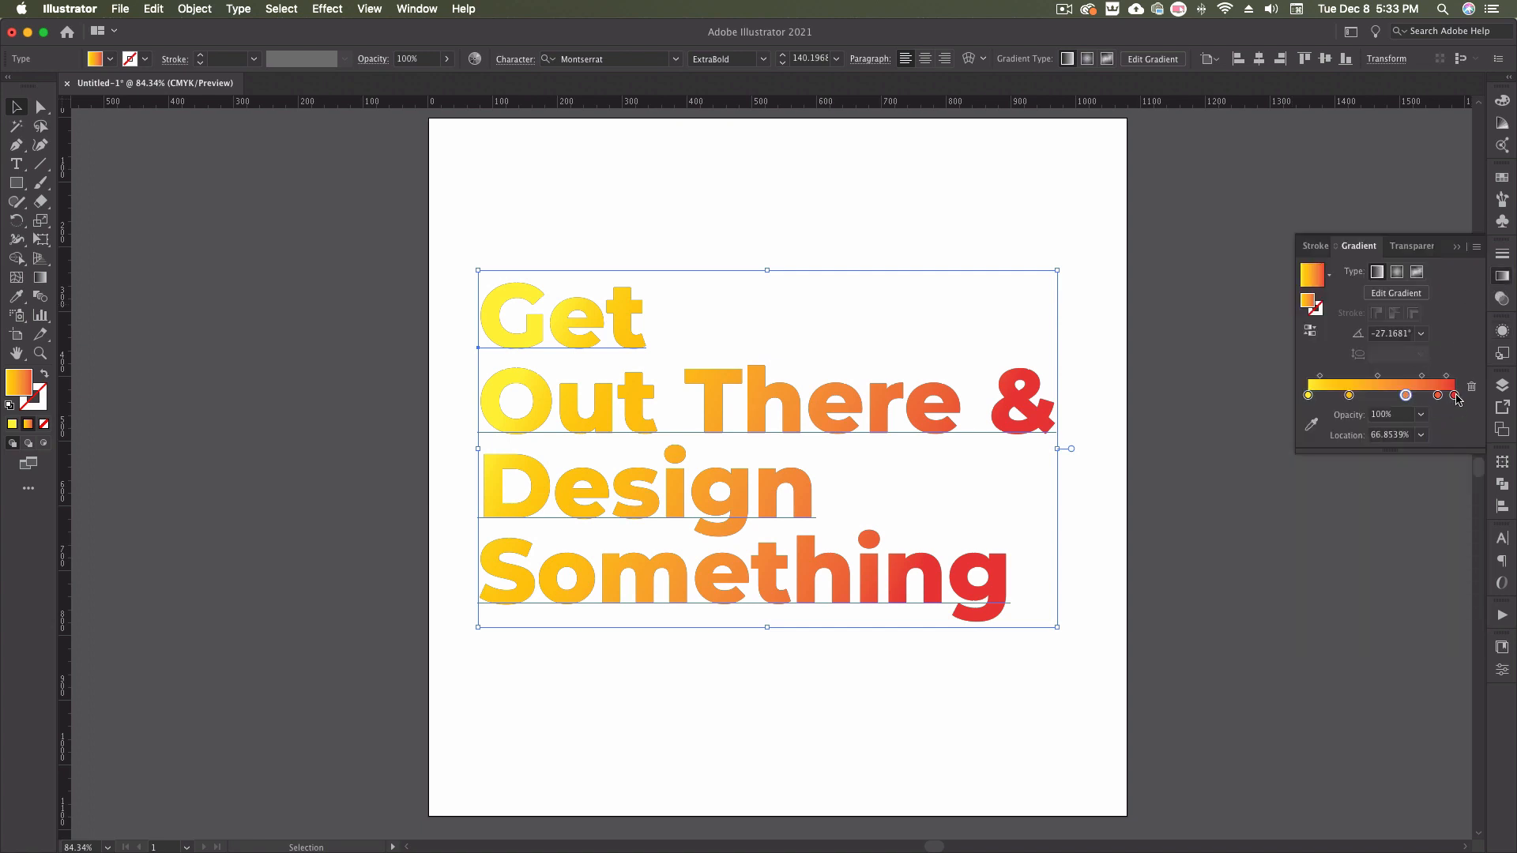
double_click(1453, 395)
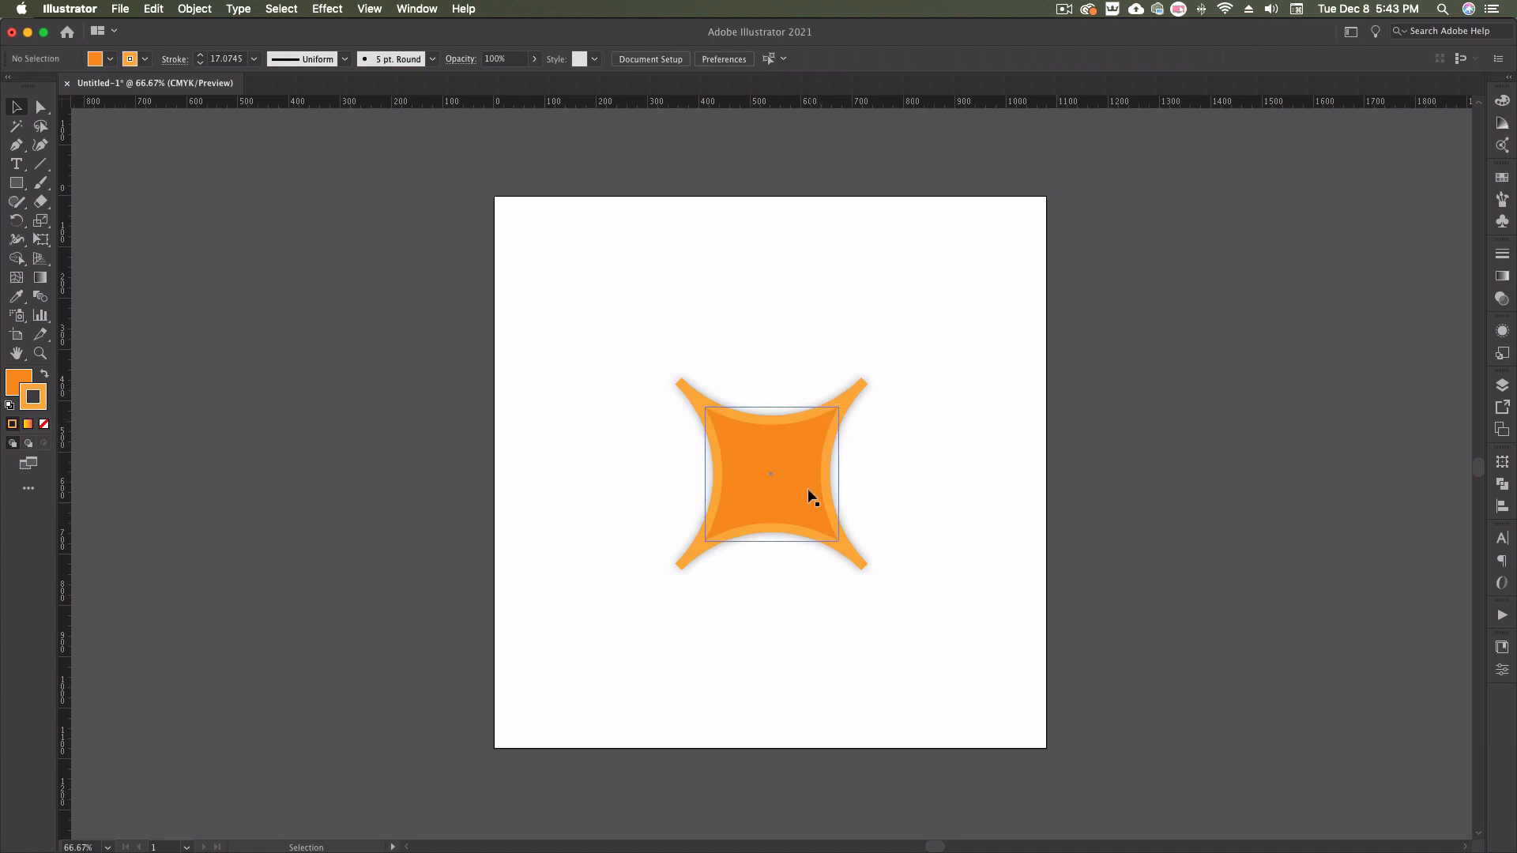
Select the orange star shape and choose a Distort & Transform effect from the Effect menu.
click(327, 9)
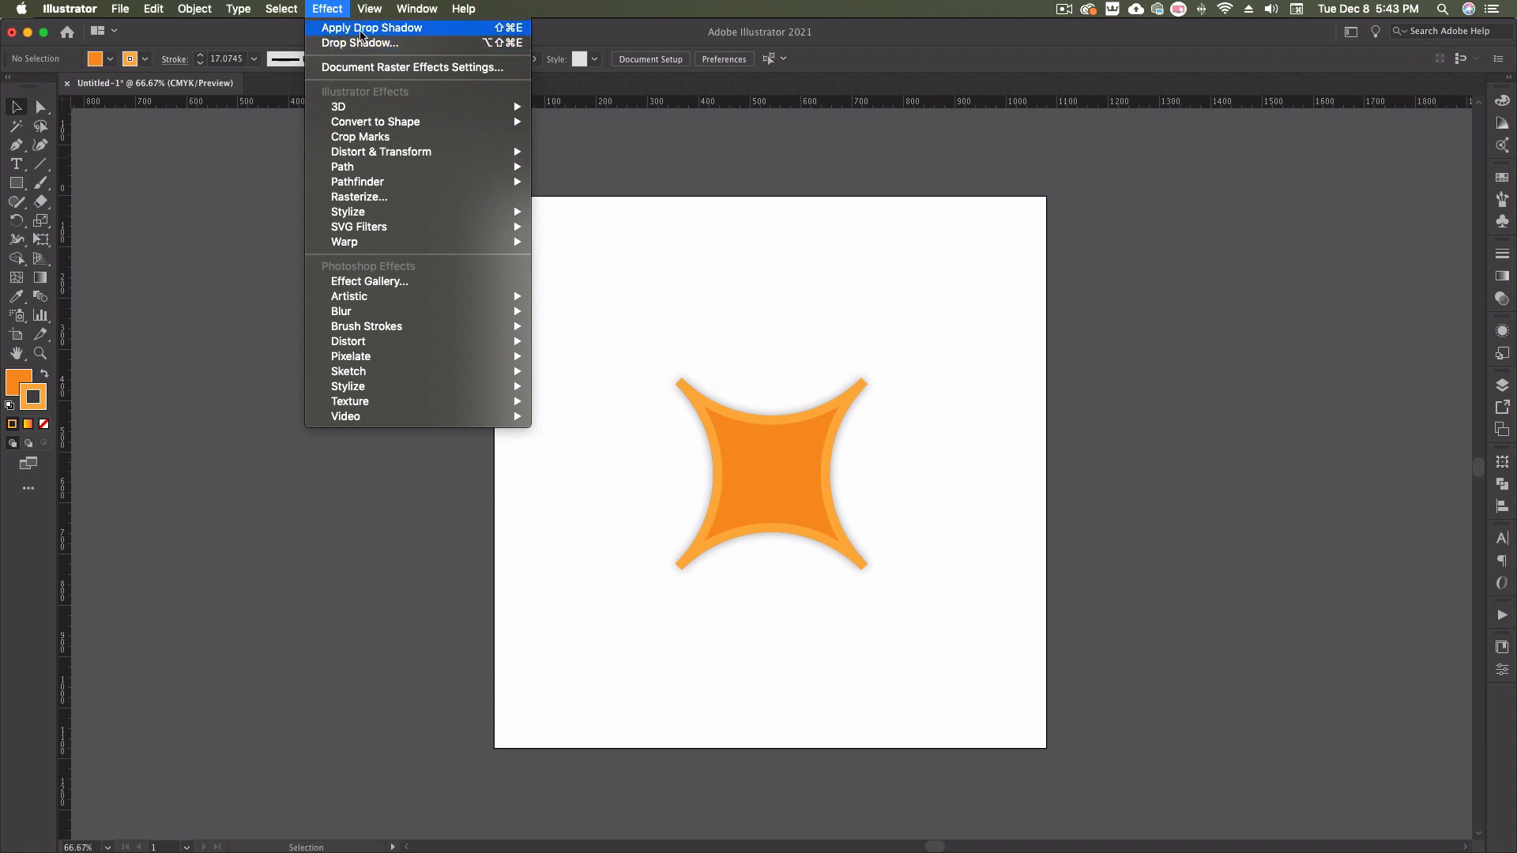
mouse_move(217, 124)
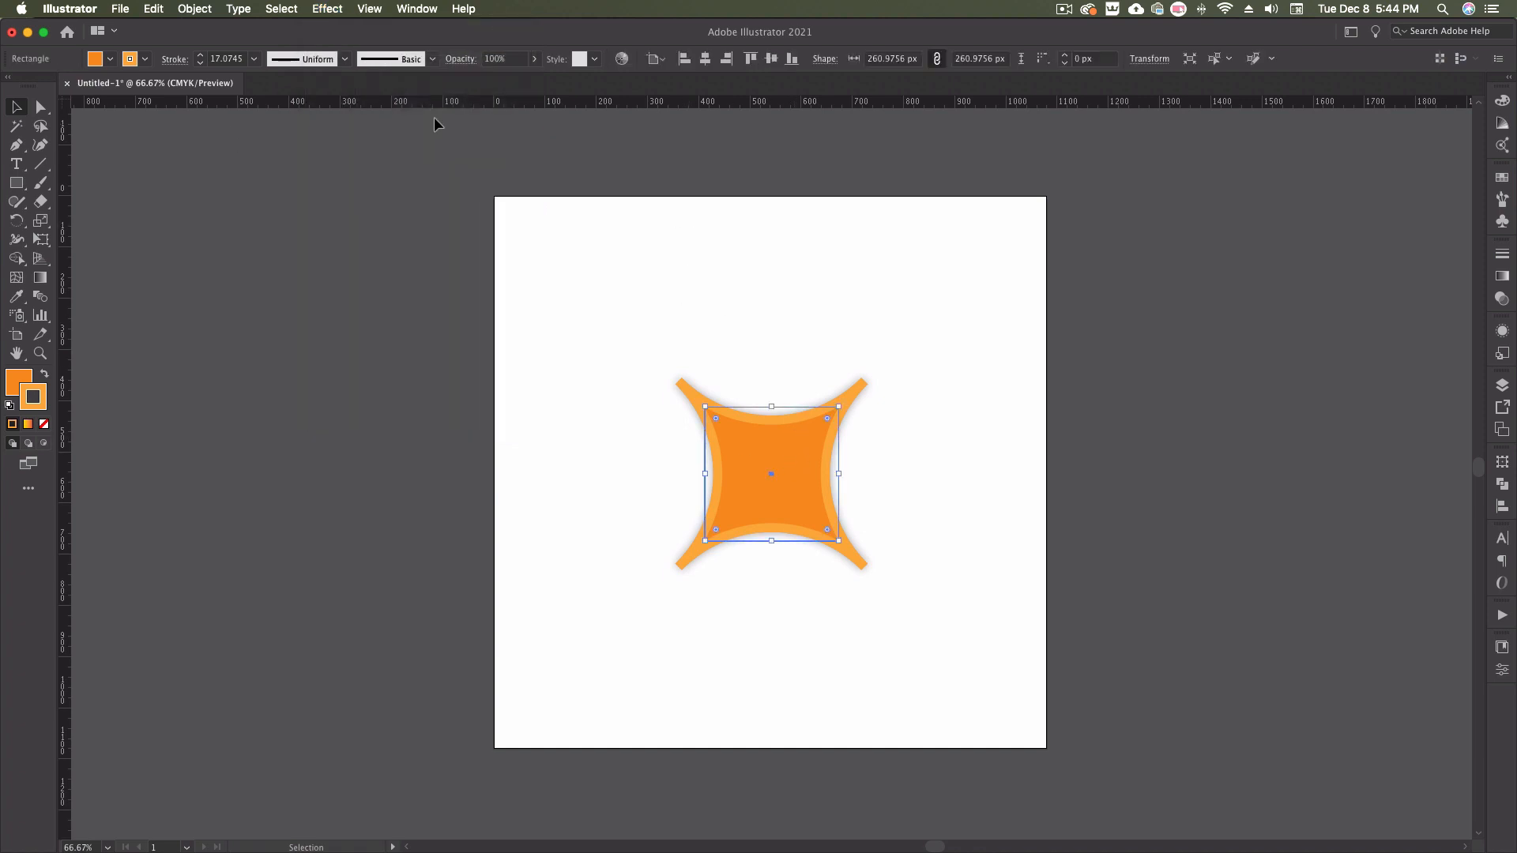
click(327, 9)
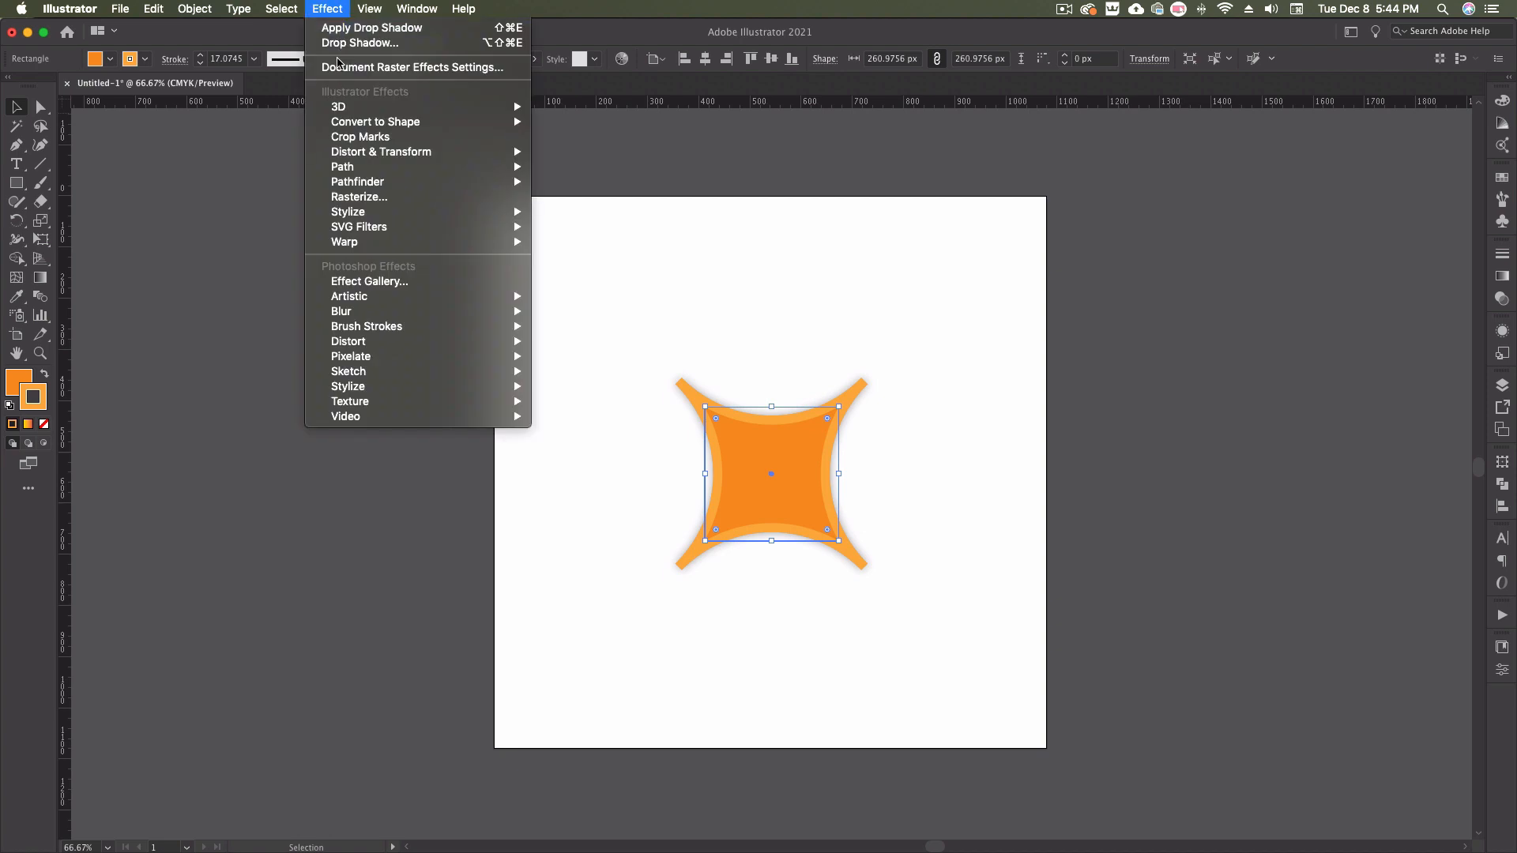
mouse_move(381, 151)
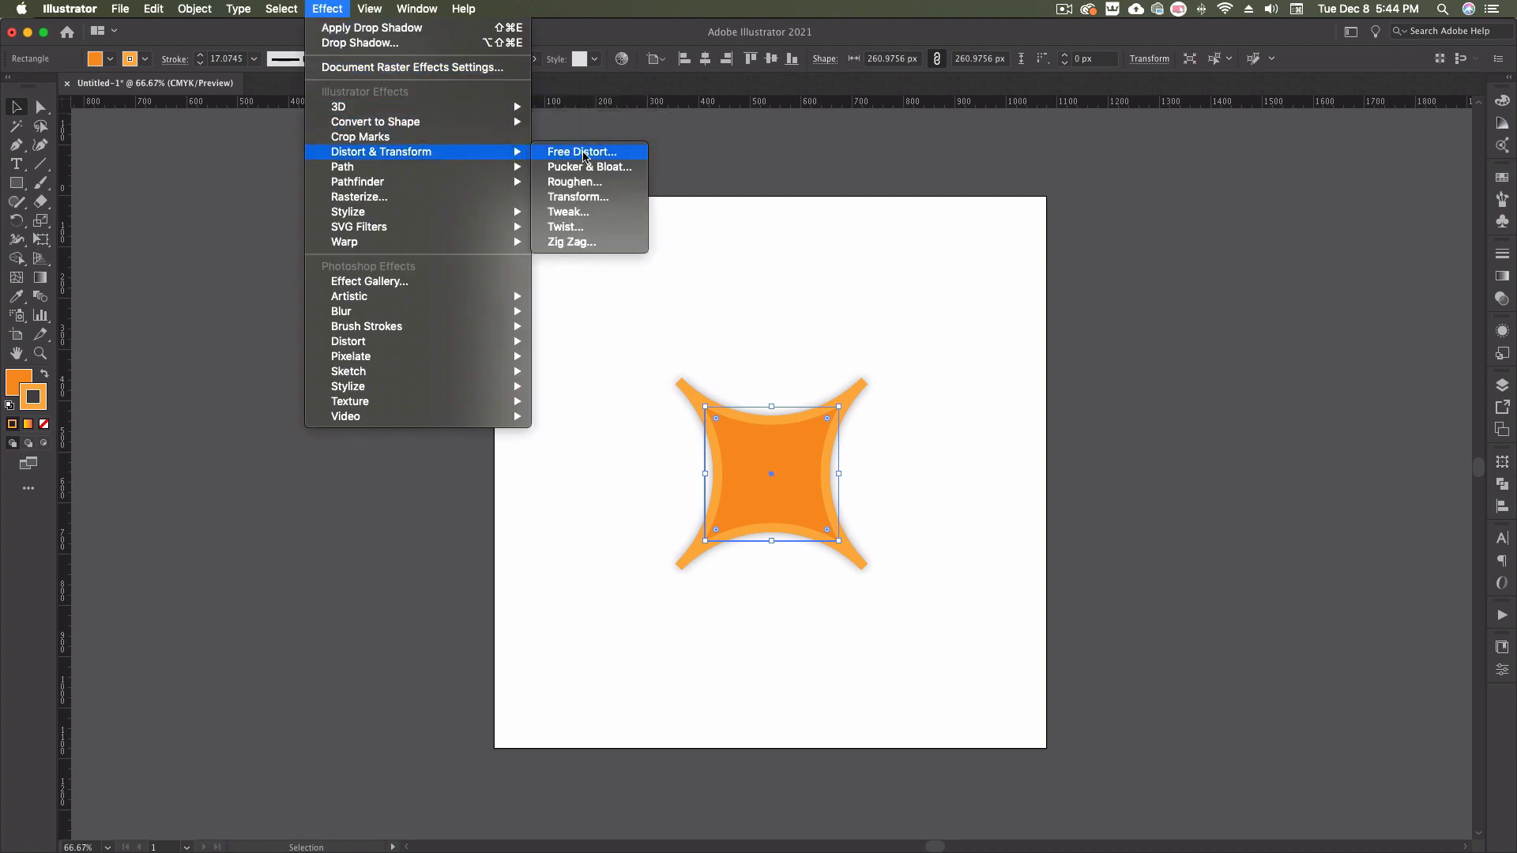
click(581, 152)
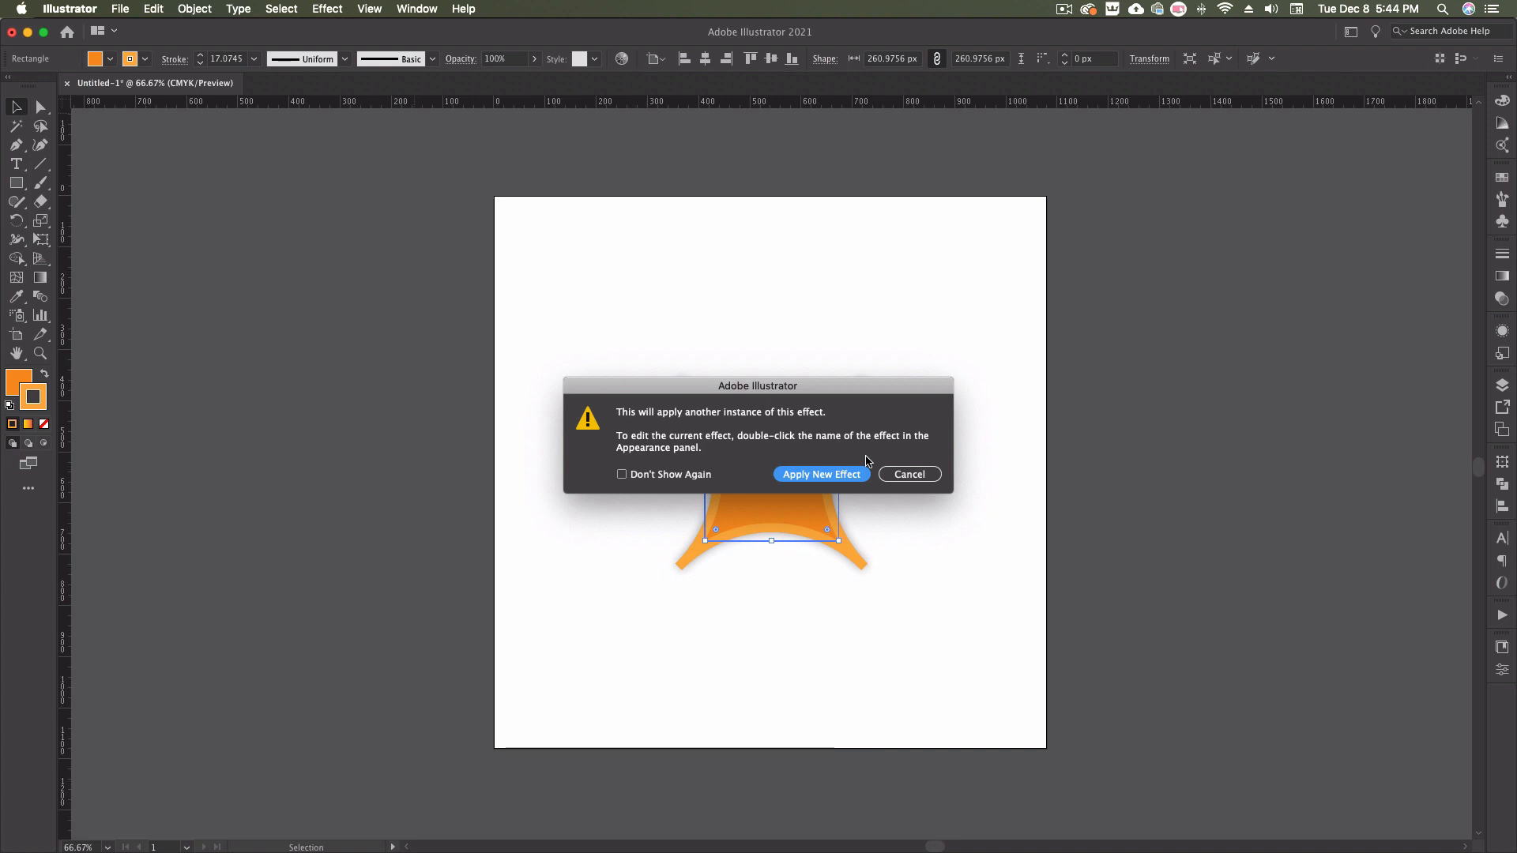
mouse_move(799, 445)
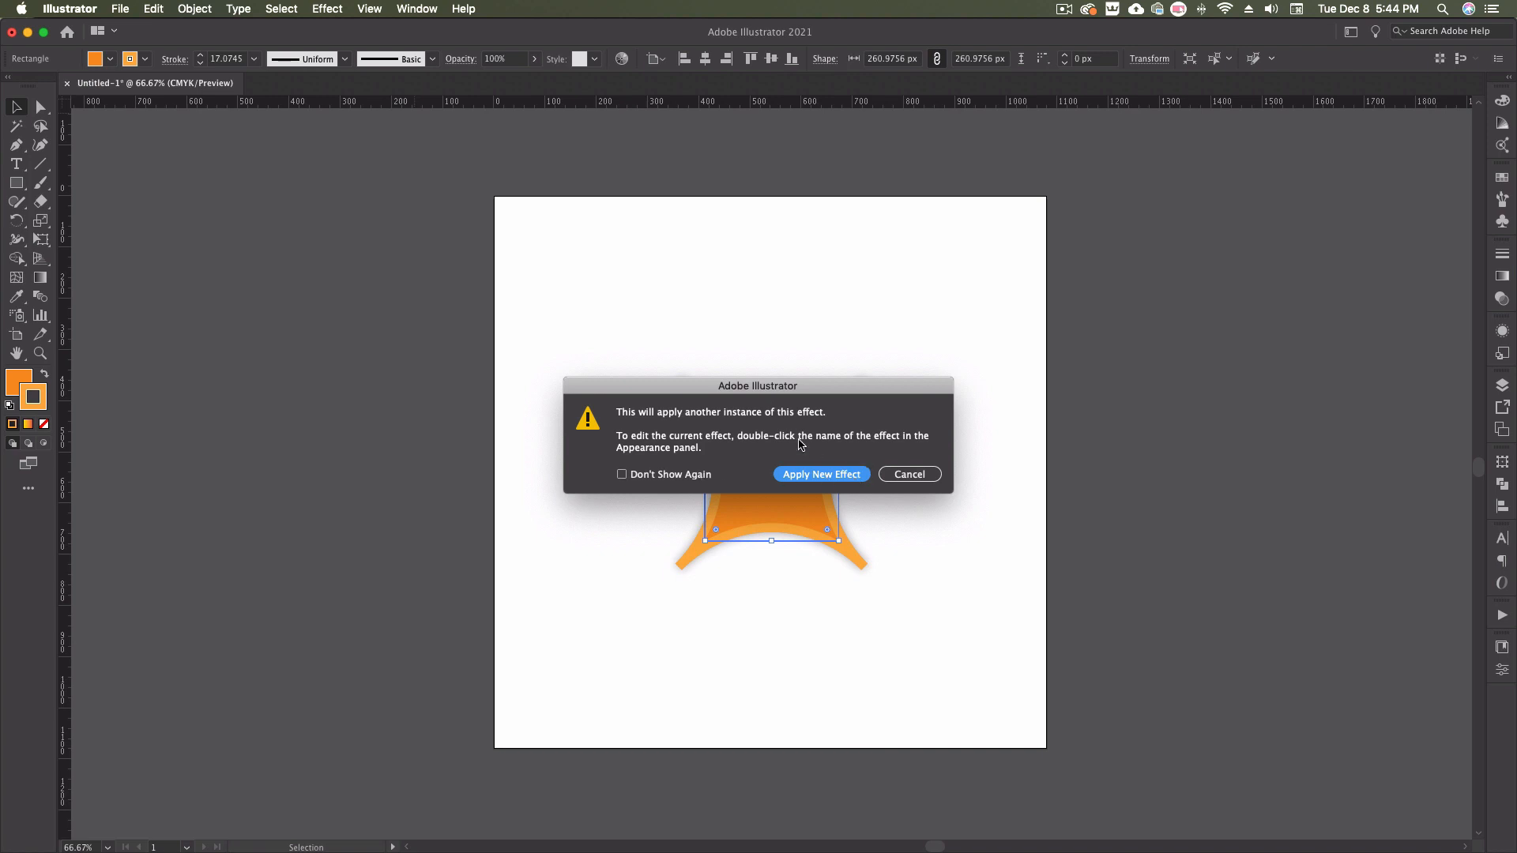
mouse_move(813, 426)
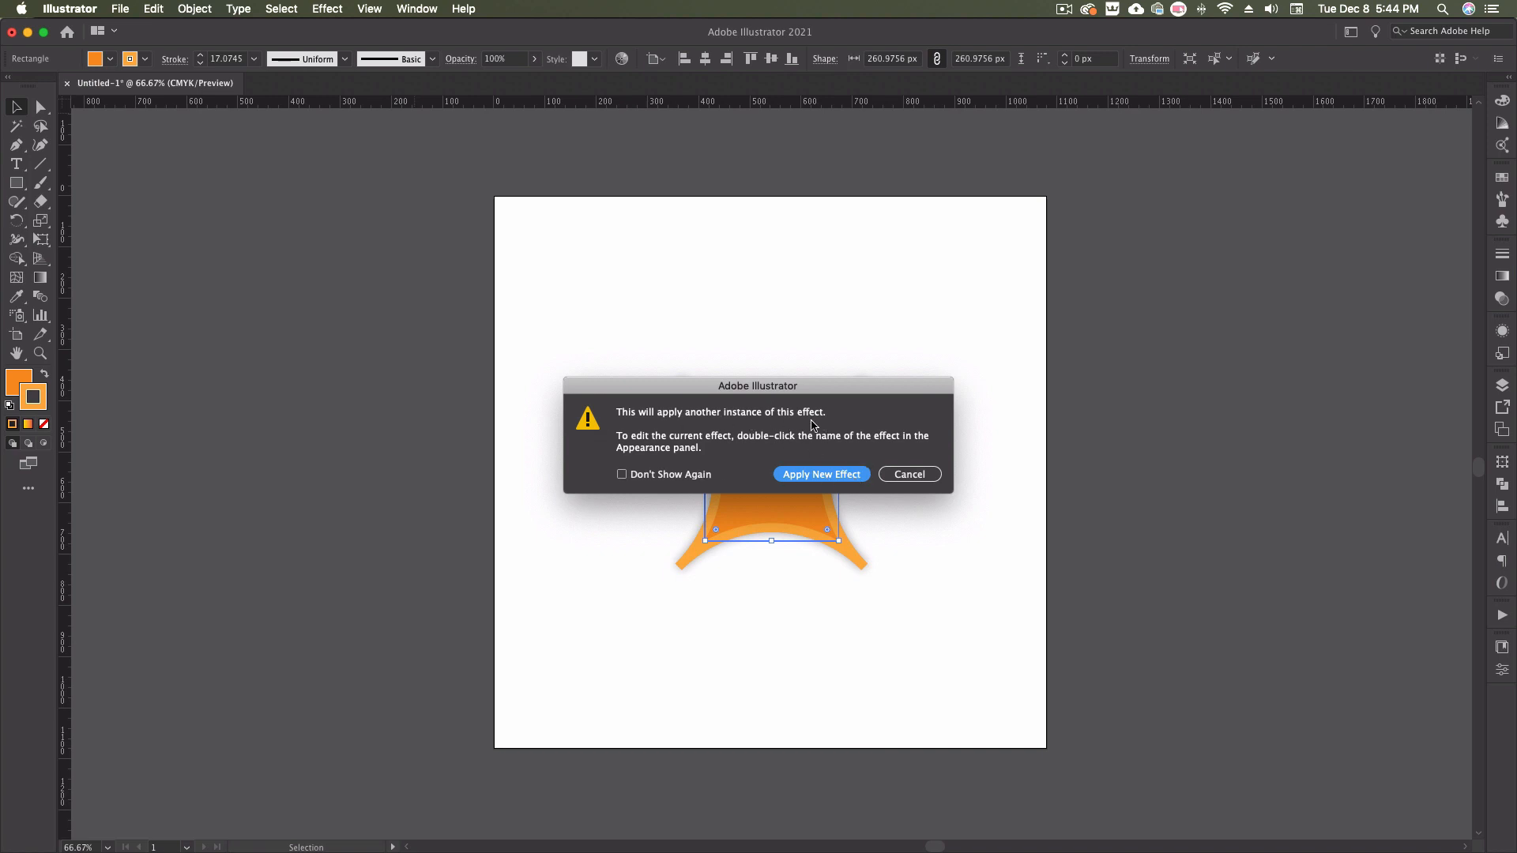
mouse_move(738, 456)
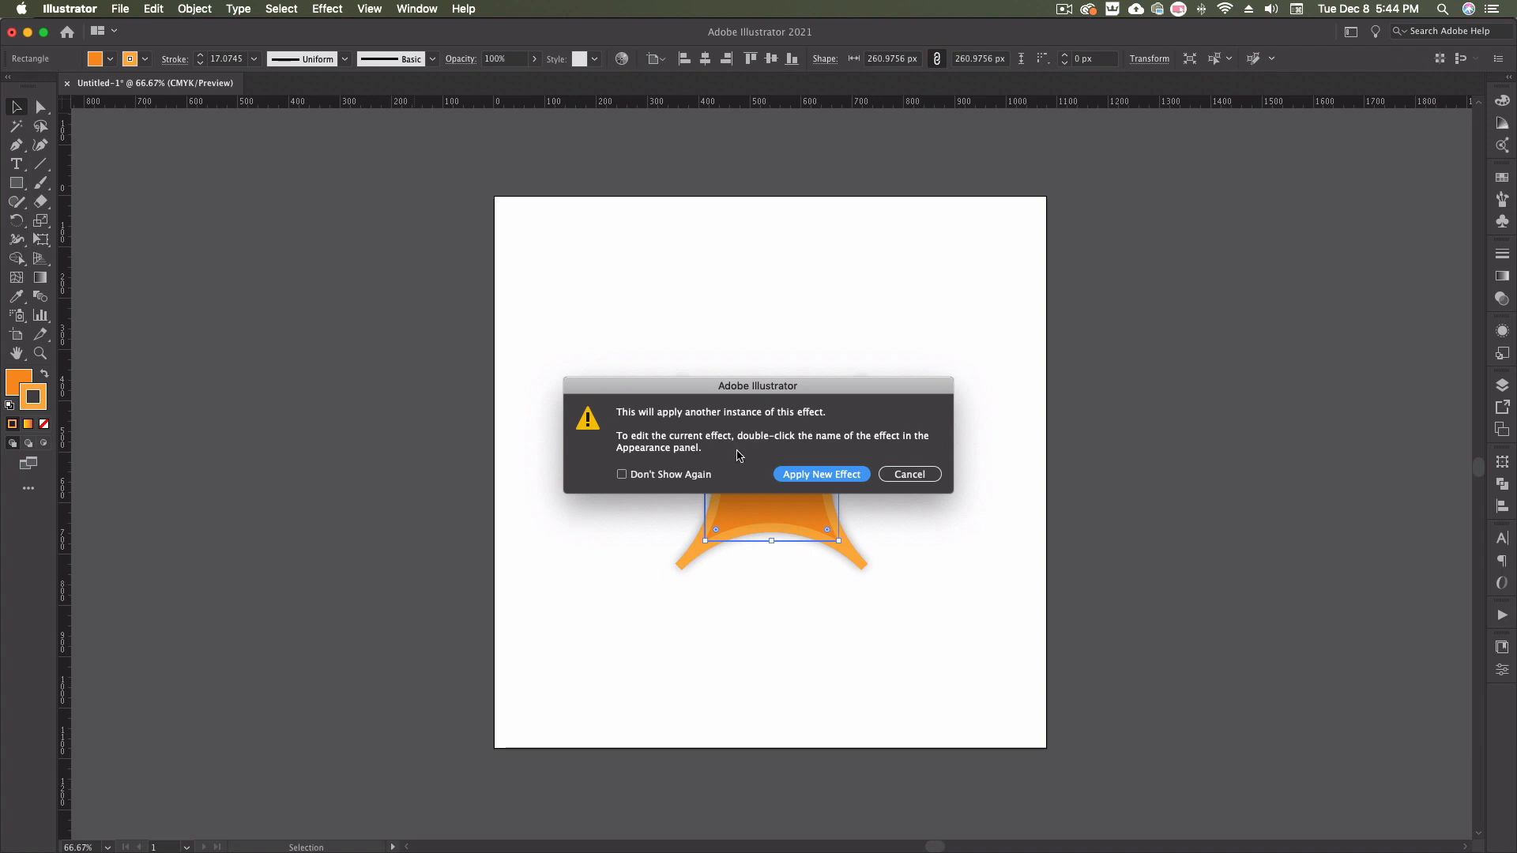
mouse_move(743, 471)
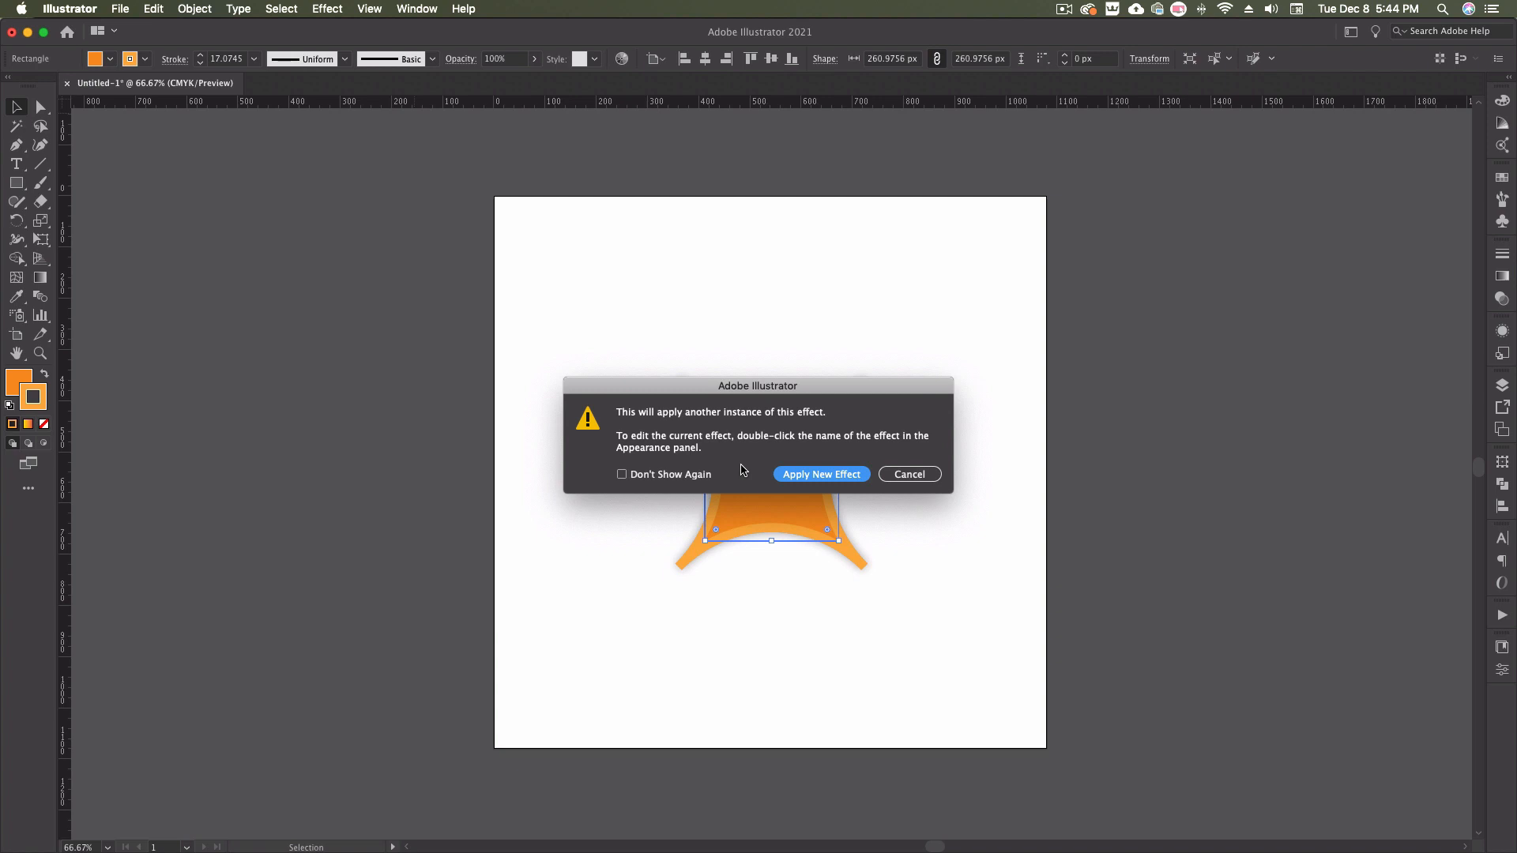
mouse_move(744, 468)
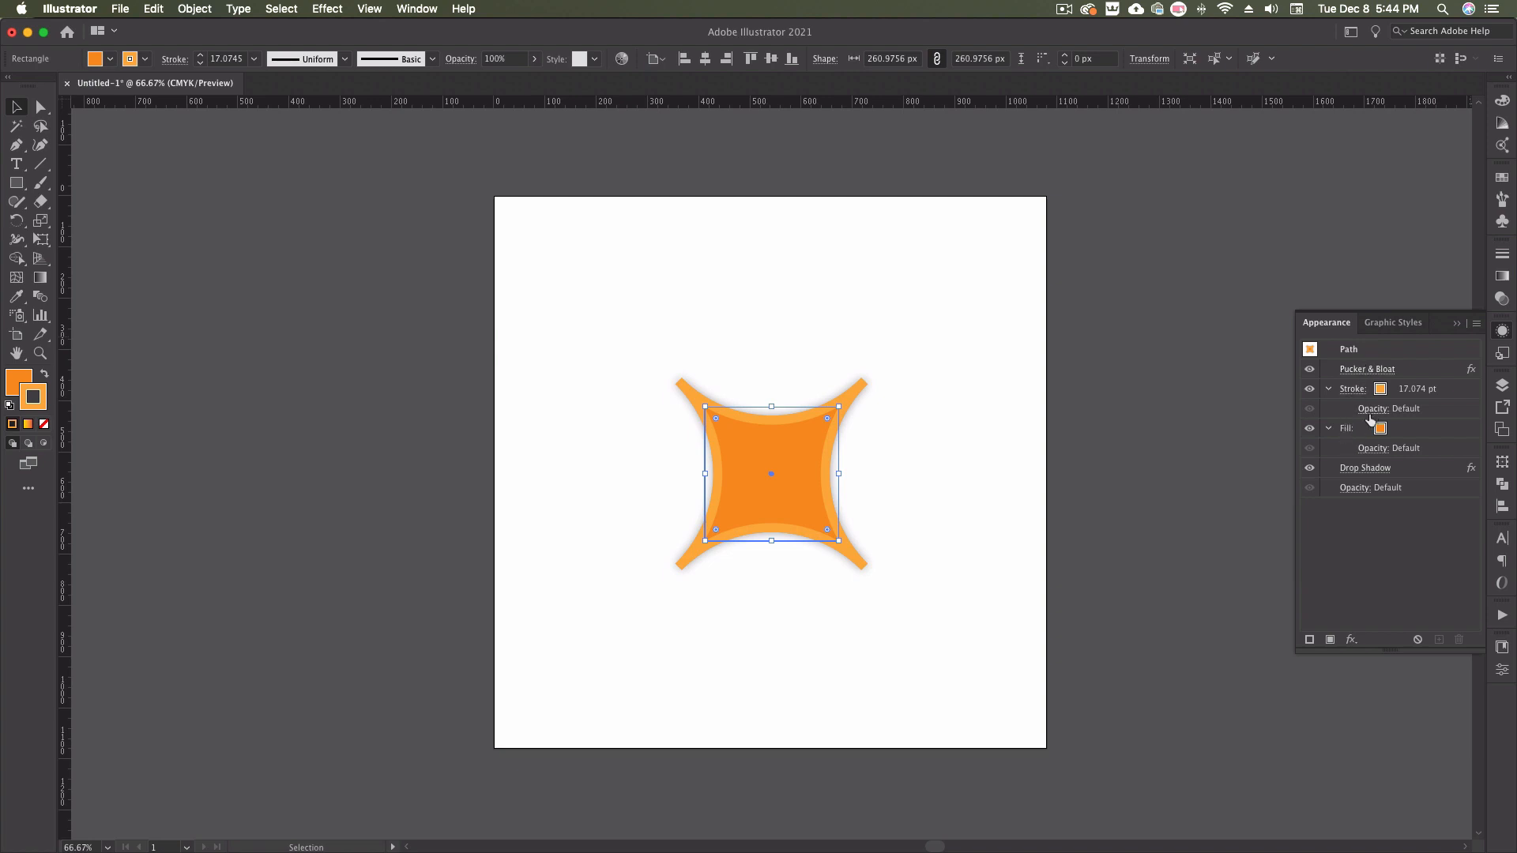
mouse_move(1365, 493)
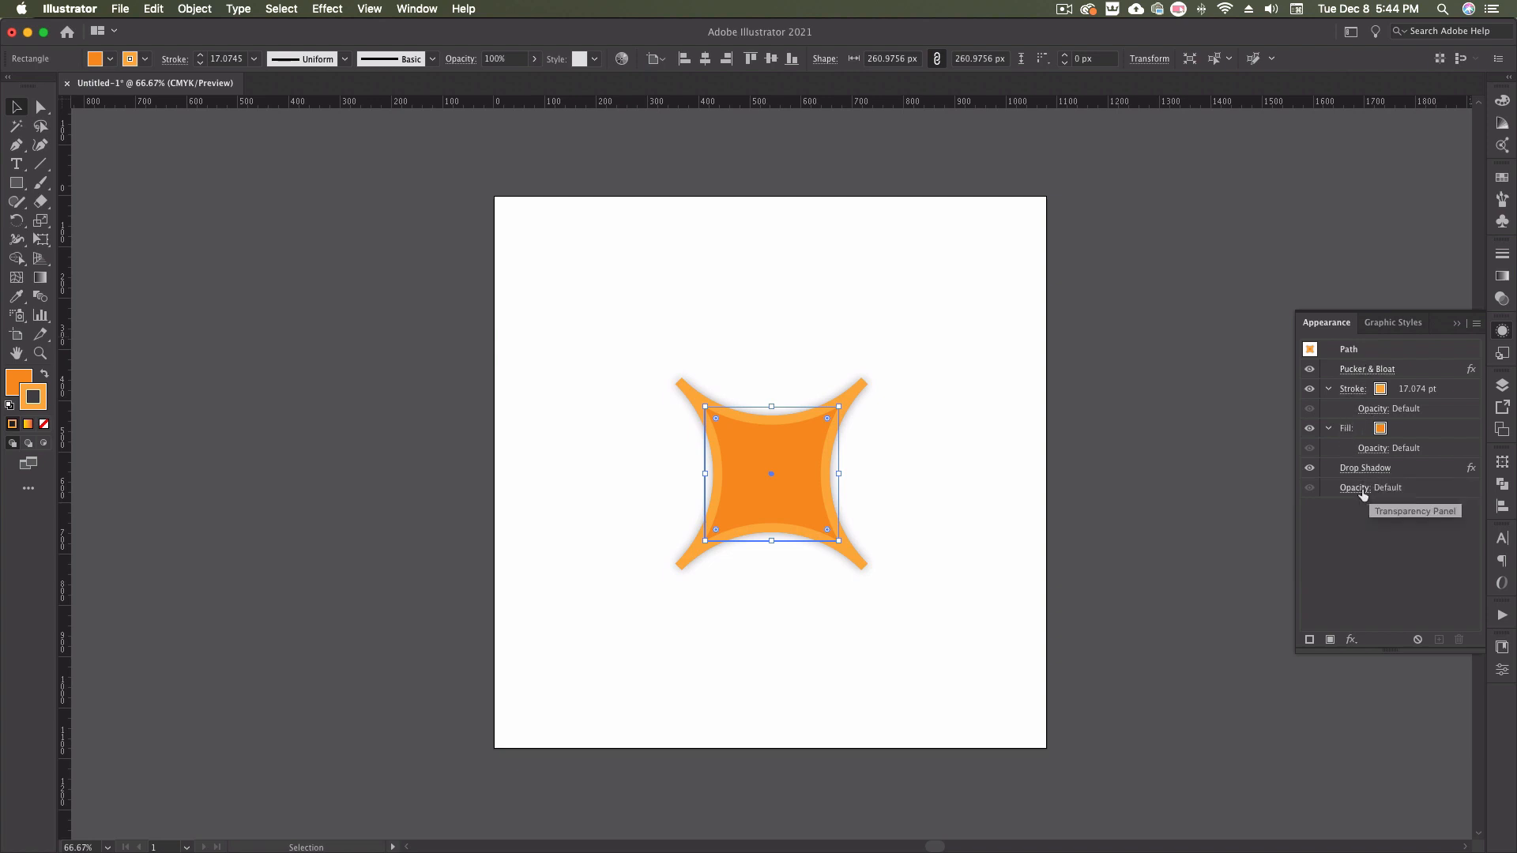
Edit the existing Pucker & Bloat effect to 107% bloat and confirm.
double_click(1367, 369)
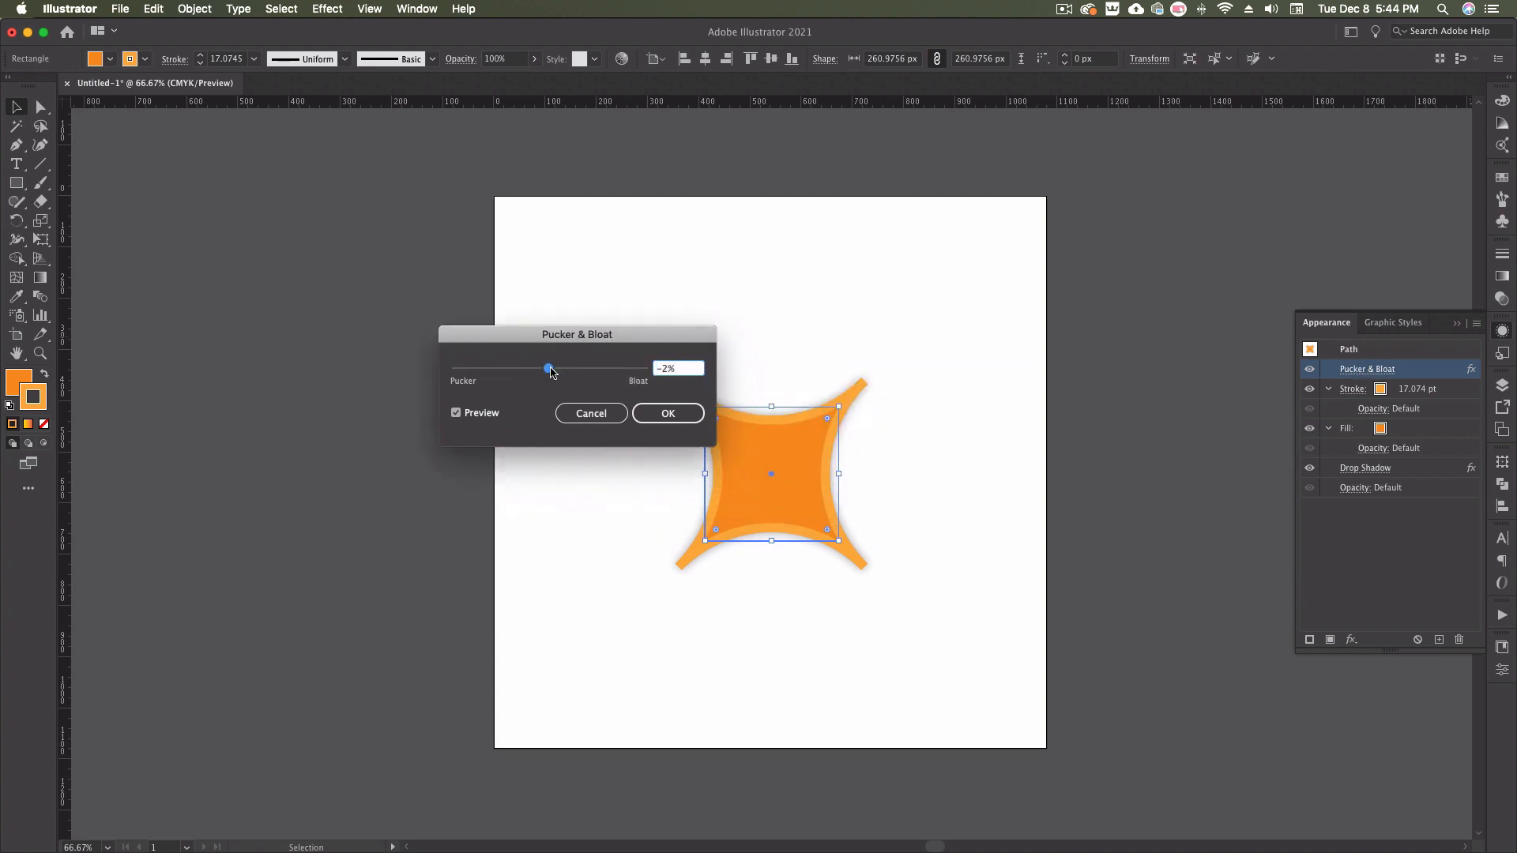
drag(548, 370, 591, 370)
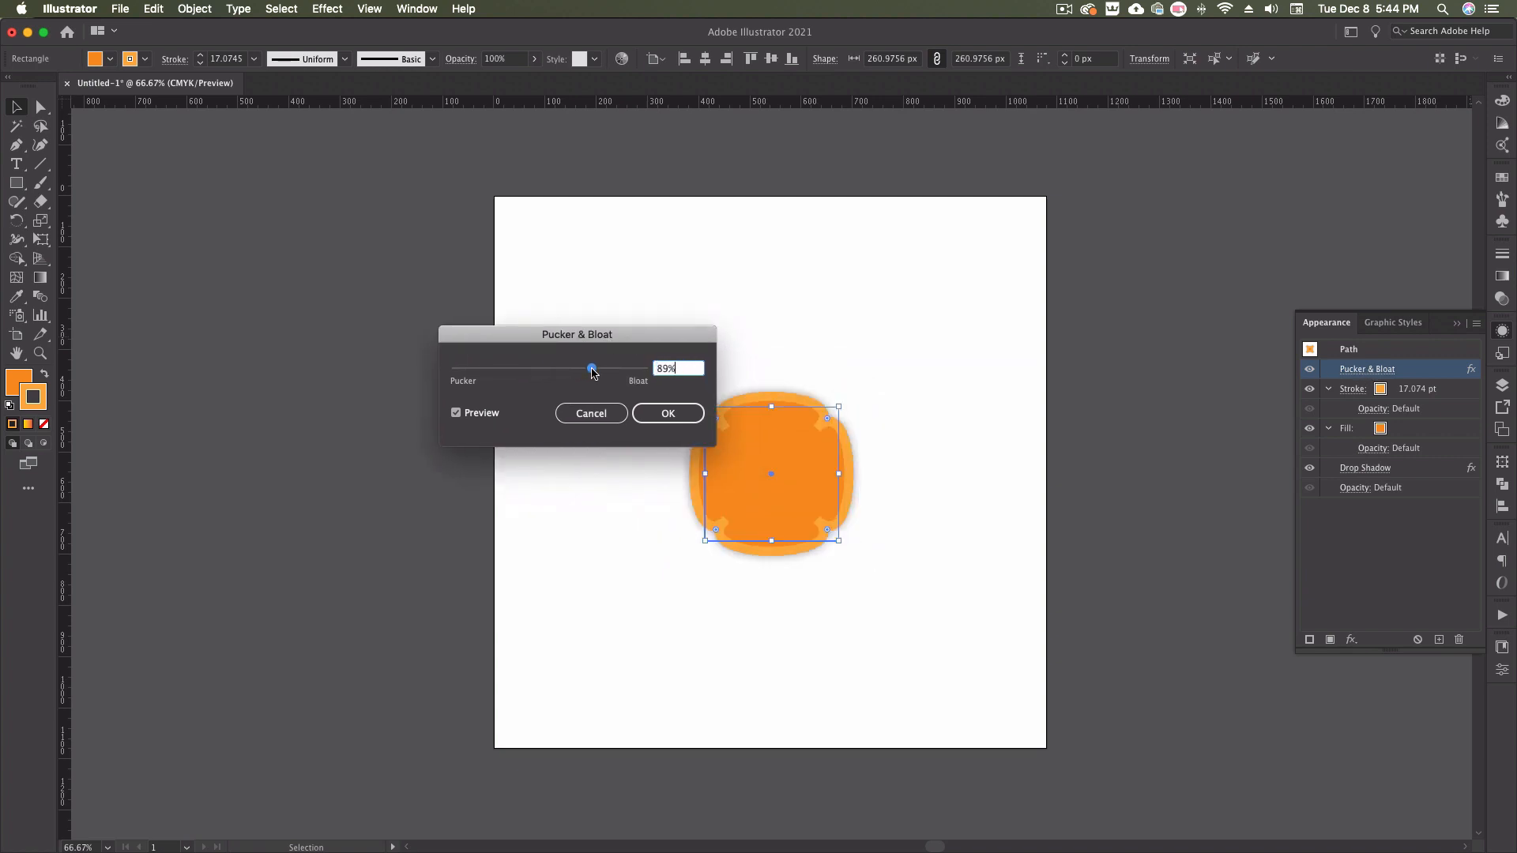
drag(591, 370, 600, 369)
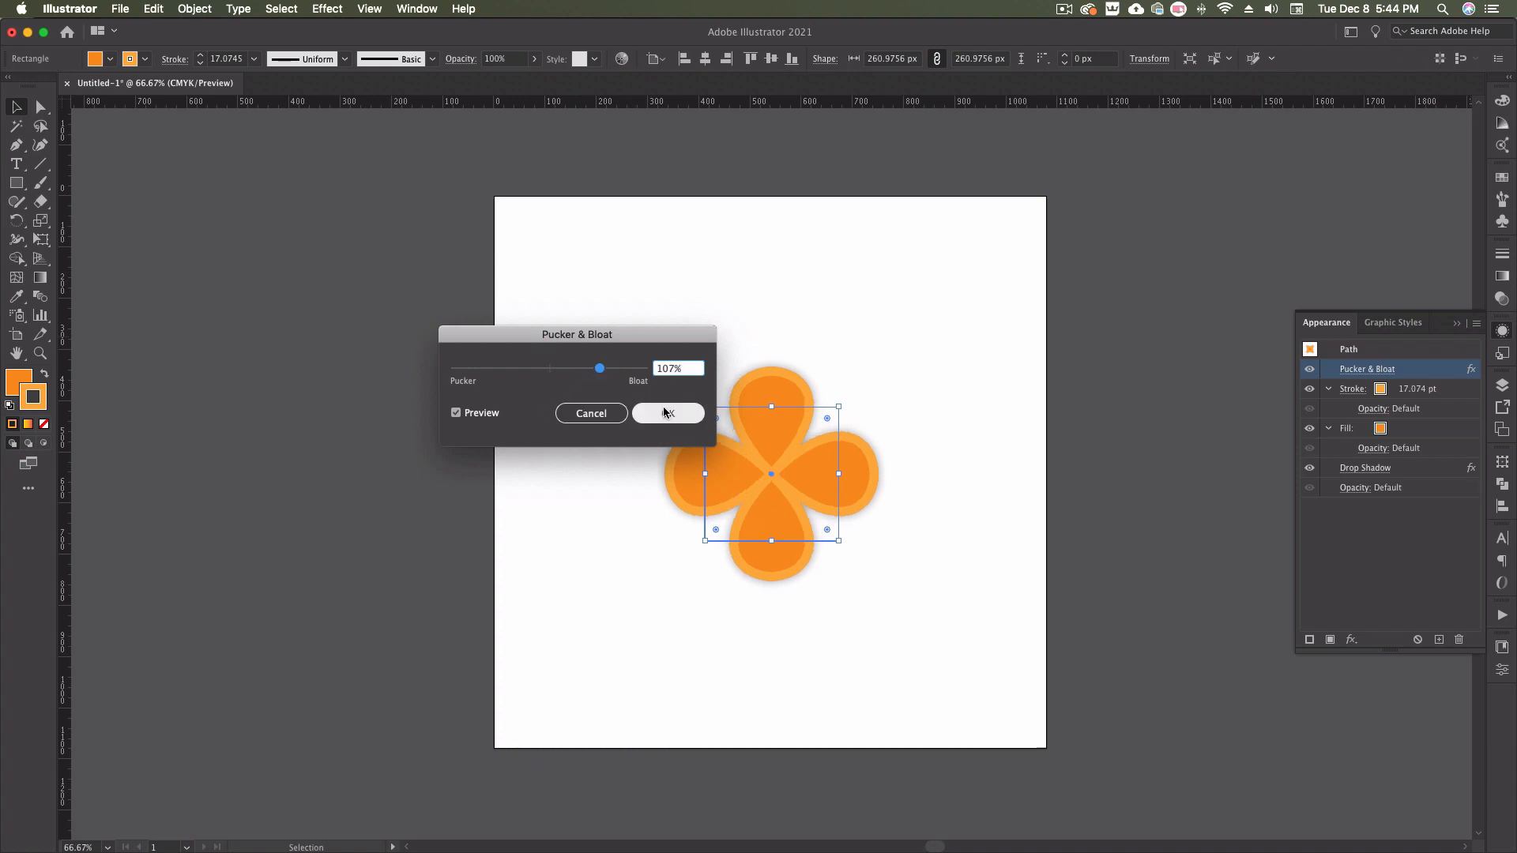
click(668, 413)
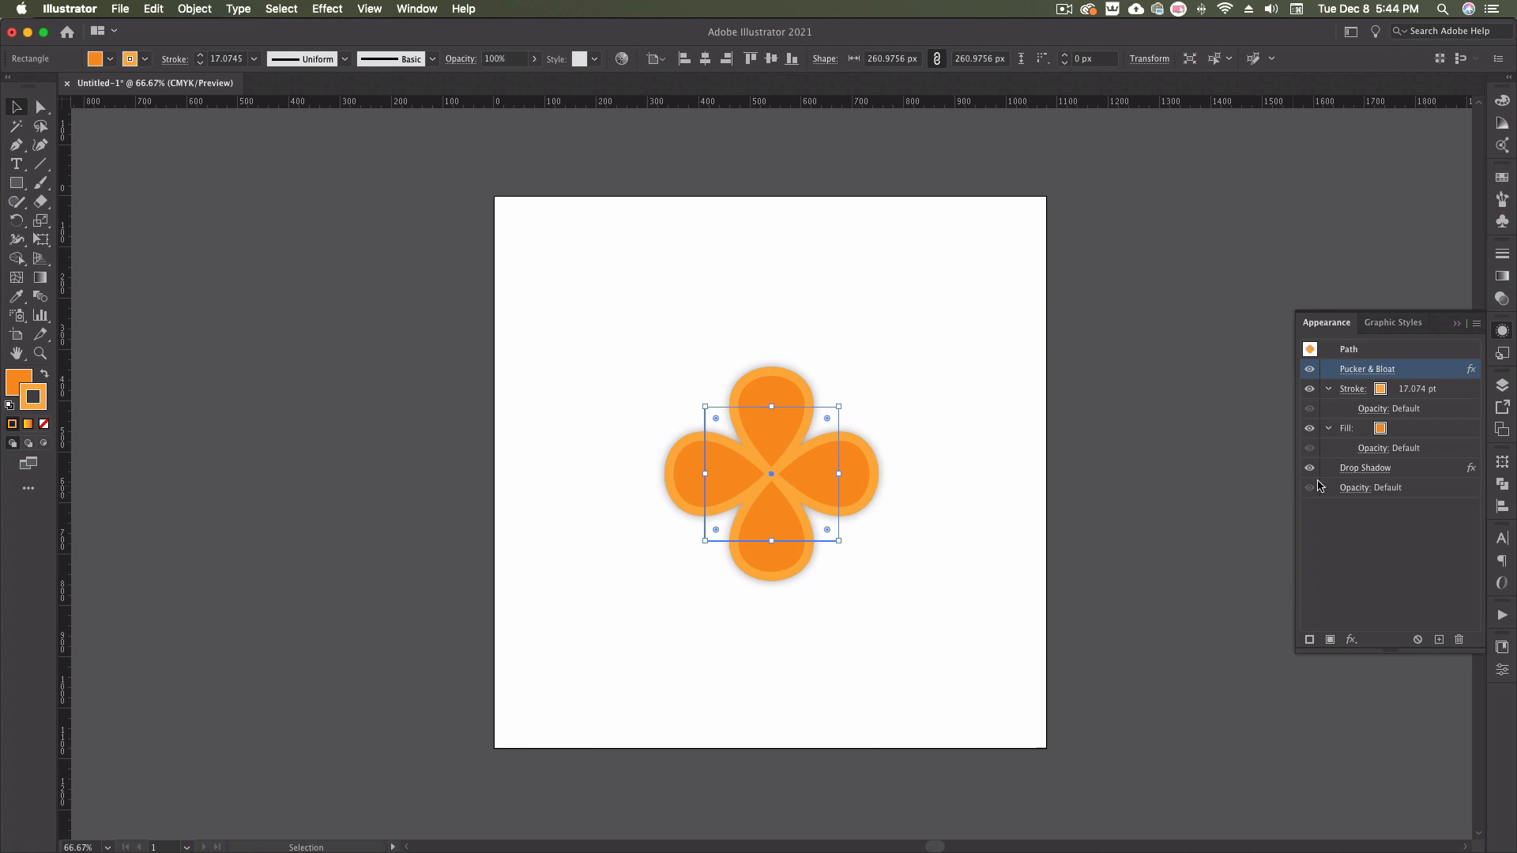
Edit the Drop Shadow to Normal blend mode with an orange shadow colour.
double_click(1366, 467)
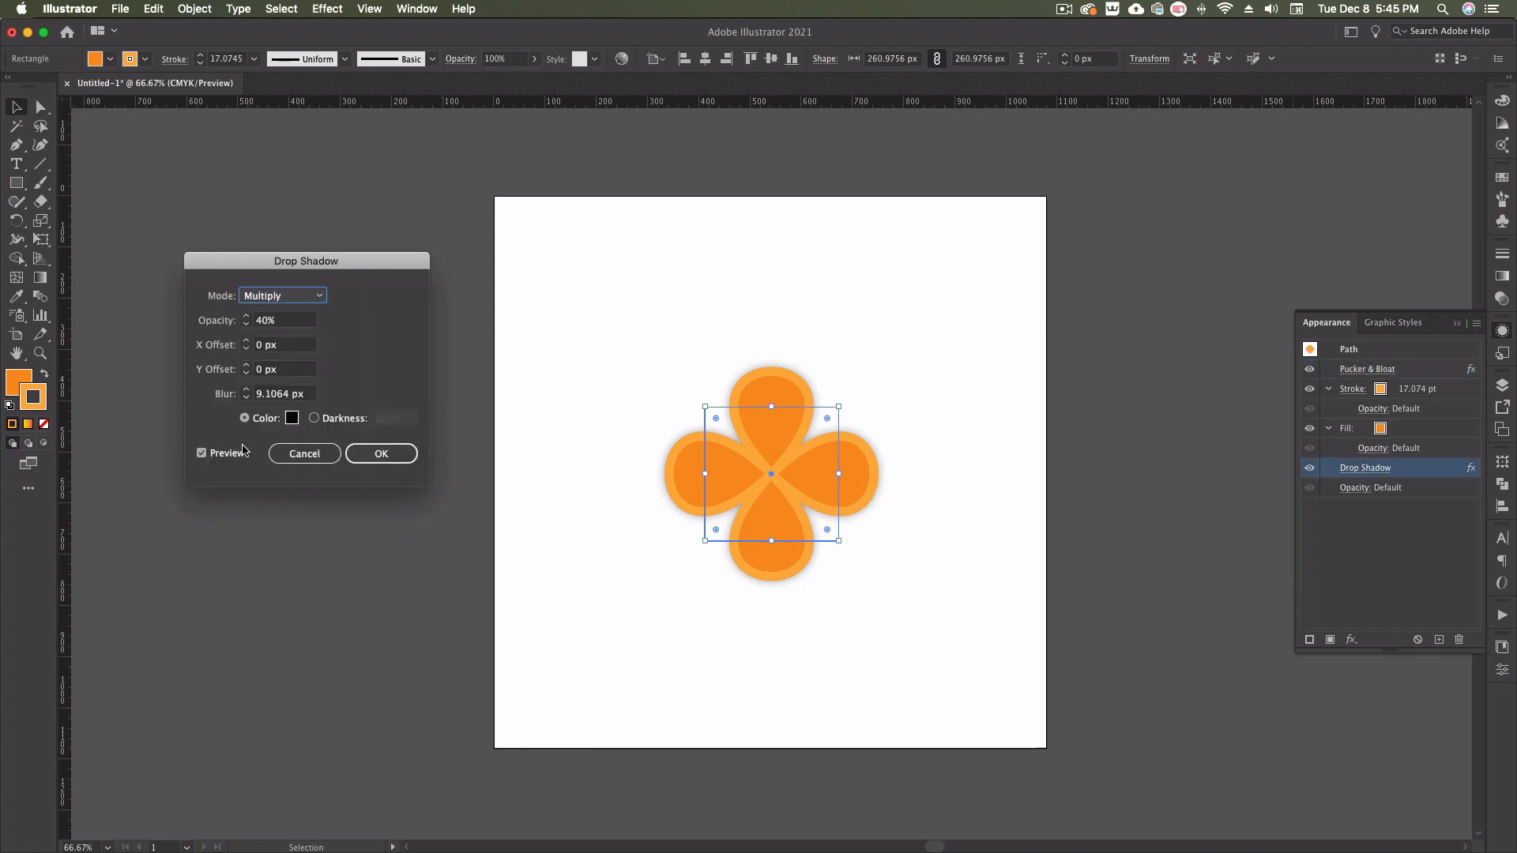
click(281, 294)
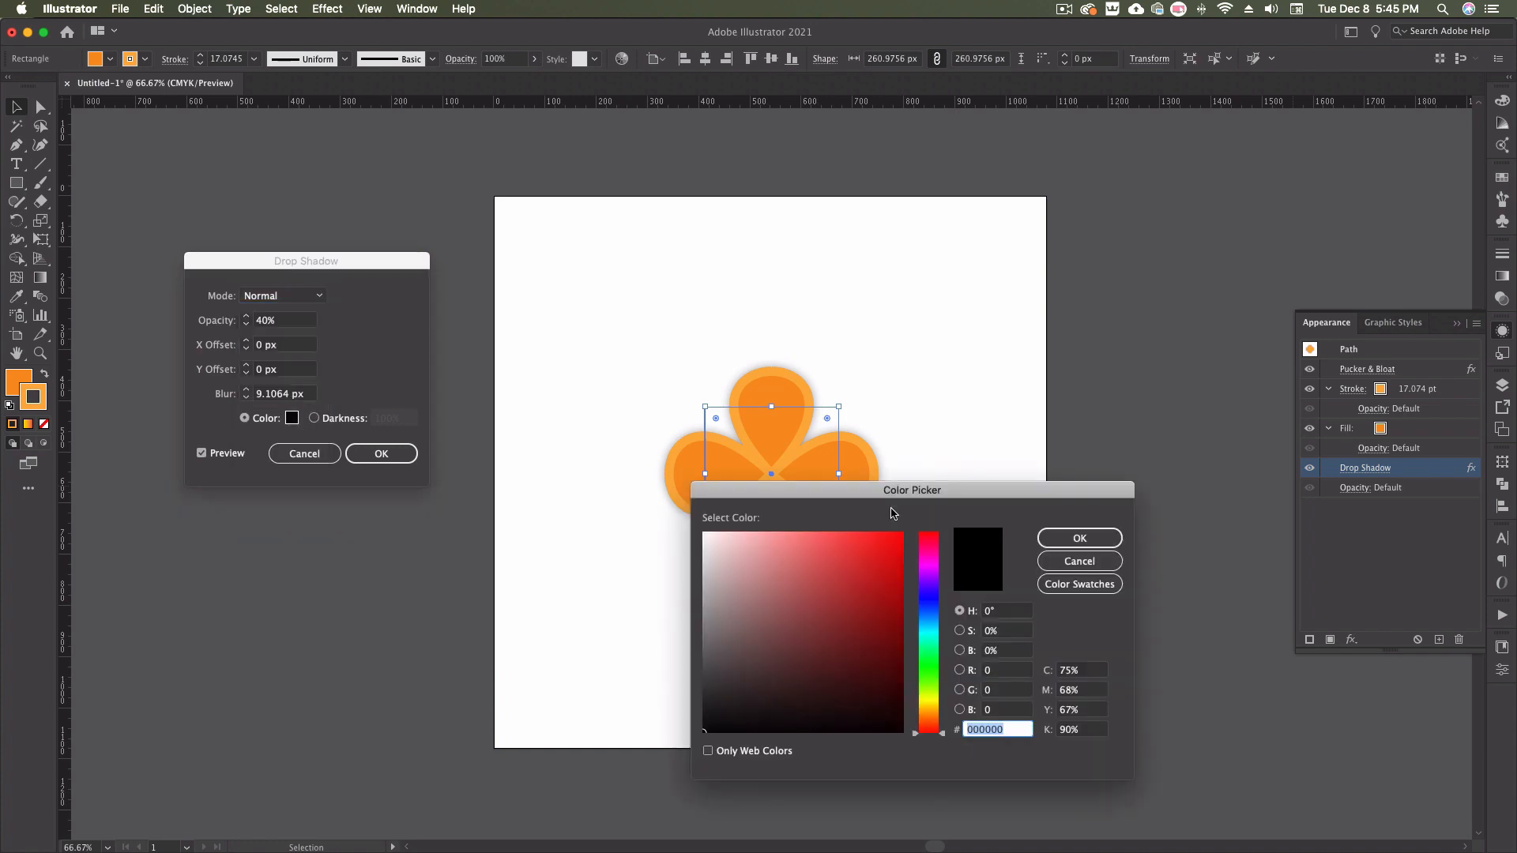
drag(911, 490, 1081, 488)
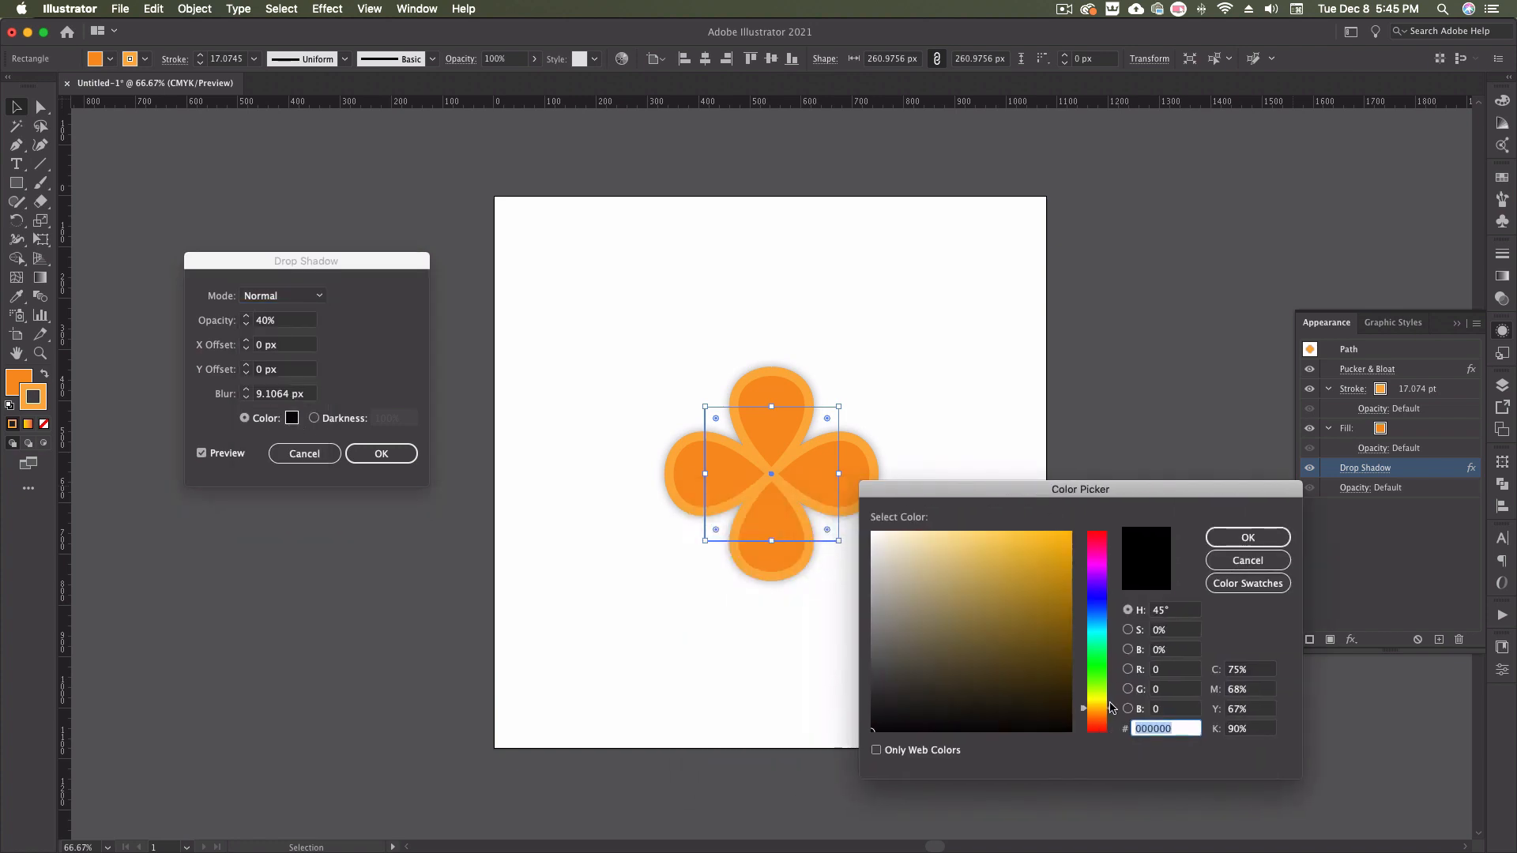
click(1246, 538)
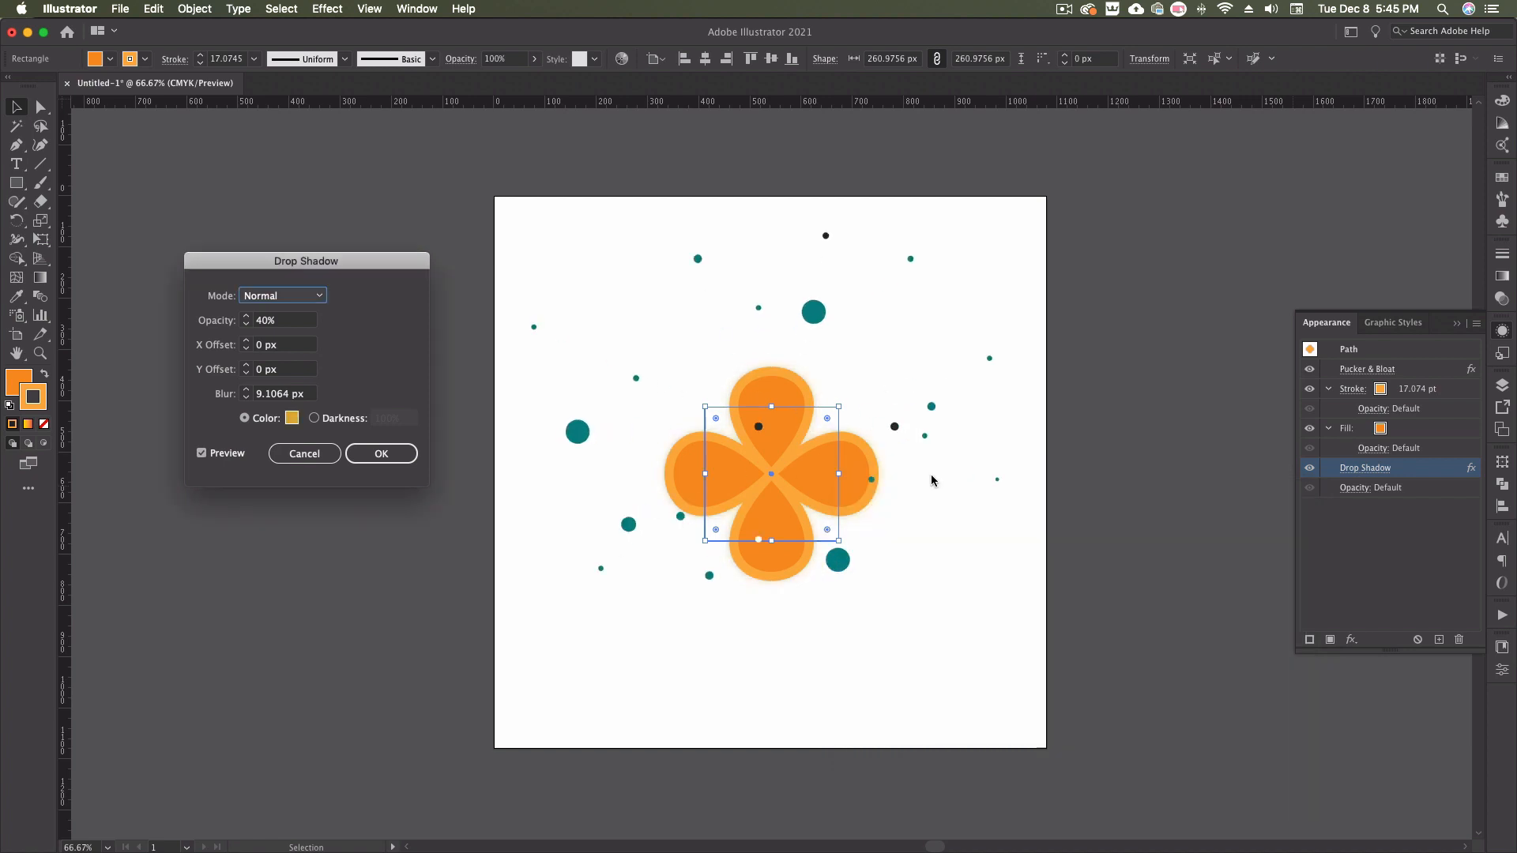